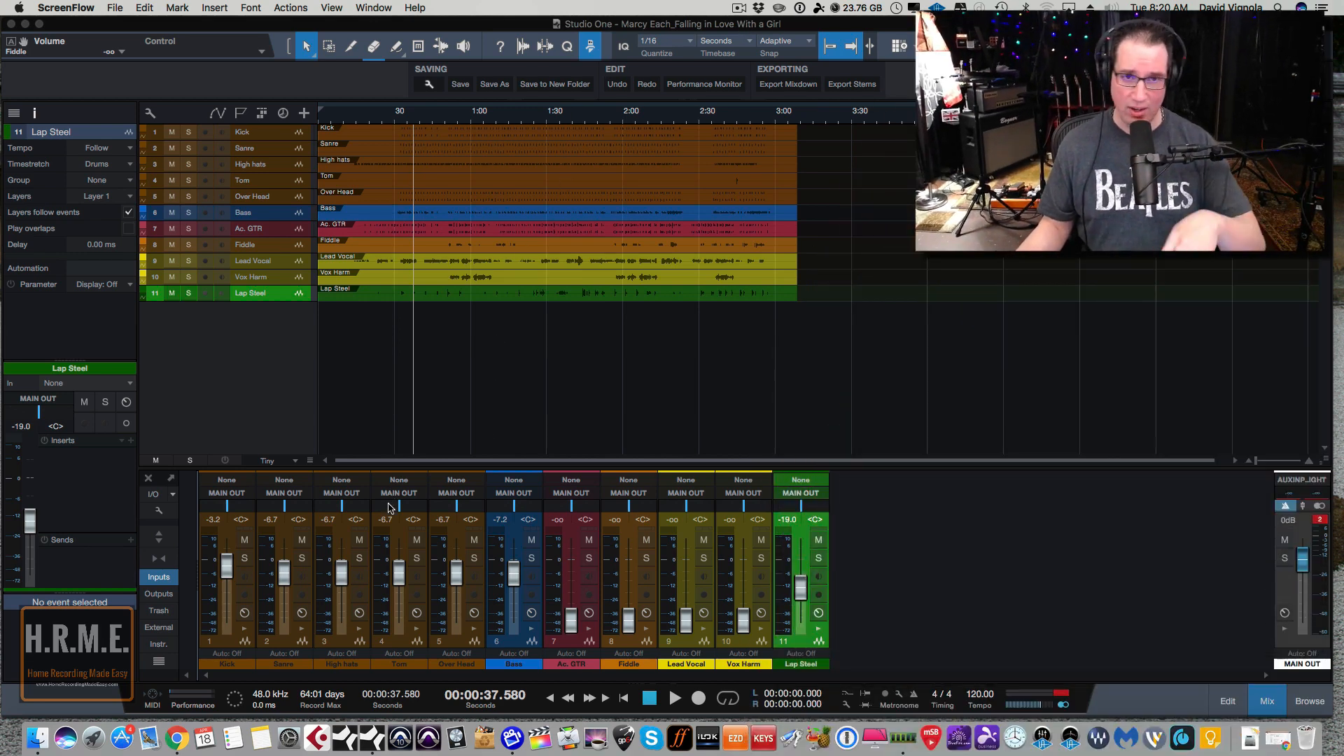
mouse_move(438, 516)
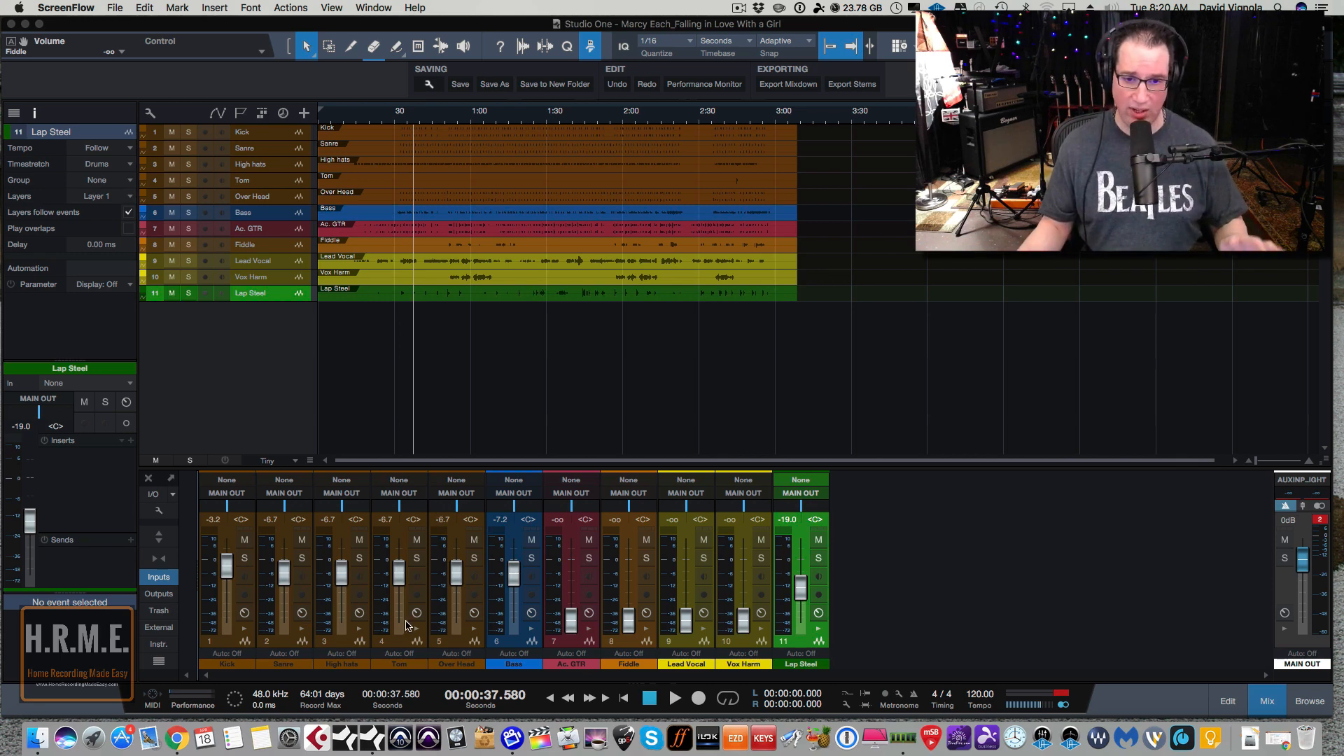
mouse_move(335, 607)
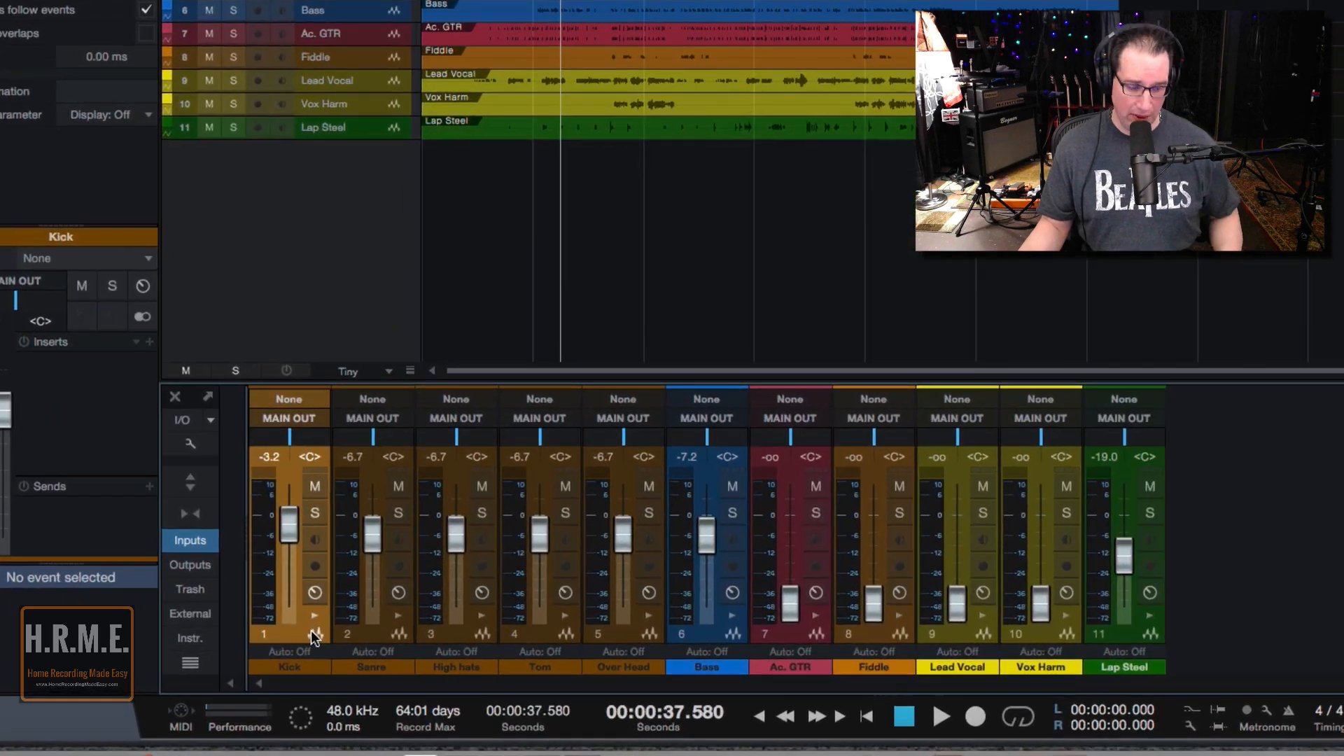
mouse_move(596, 622)
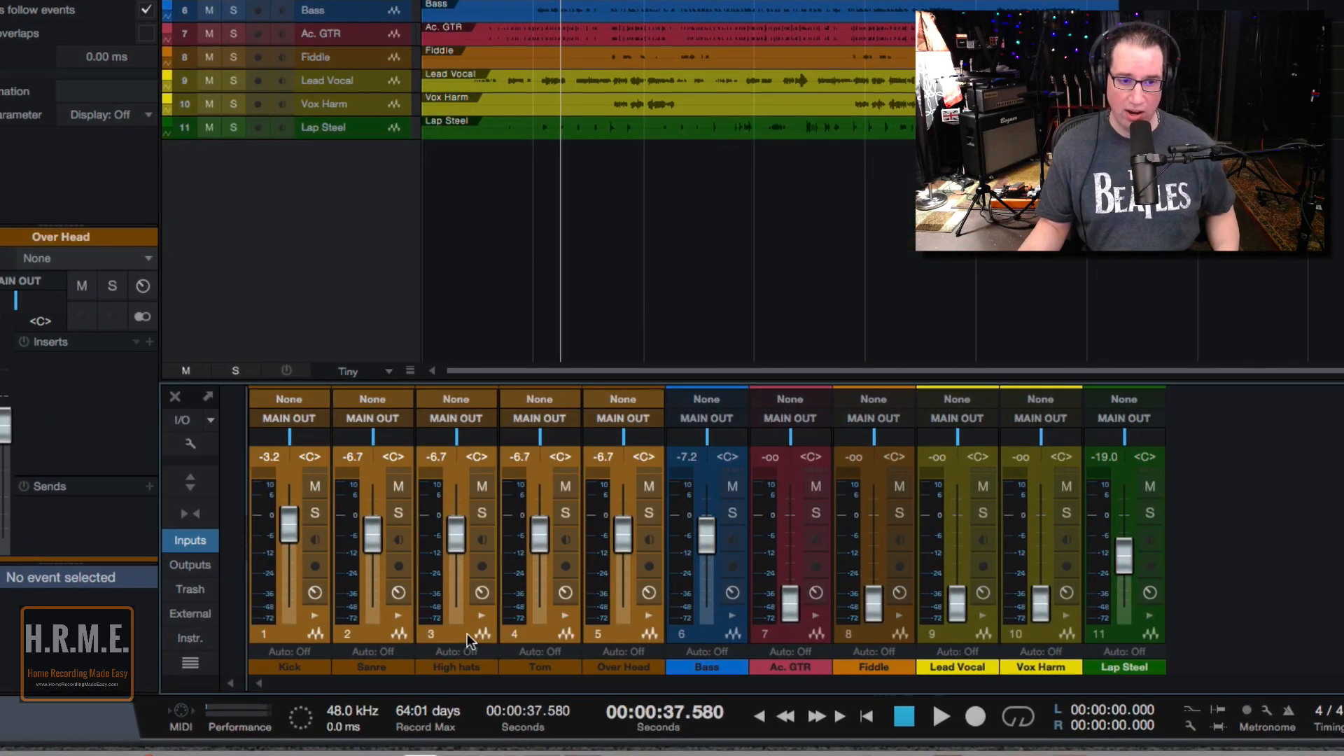
Select the Bass channel and pull the Lap Steel fader down to -∞.
left_click(705, 652)
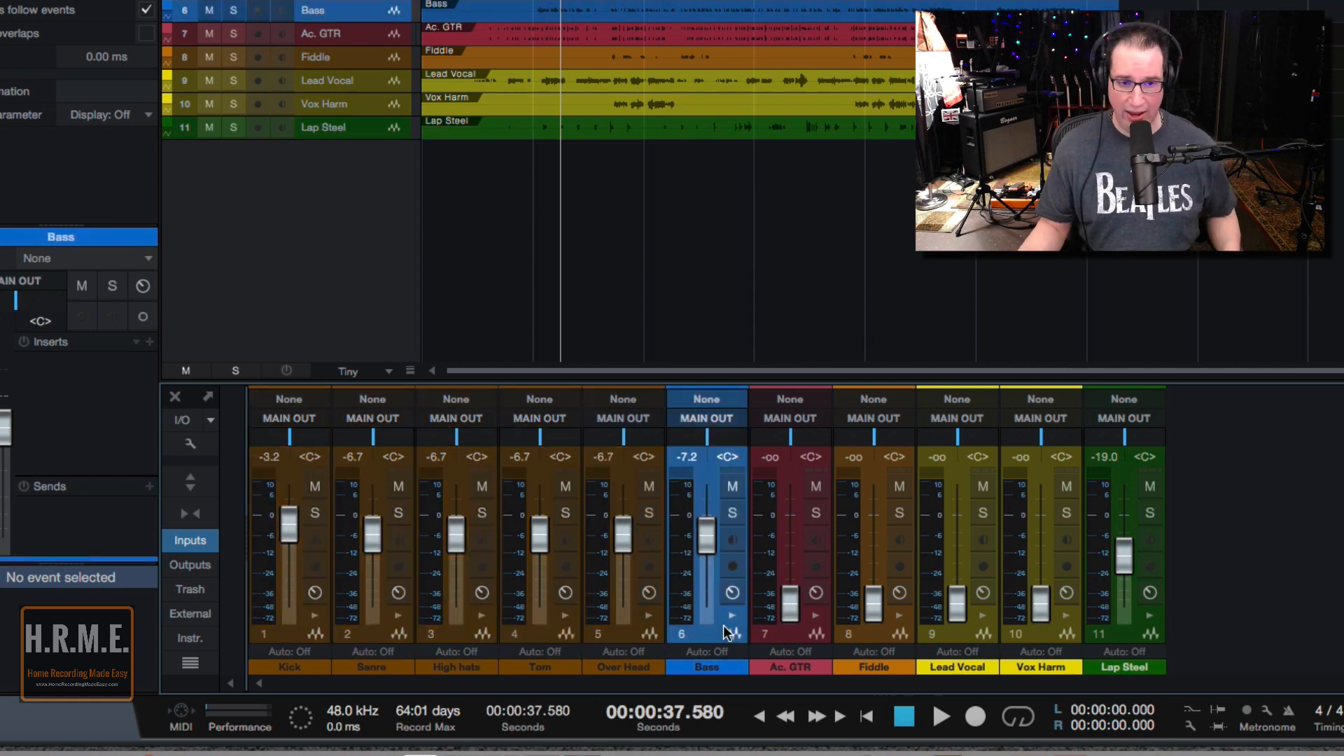
mouse_move(1131, 566)
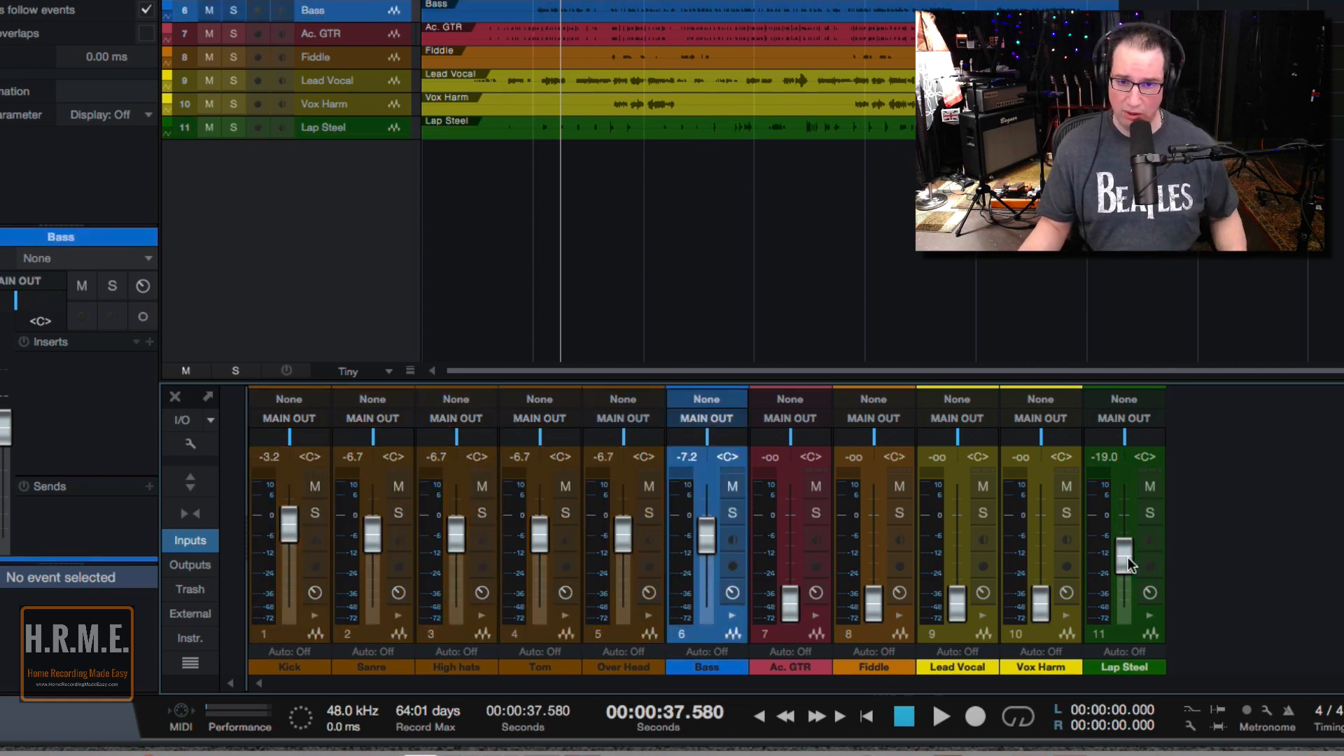
left_click_drag(1123, 566, 1123, 600)
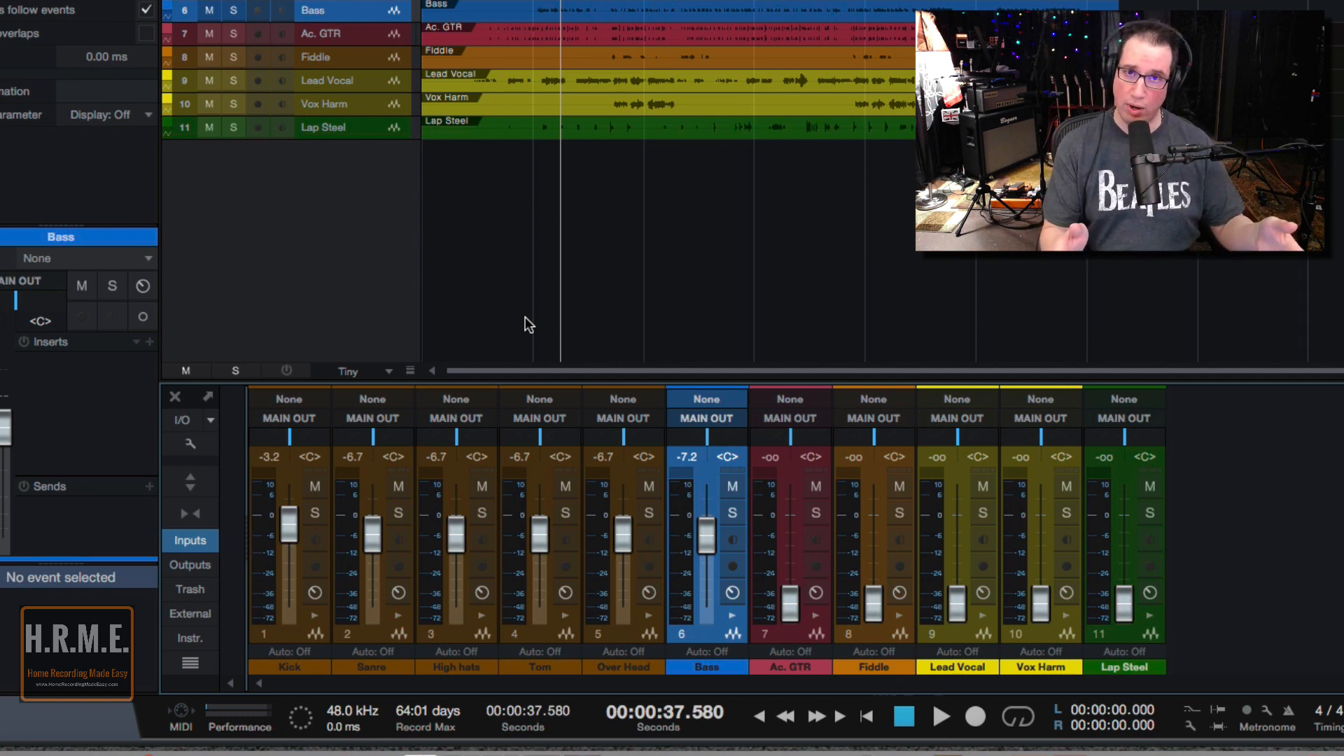
mouse_move(542, 491)
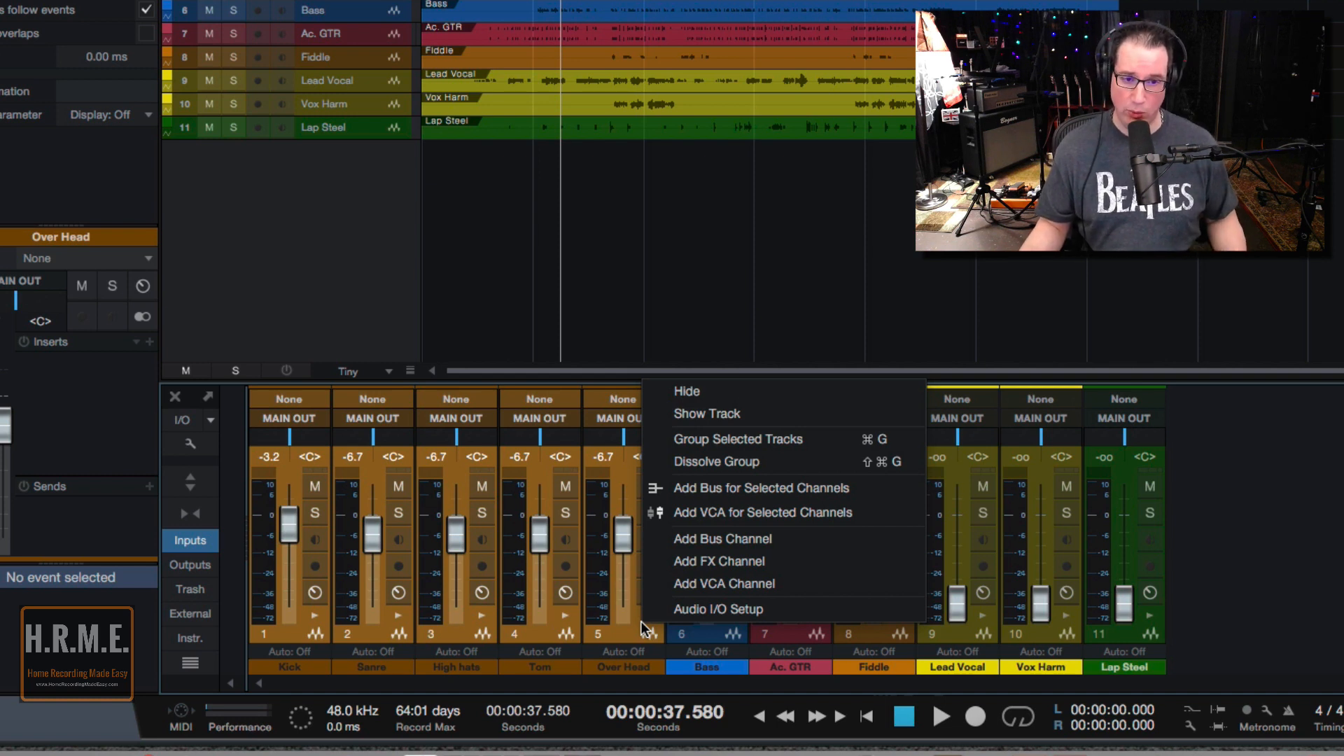
mouse_move(687, 539)
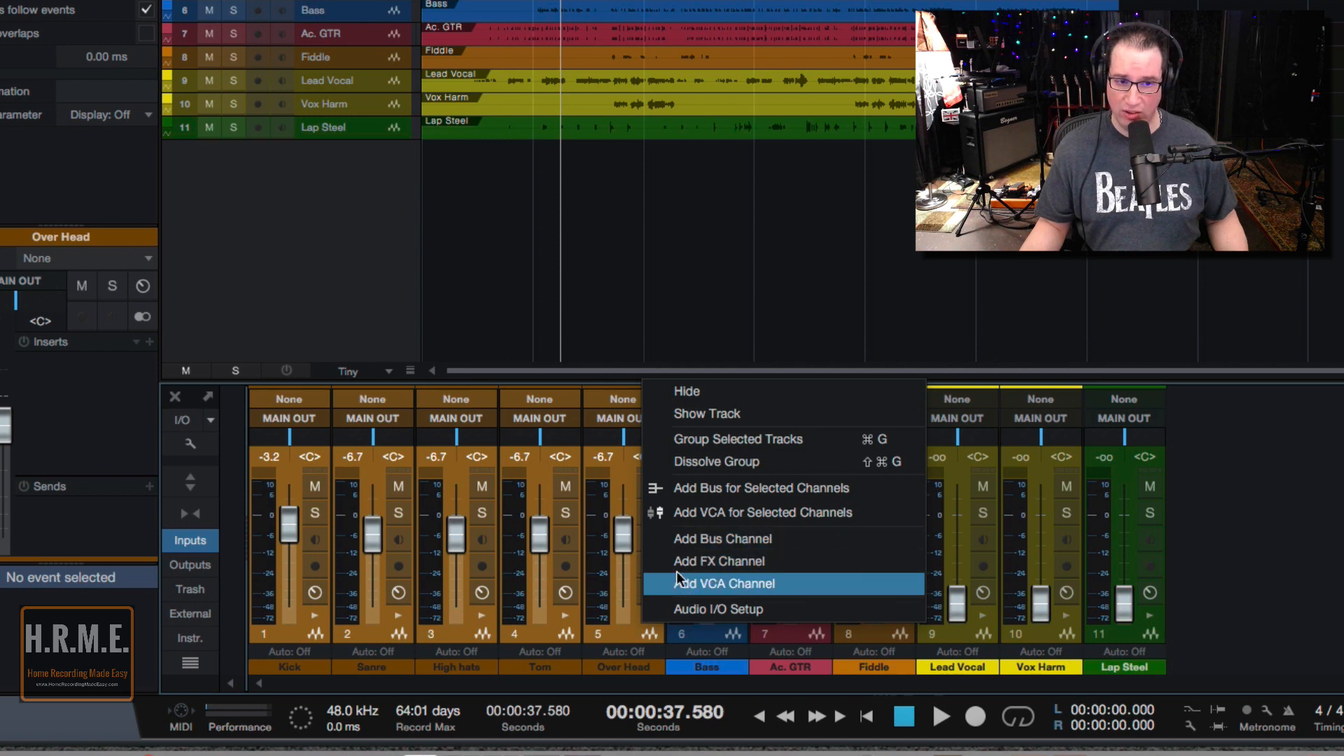
mouse_move(723, 584)
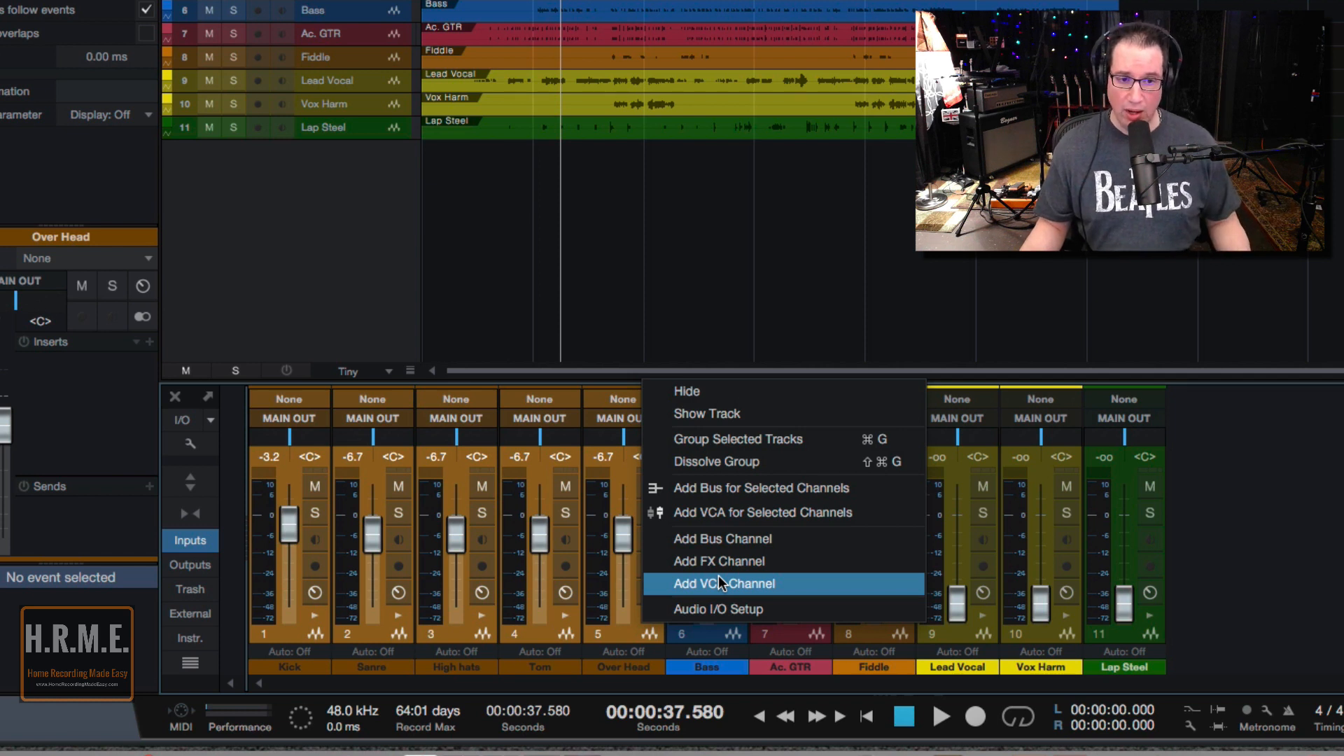
mouse_move(762, 513)
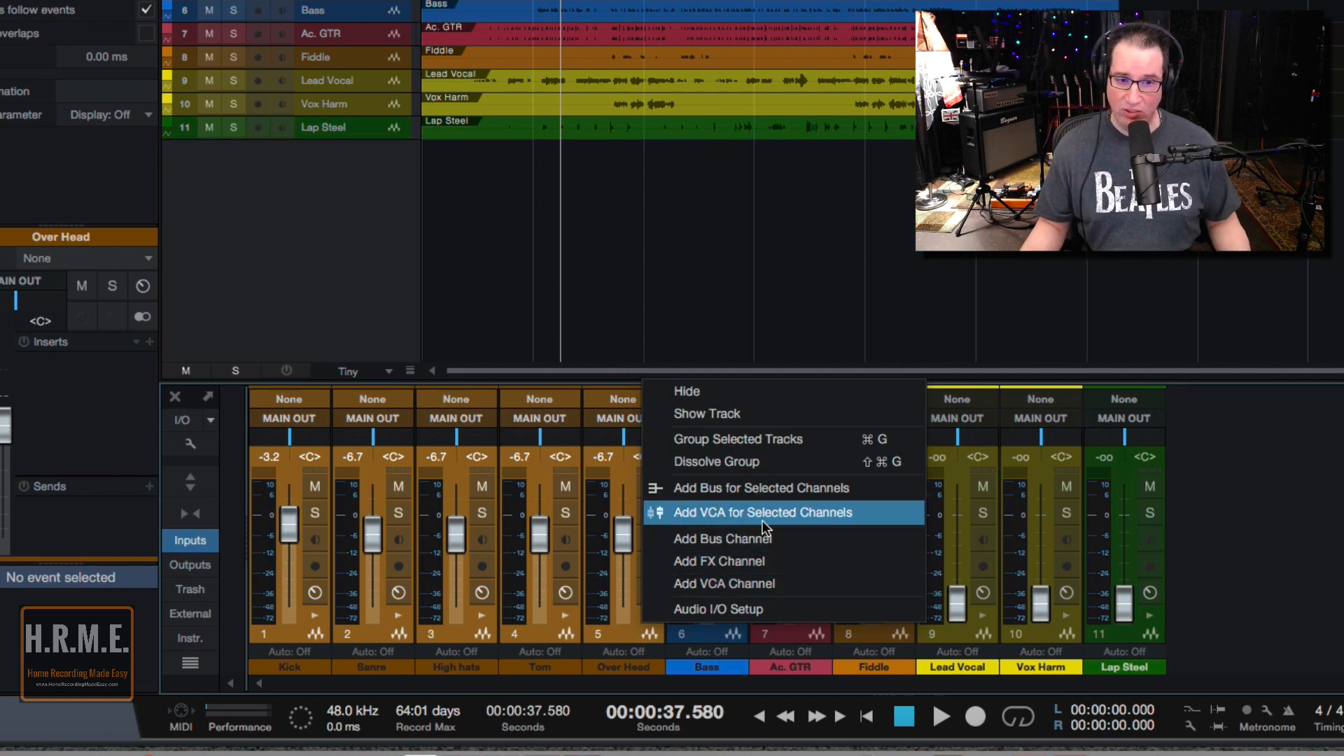
mouse_move(787, 524)
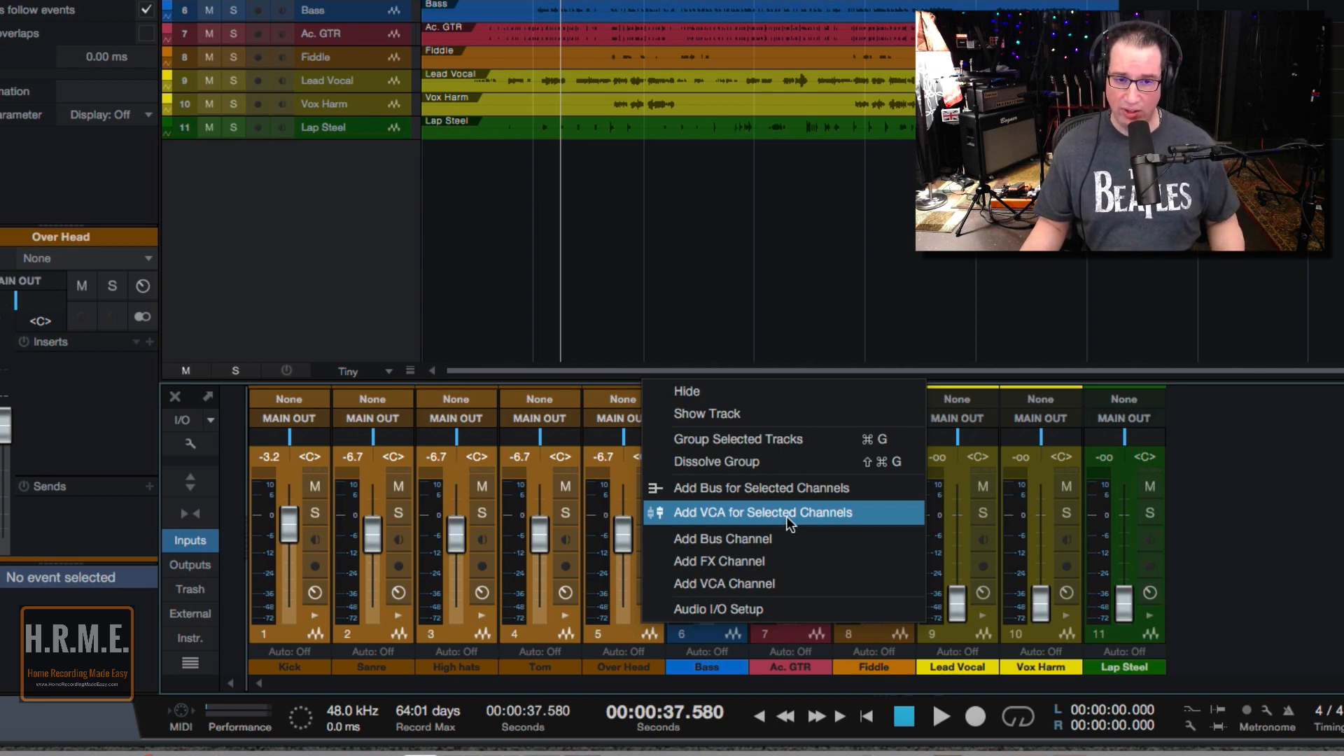
Add a VCA for the five selected drum channels and rename it DRUMS.
left_click(762, 512)
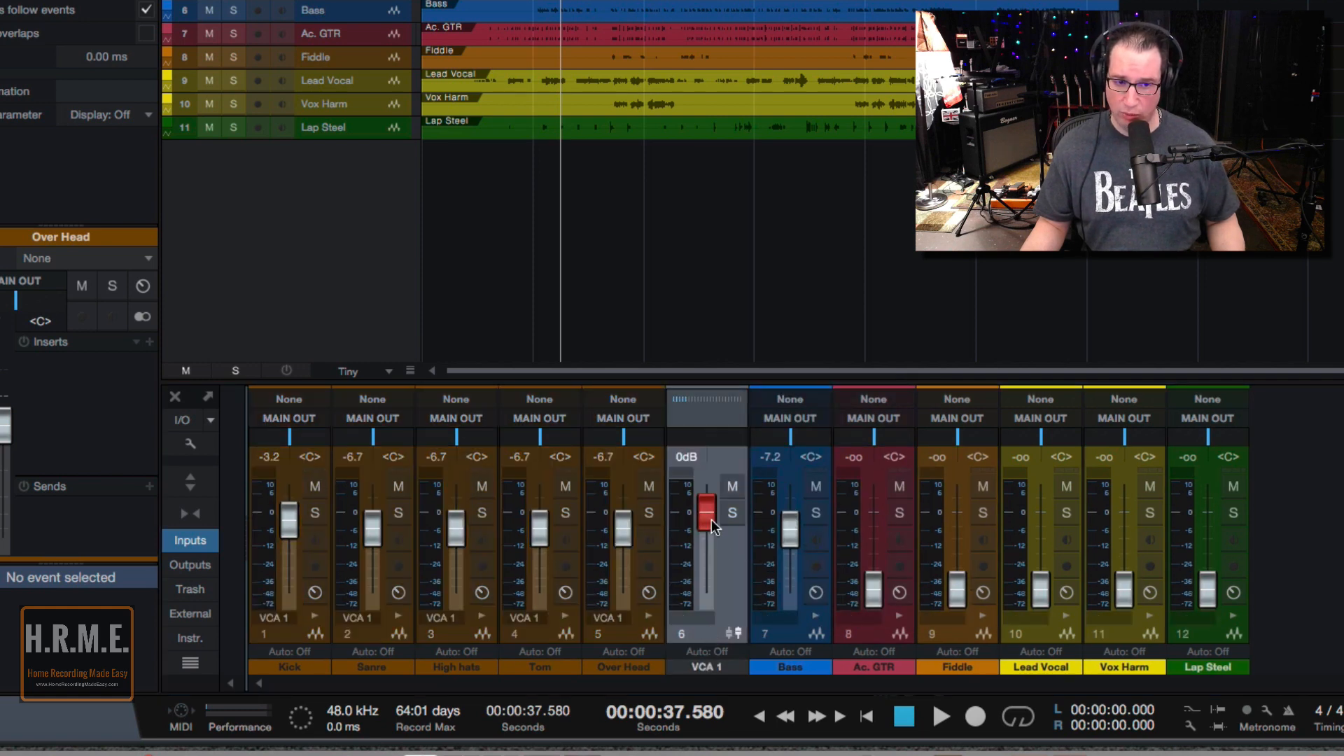
mouse_move(703, 521)
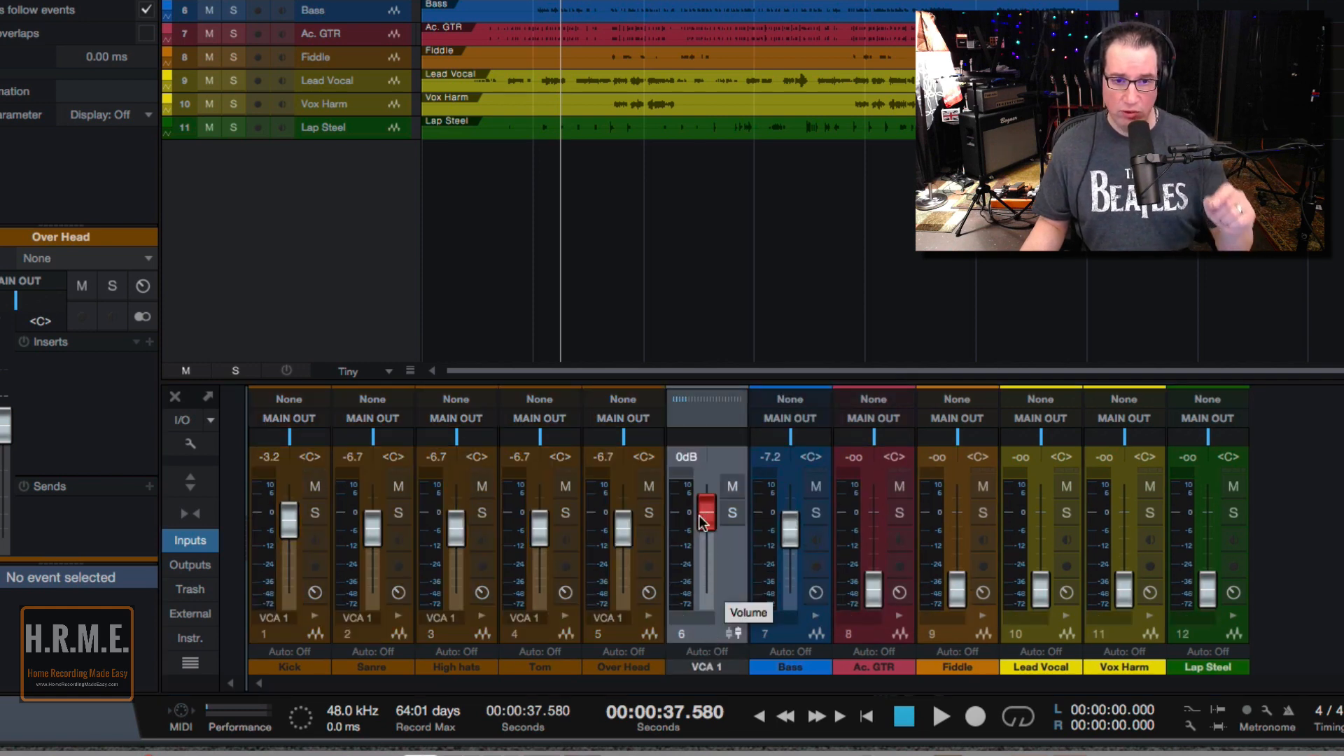
left_click_drag(706, 510, 706, 523)
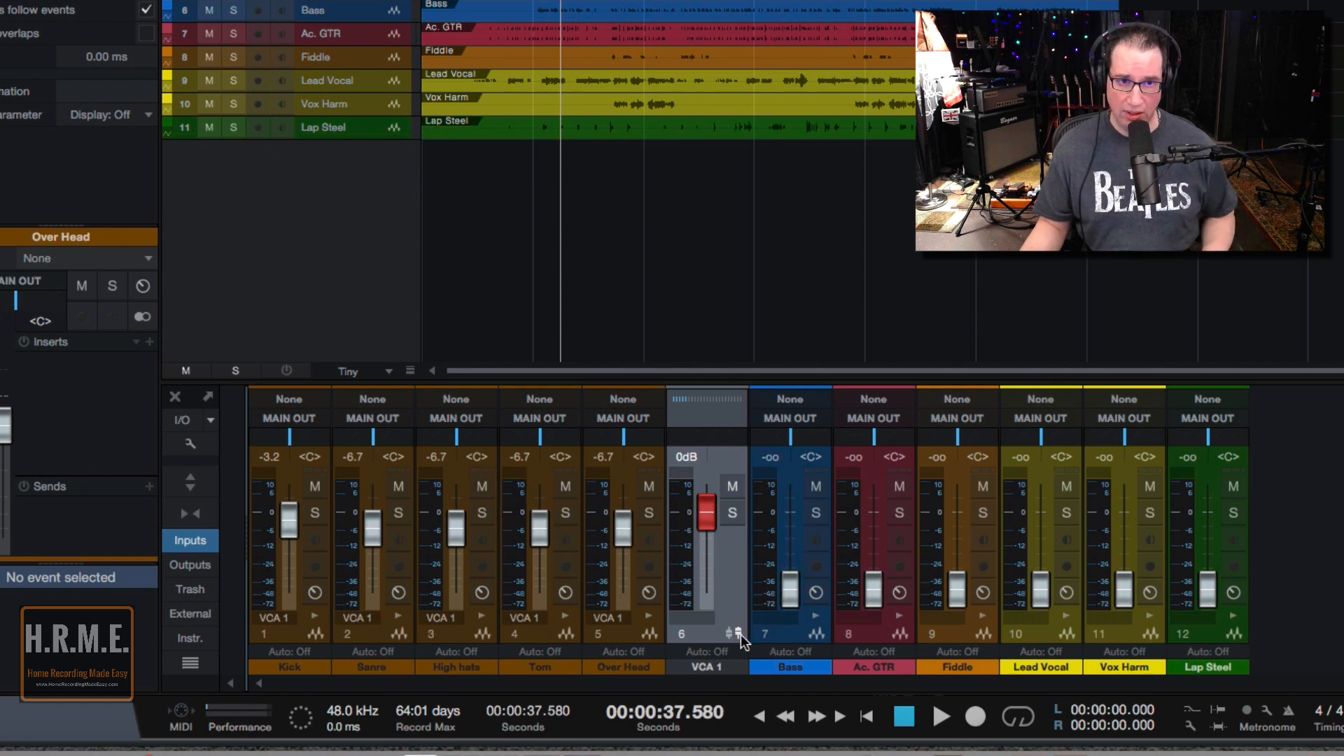
left_click(941, 717)
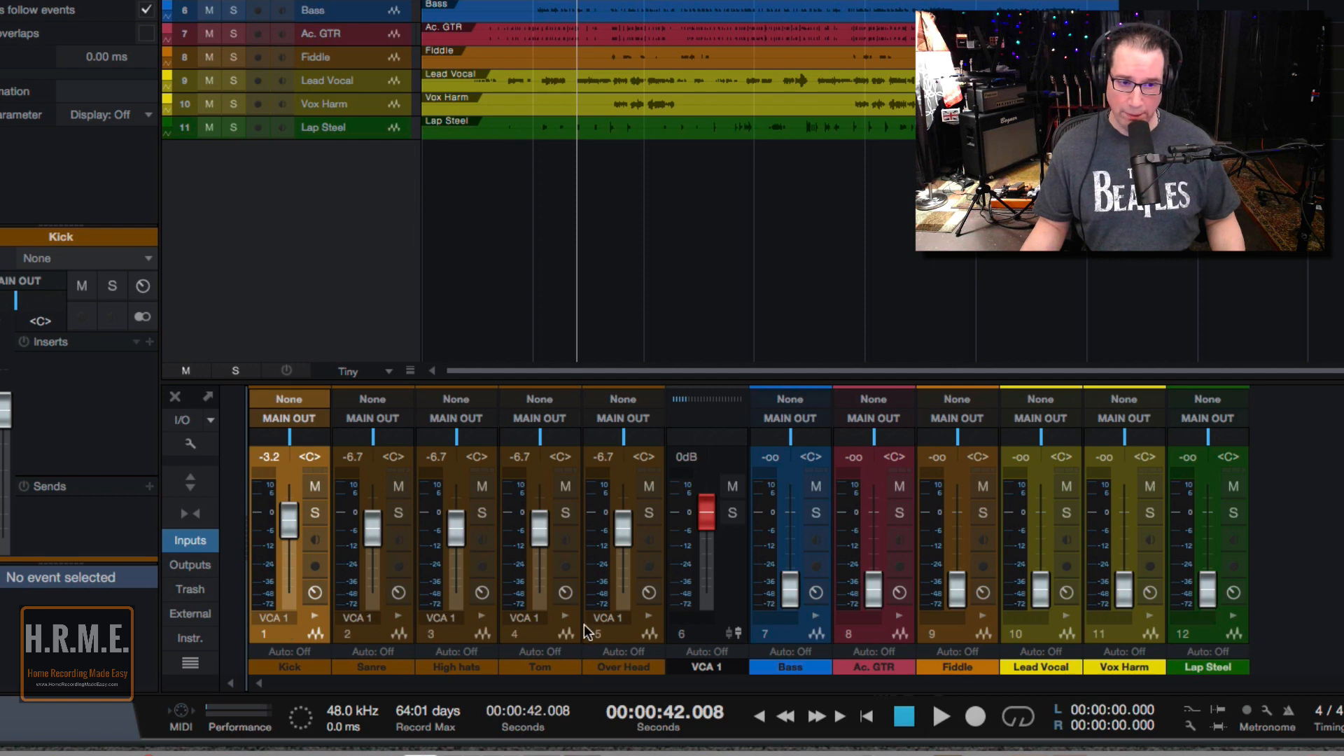
left_click(706, 667)
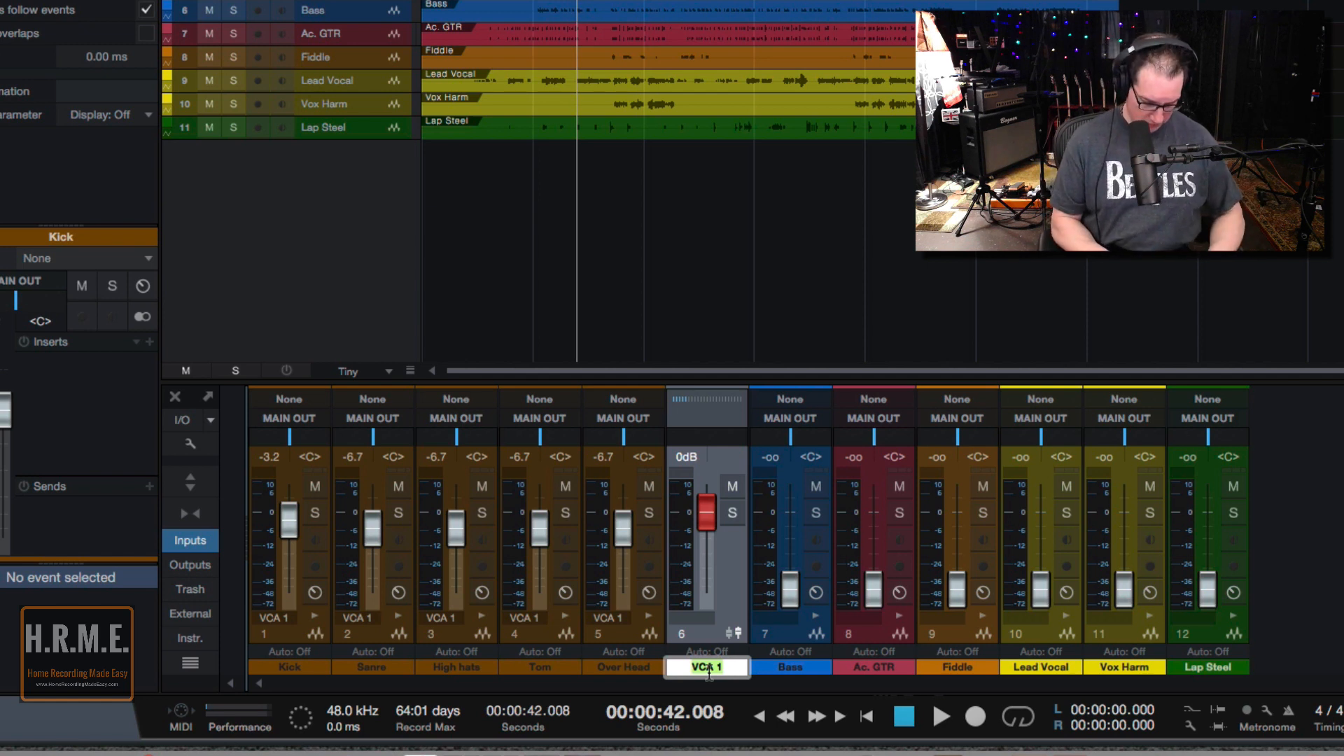
type("DRUMS")
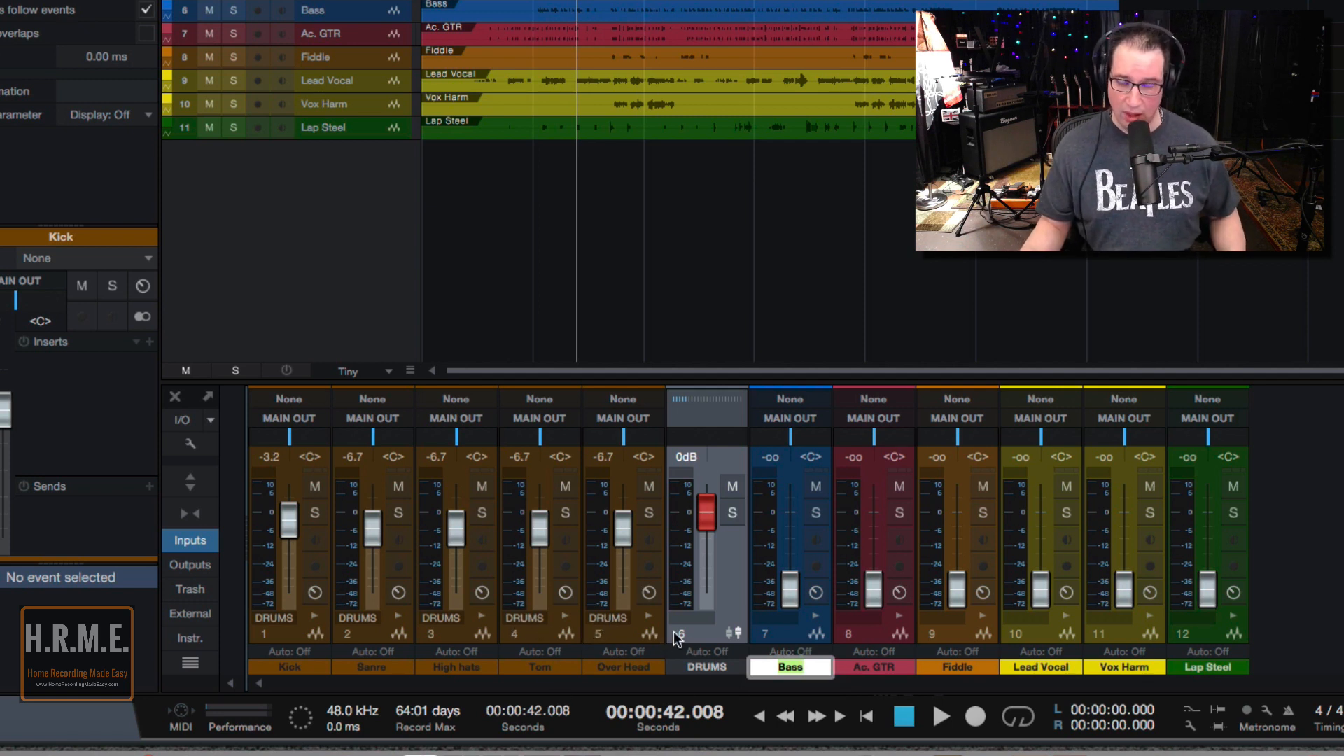
mouse_move(490, 634)
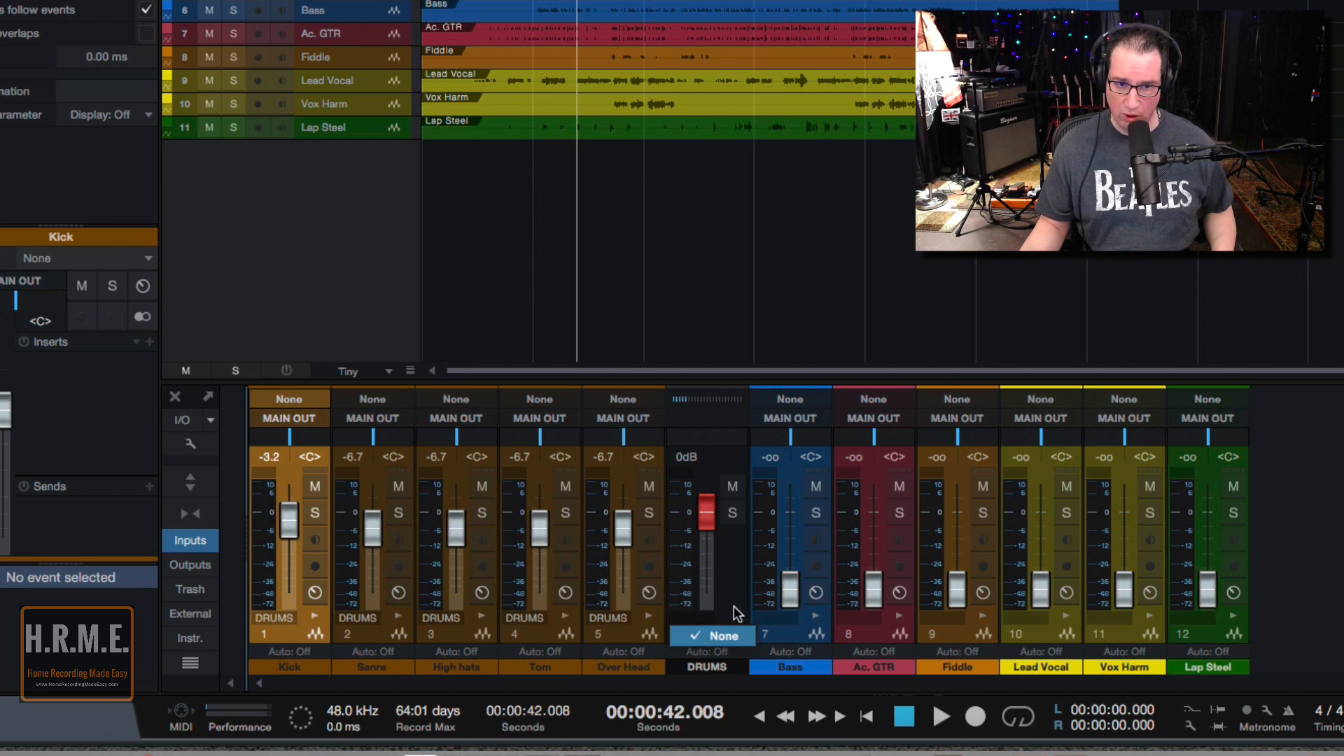
Remove the DRUMS VCA and add an empty VCA channel.
right_click(733, 613)
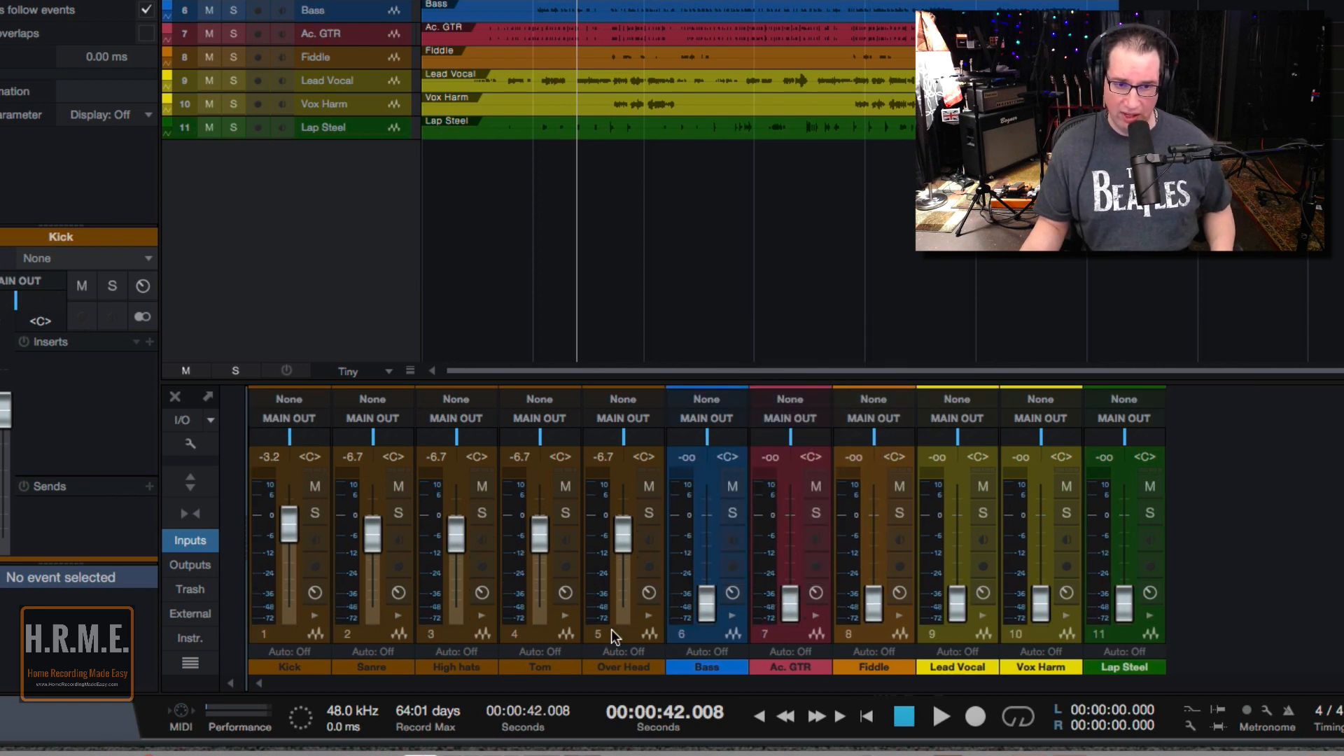
mouse_move(283, 639)
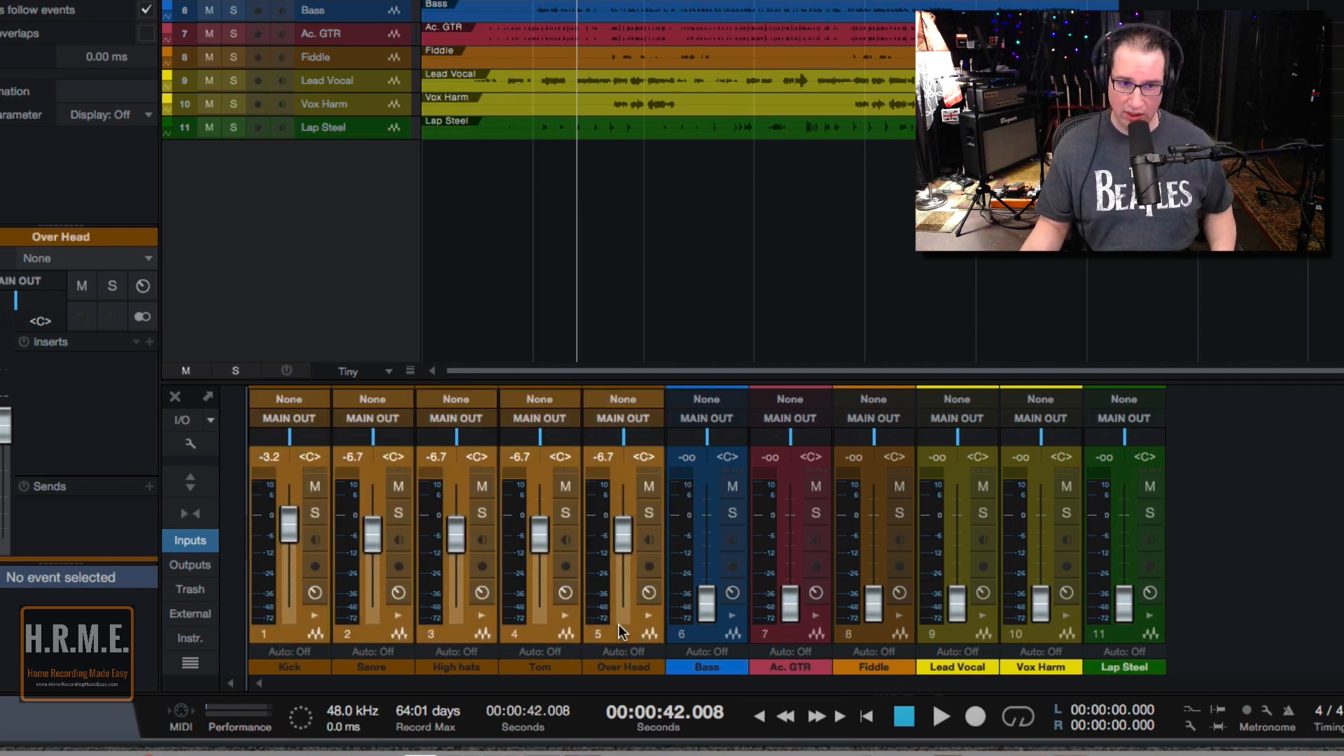
right_click(621, 630)
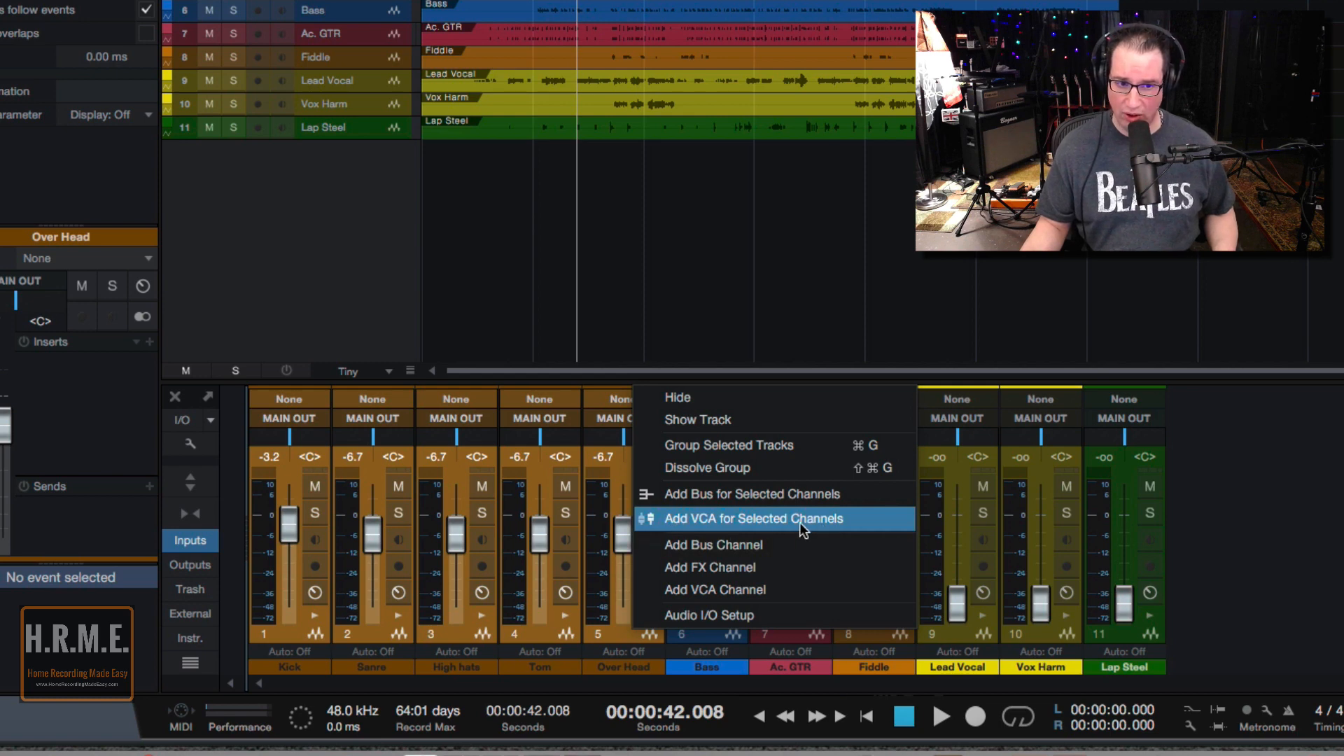
mouse_move(703, 594)
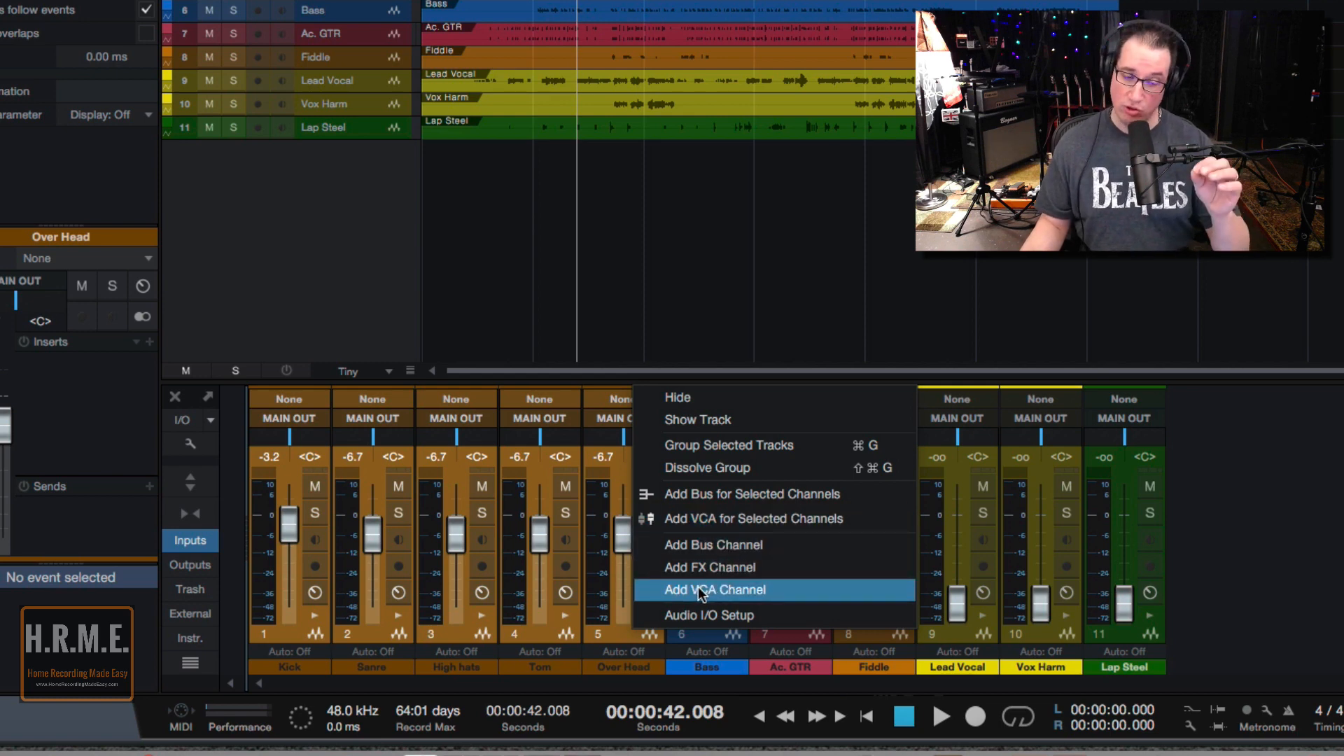
left_click(714, 590)
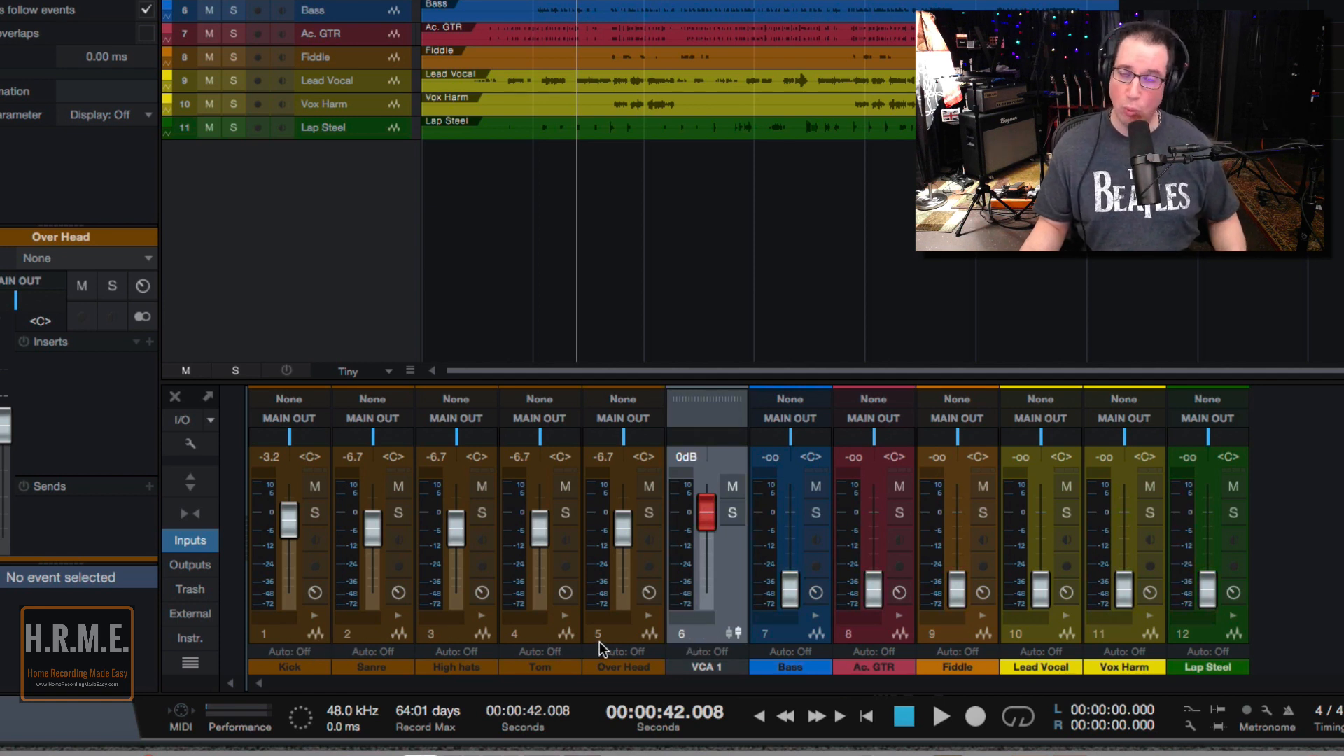
Remove the empty VCA 1 and reselect the drum channels Kick through Over Head.
right_click(707, 648)
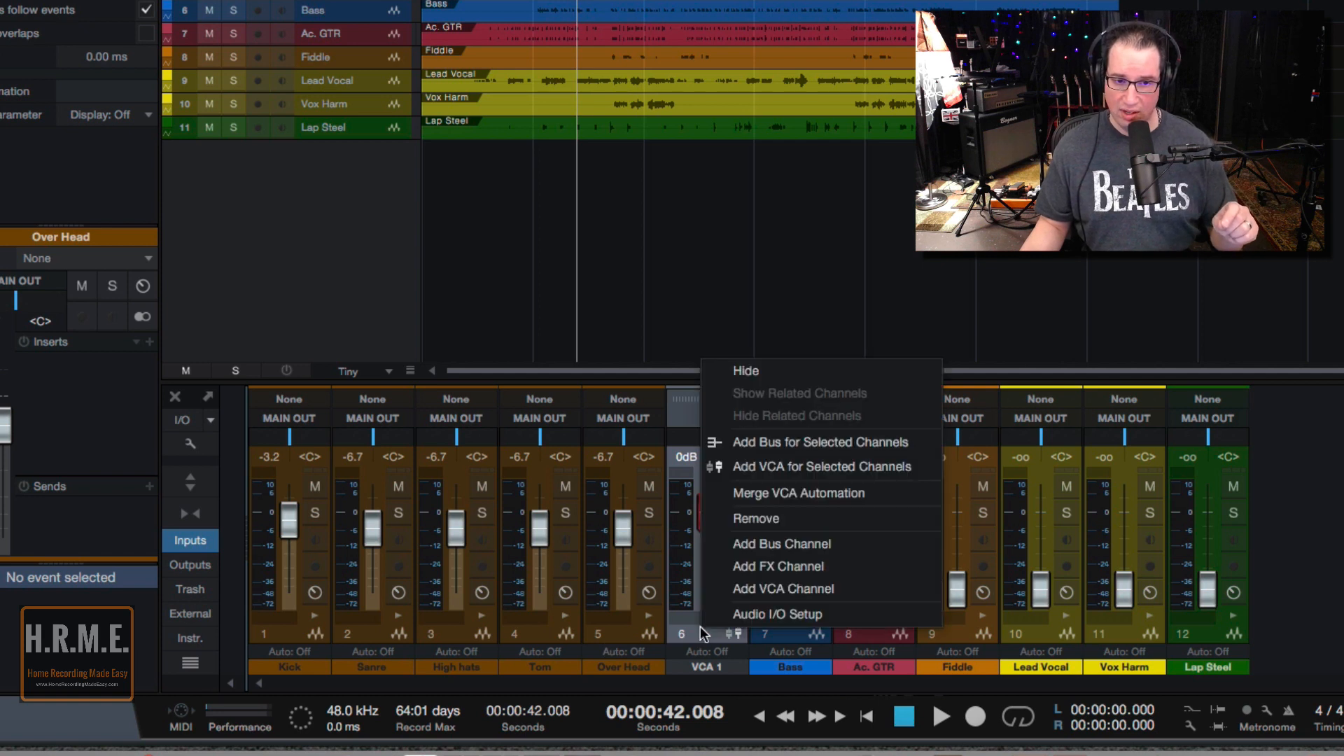
mouse_move(783, 588)
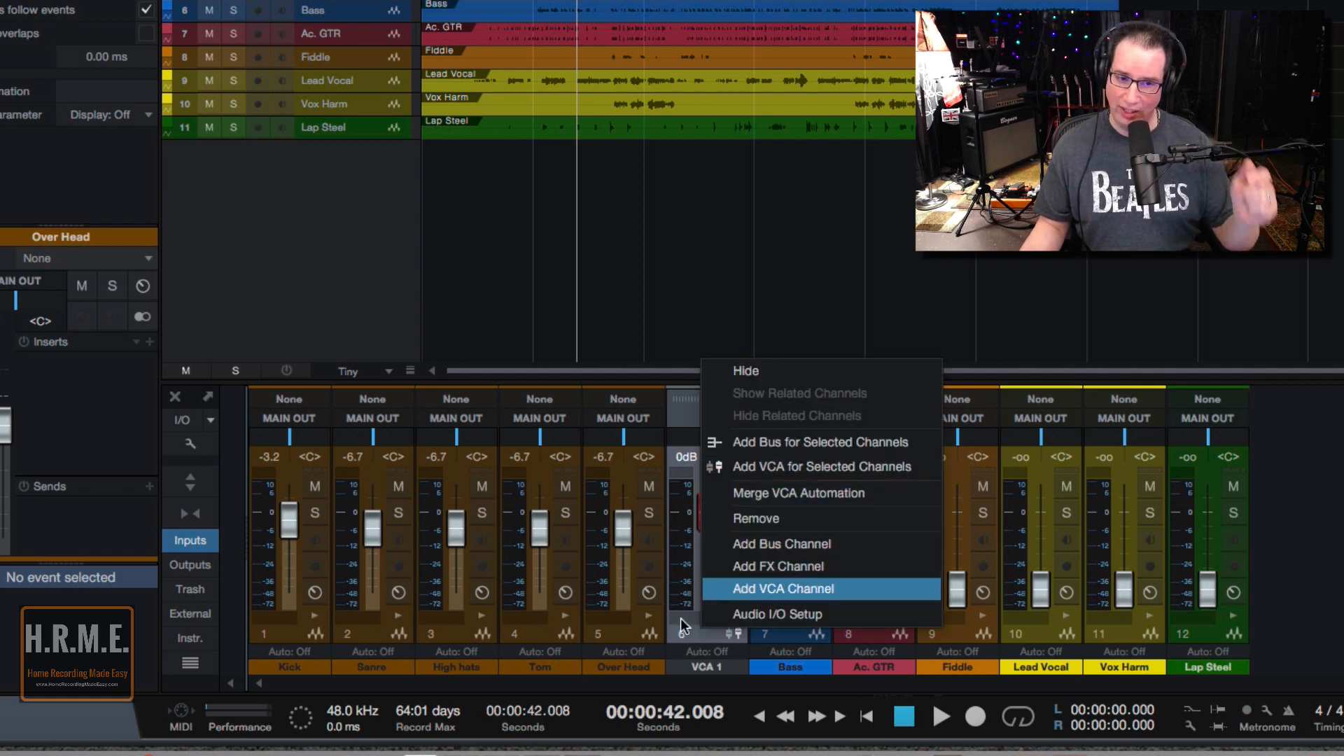
left_click(783, 588)
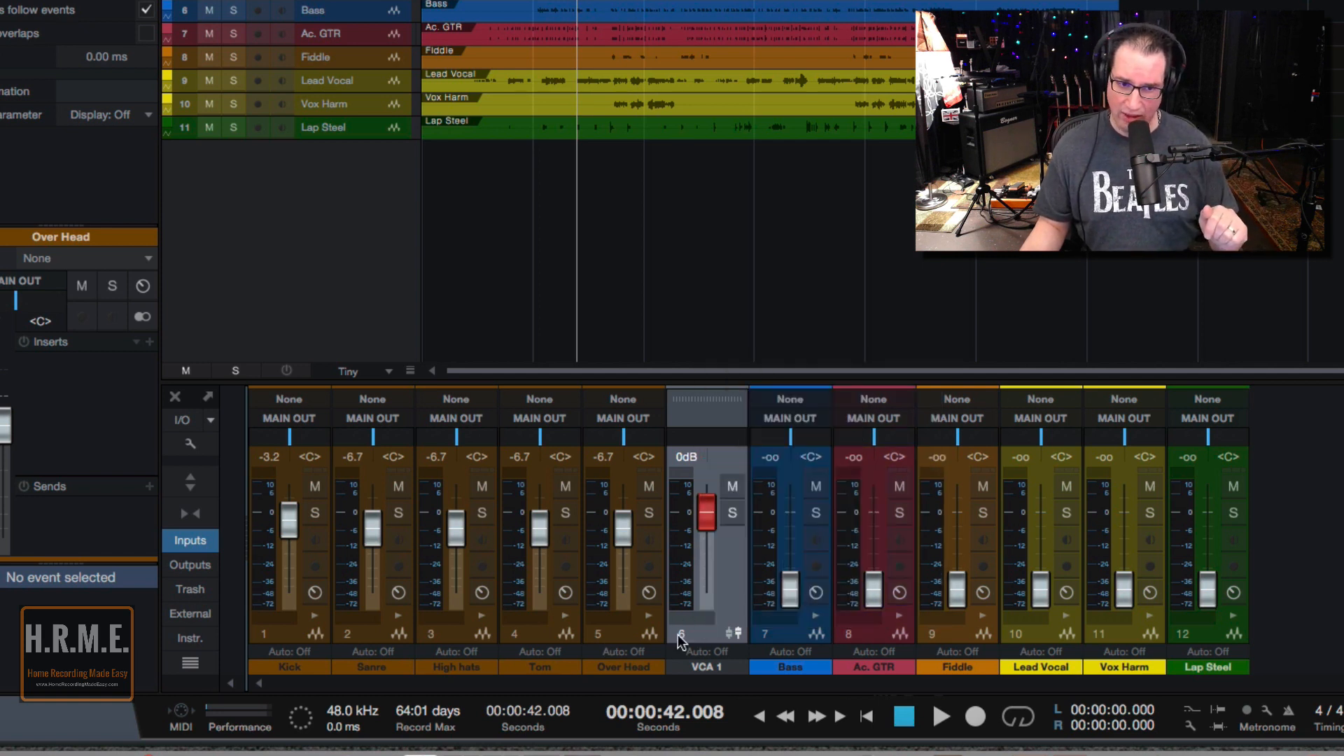
right_click(705, 645)
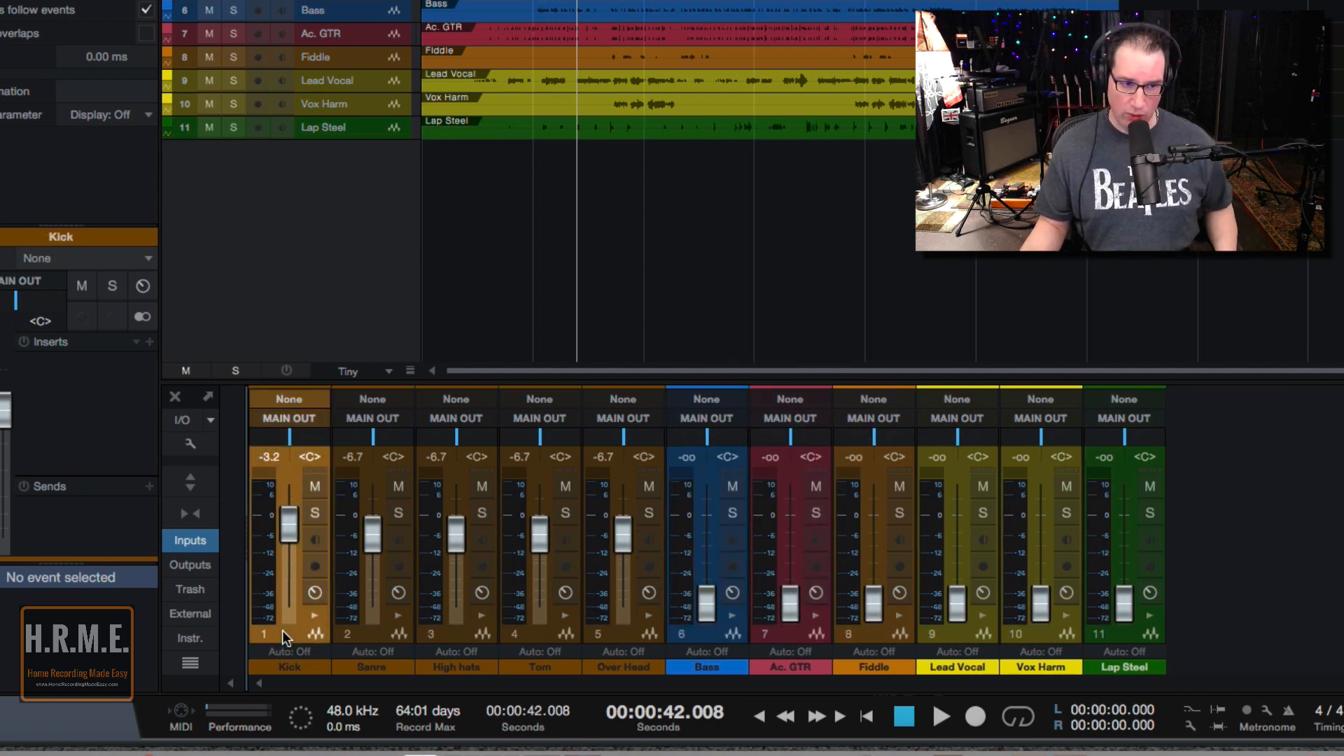
left_click(621, 648)
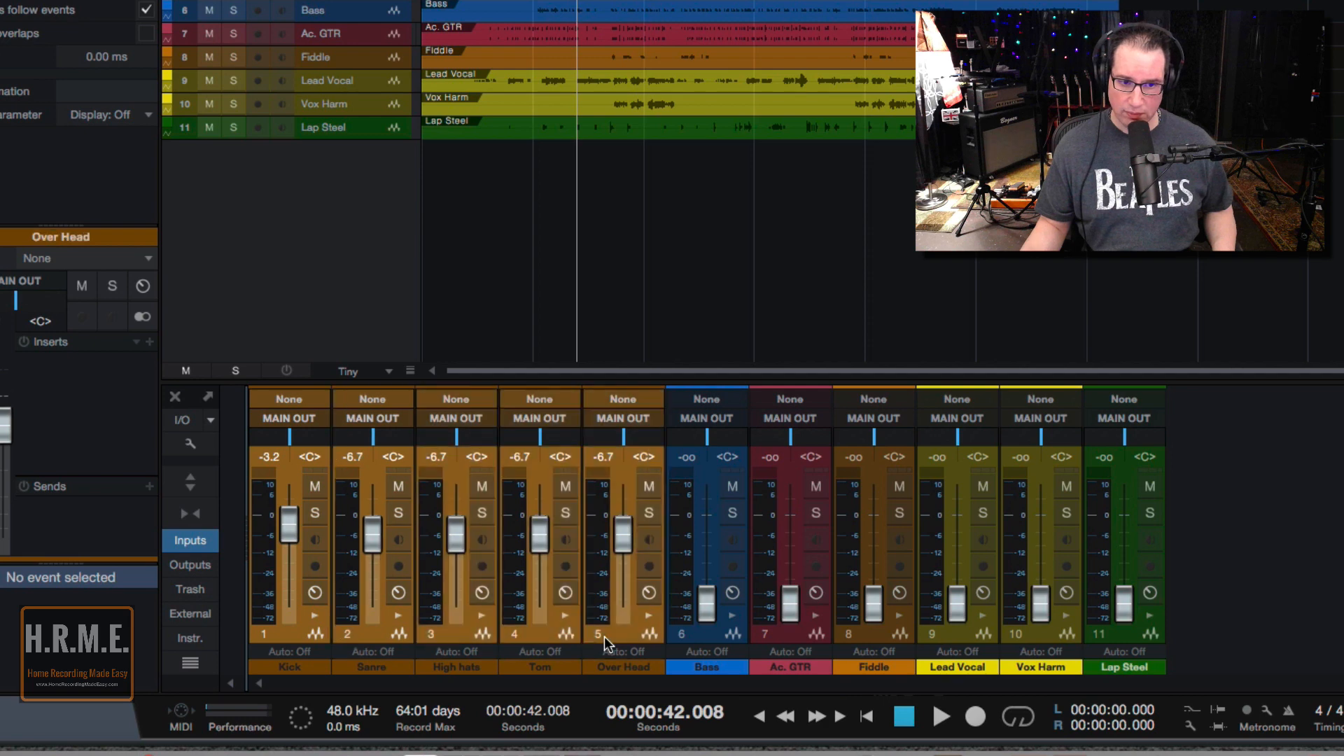
Add a VCA for the selected drum channels and rename it DRUMS.
right_click(607, 644)
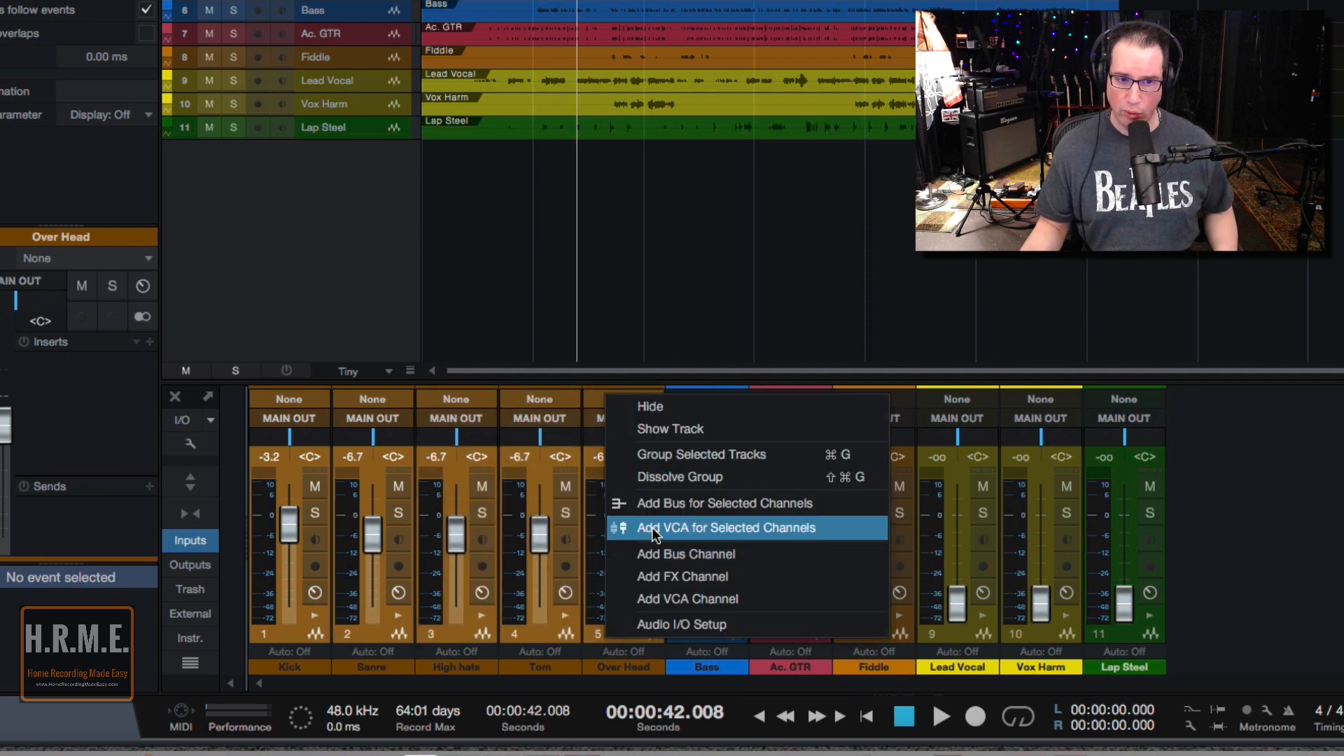
left_click(725, 528)
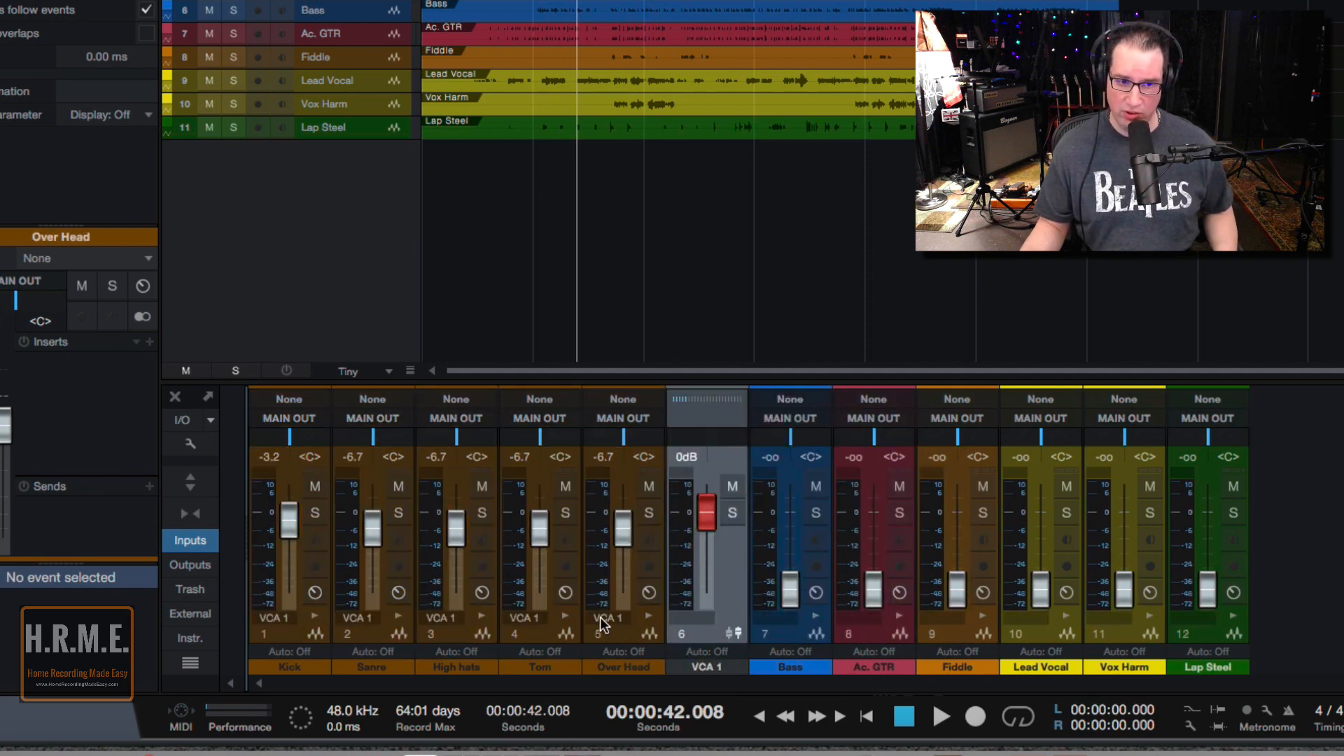
double_click(707, 668)
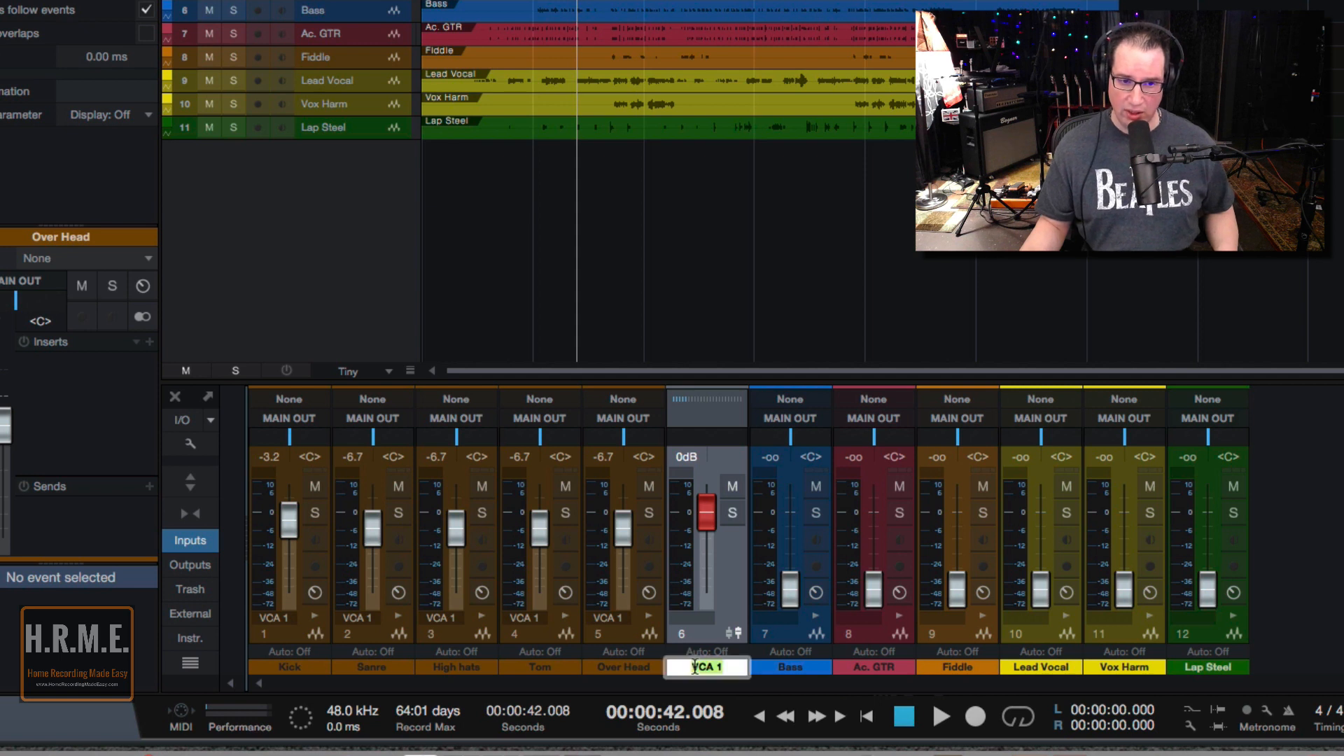
type("DRUMS")
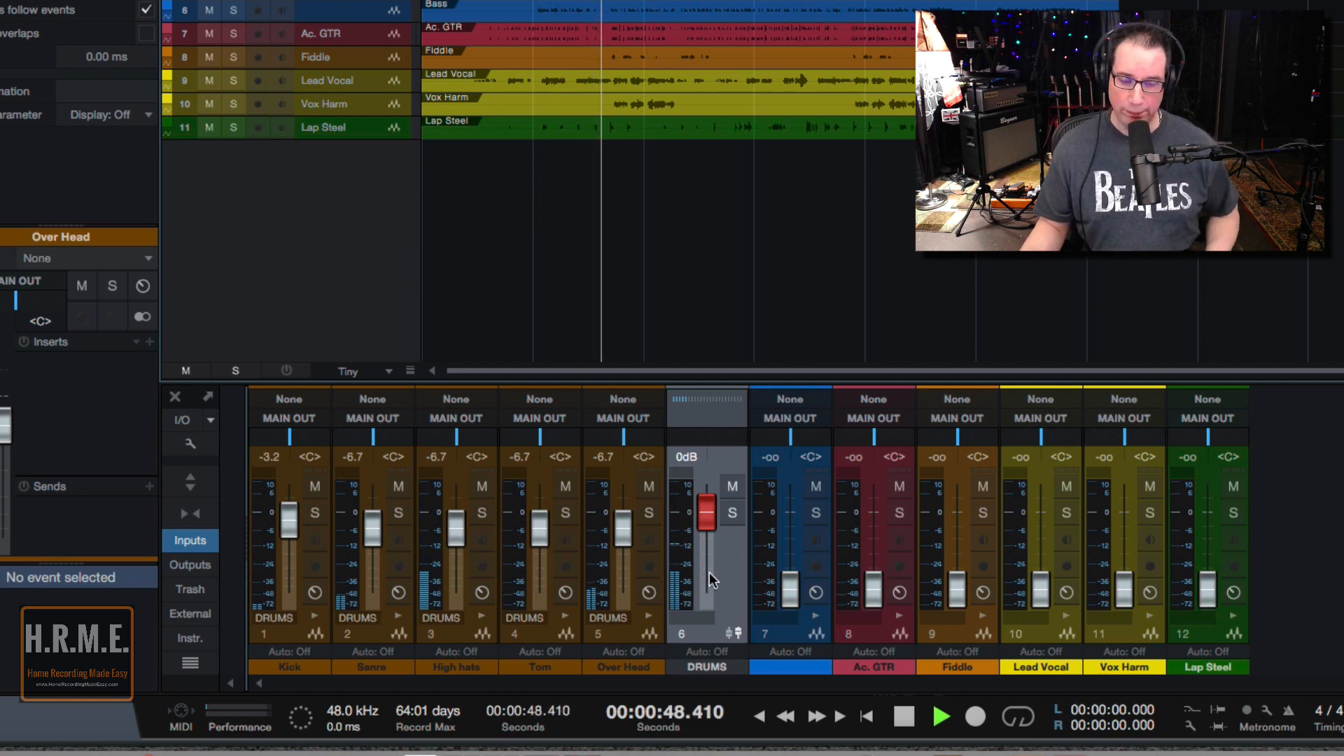
Ride the DRUMS VCA down to about -4 dB, back up, then to -5 dB.
left_click_drag(706, 502, 706, 501)
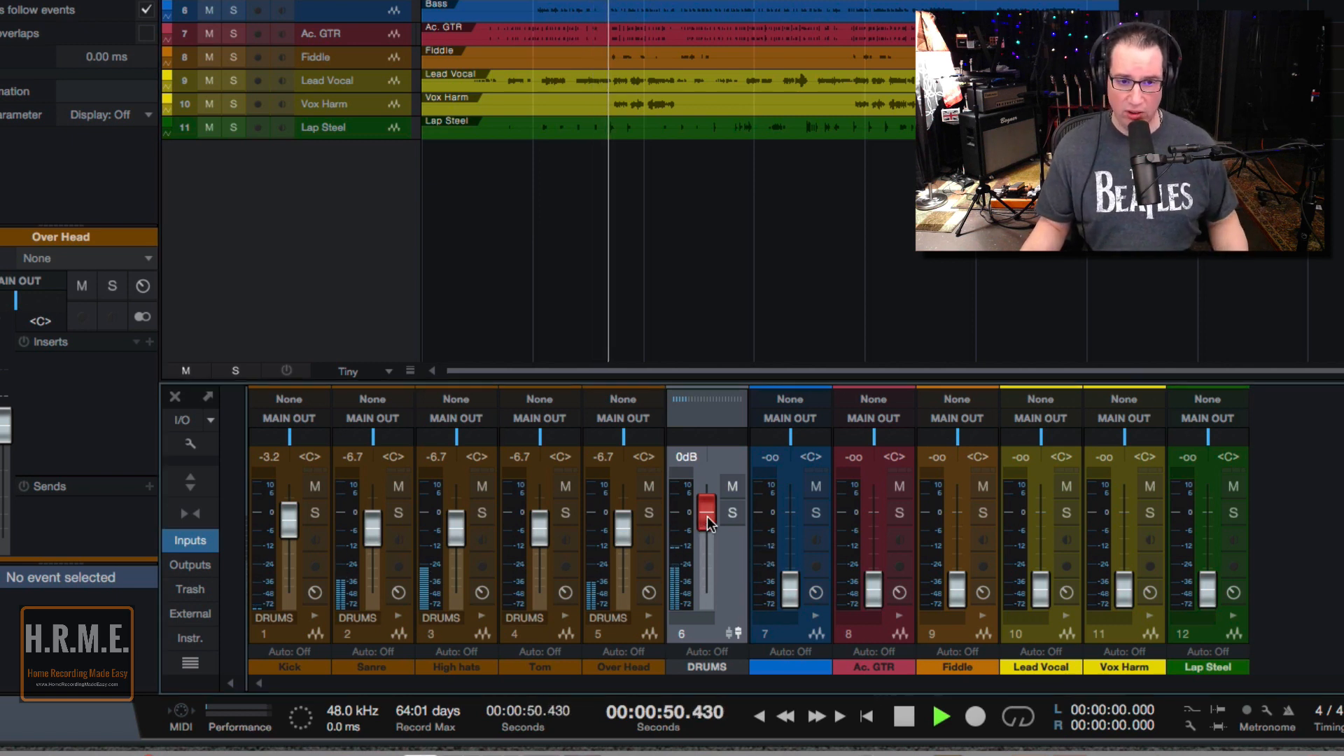
left_click_drag(706, 502, 706, 514)
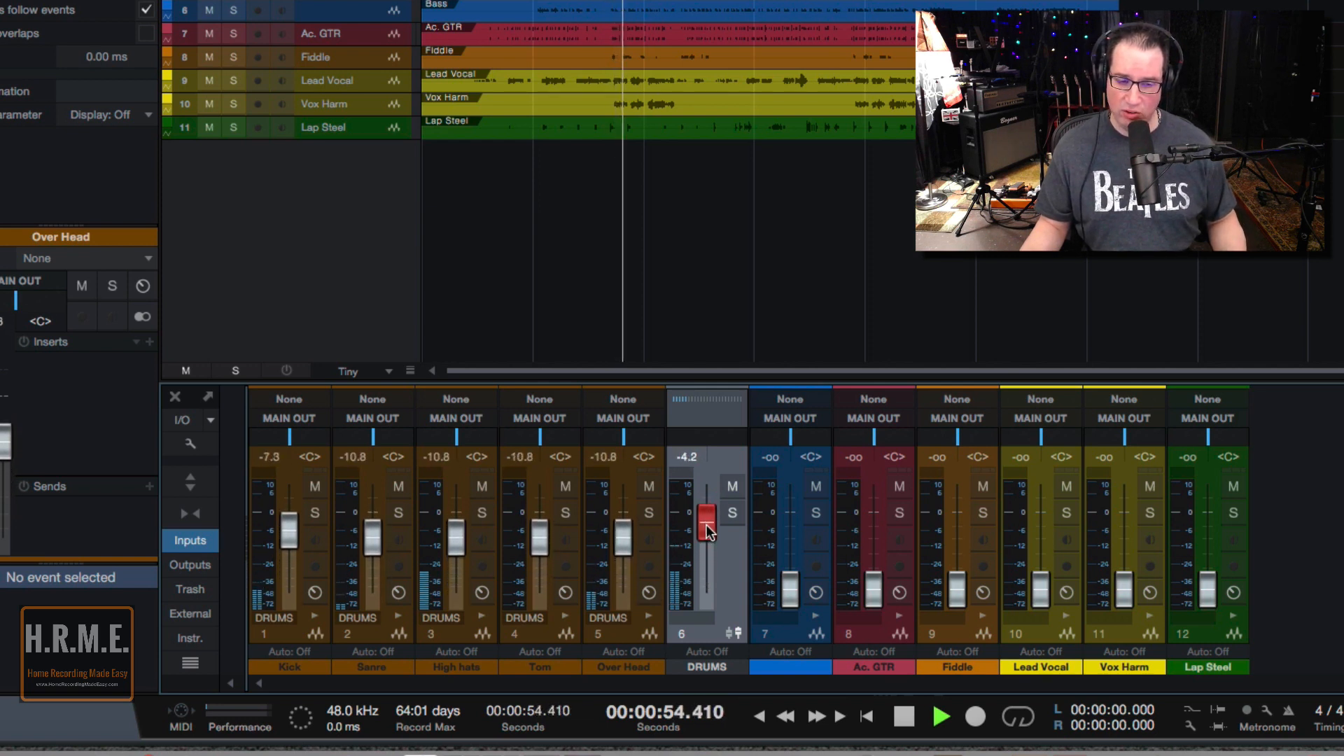
left_click_drag(705, 515, 705, 501)
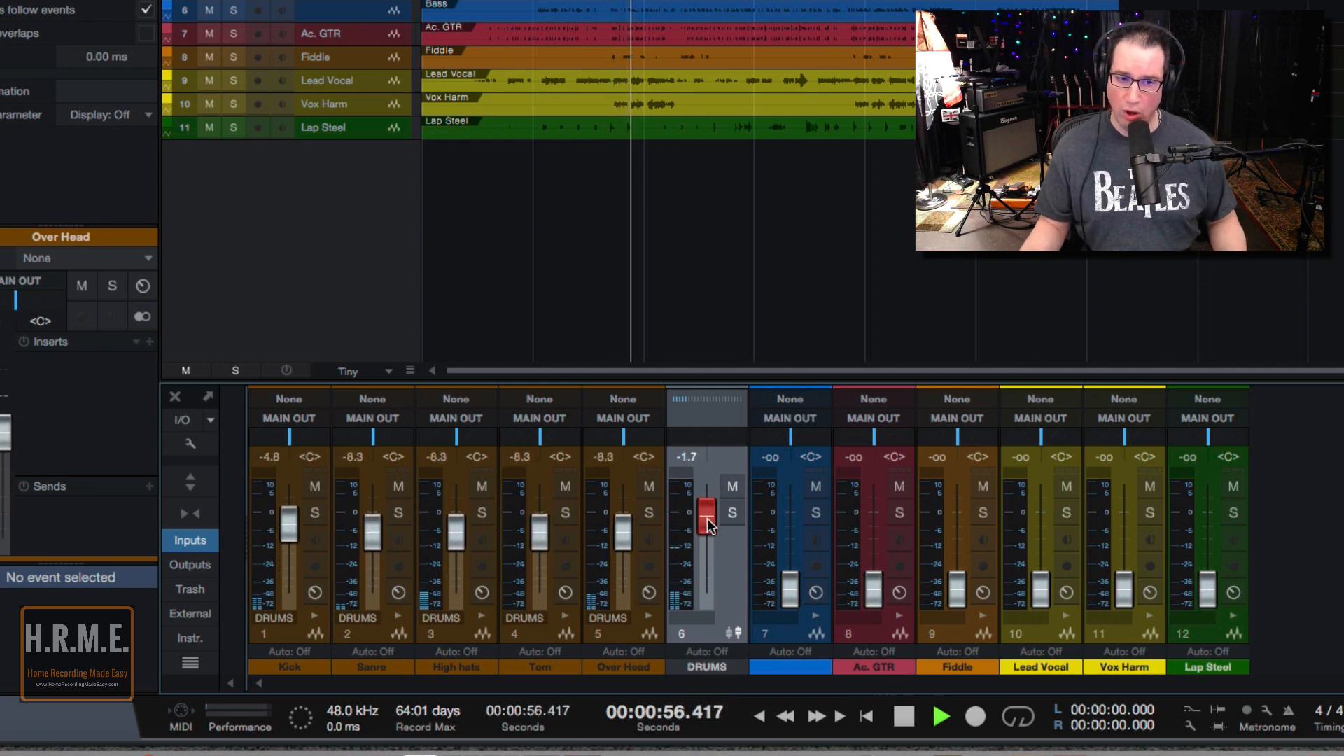
left_click_drag(706, 514, 706, 532)
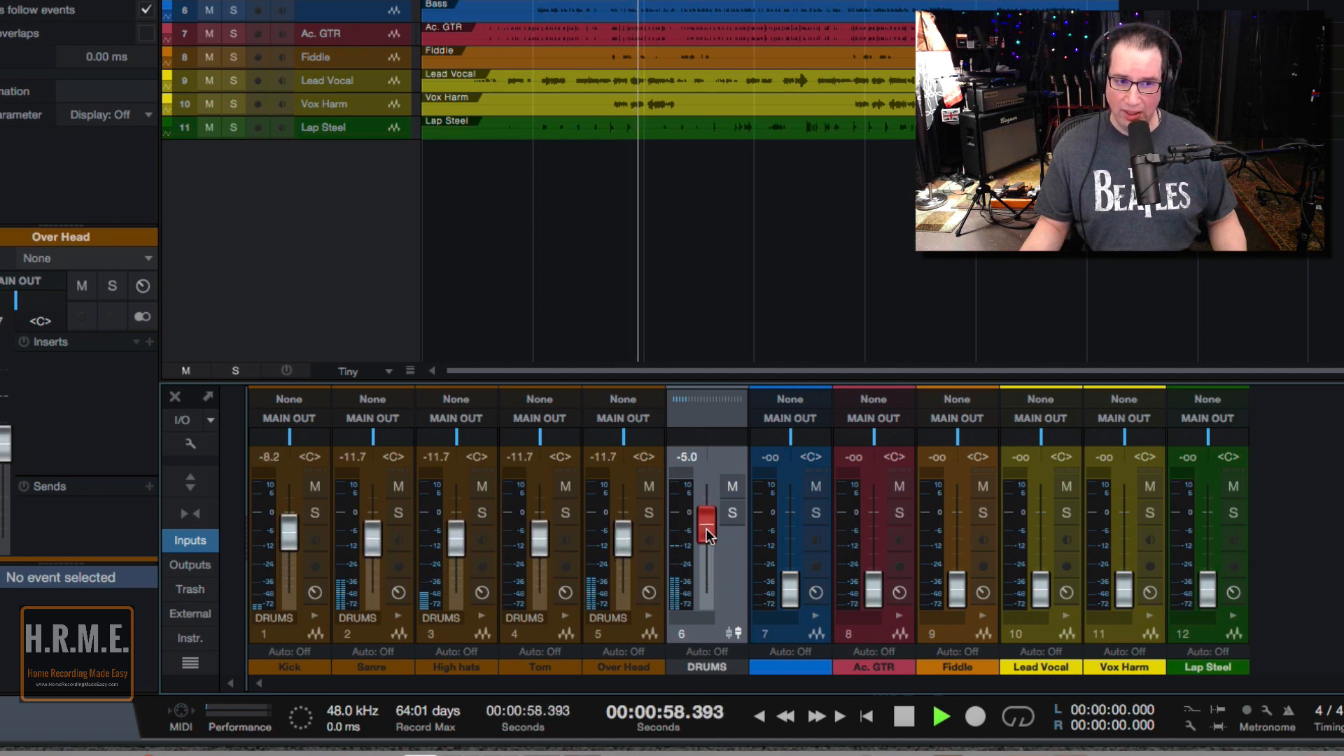
Lower the Snare channel level, then pull the DRUMS VCA down further.
left_click(372, 546)
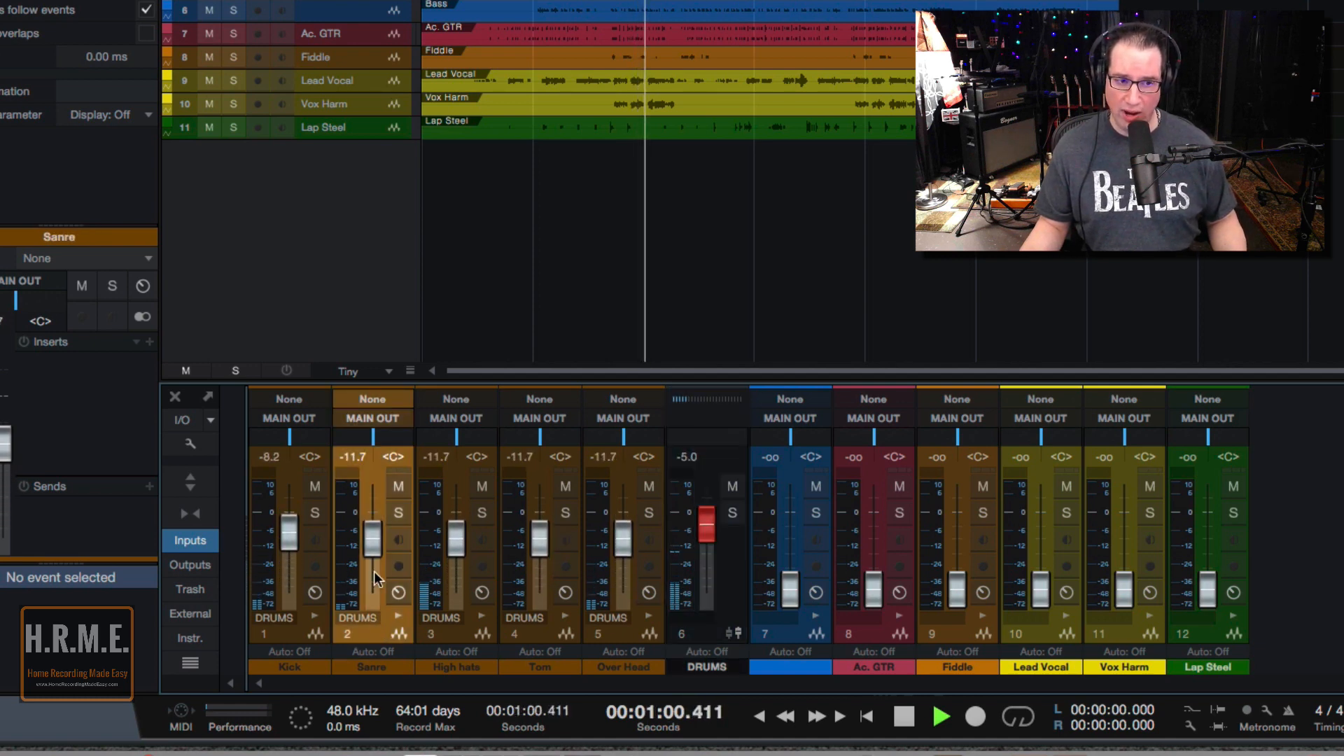
left_click_drag(370, 523, 370, 566)
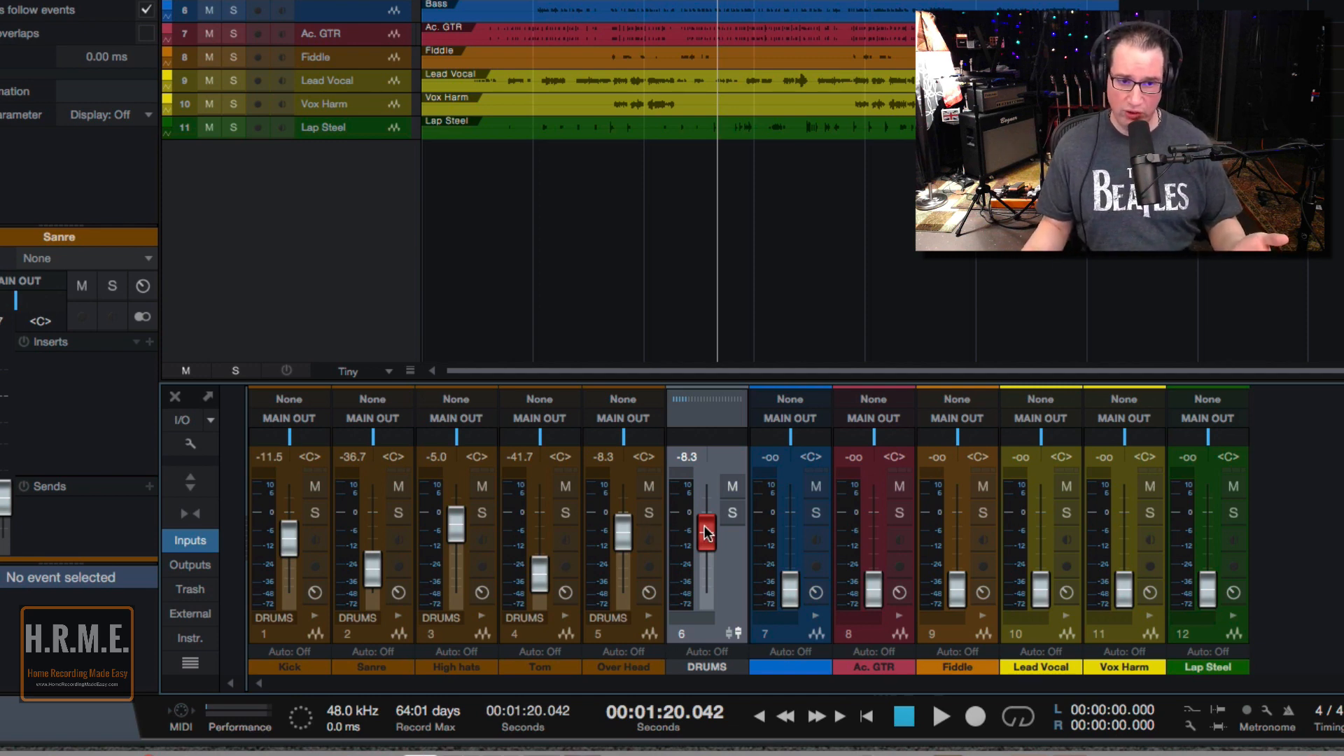
left_click_drag(705, 528, 705, 553)
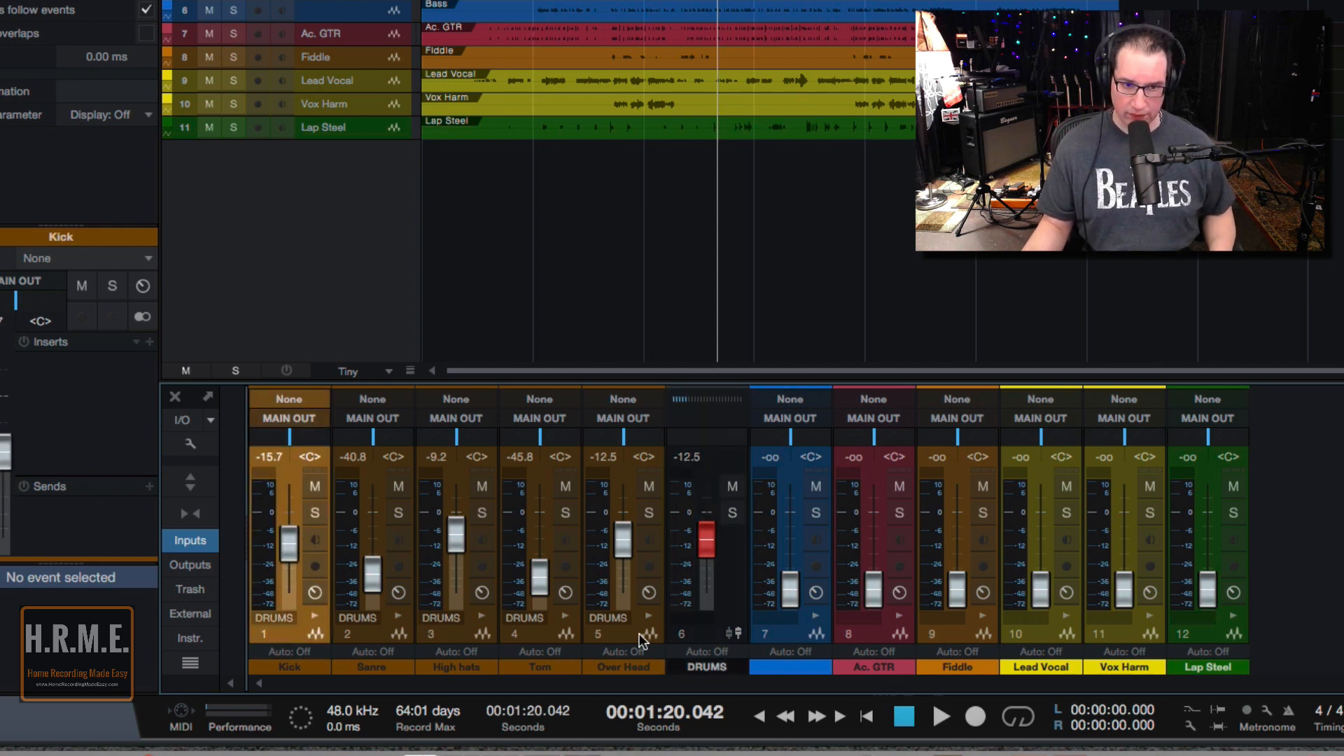
Create a bus from the five drum channels and rename it DRUM BUS.
right_click(706, 632)
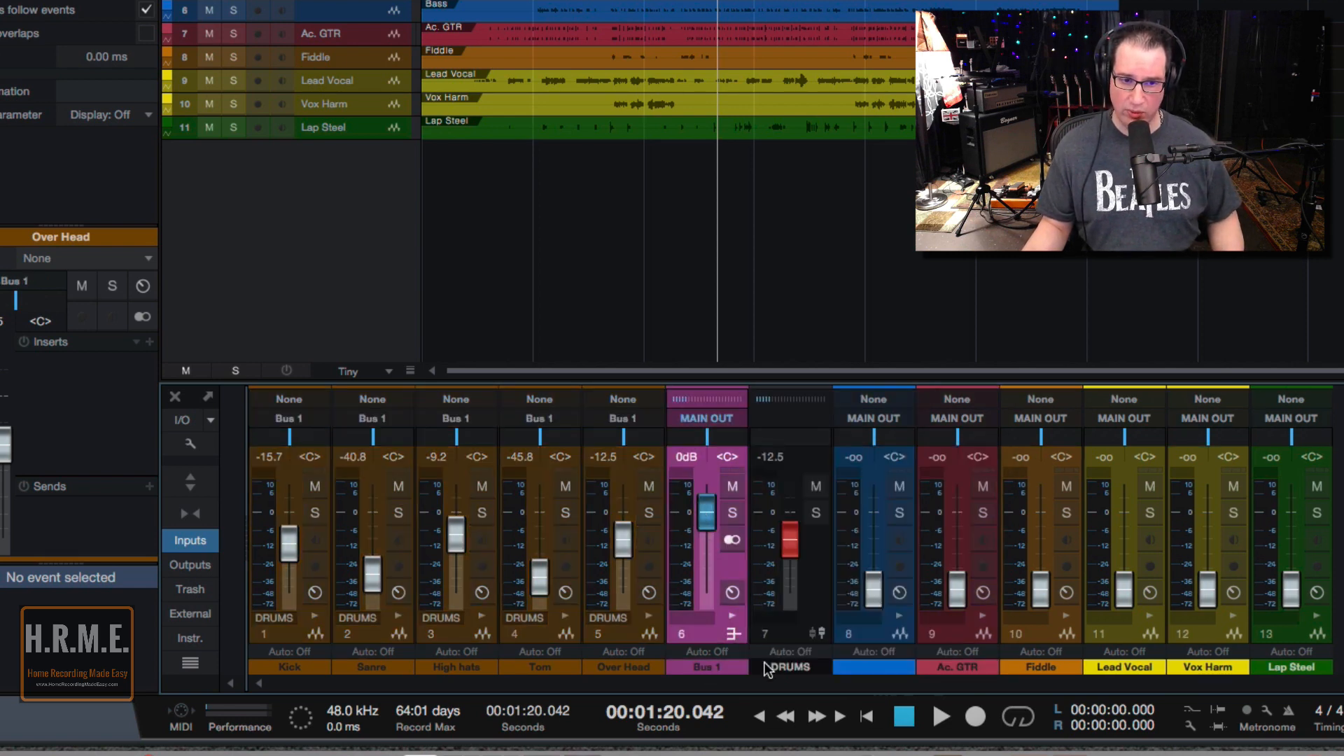
double_click(706, 667)
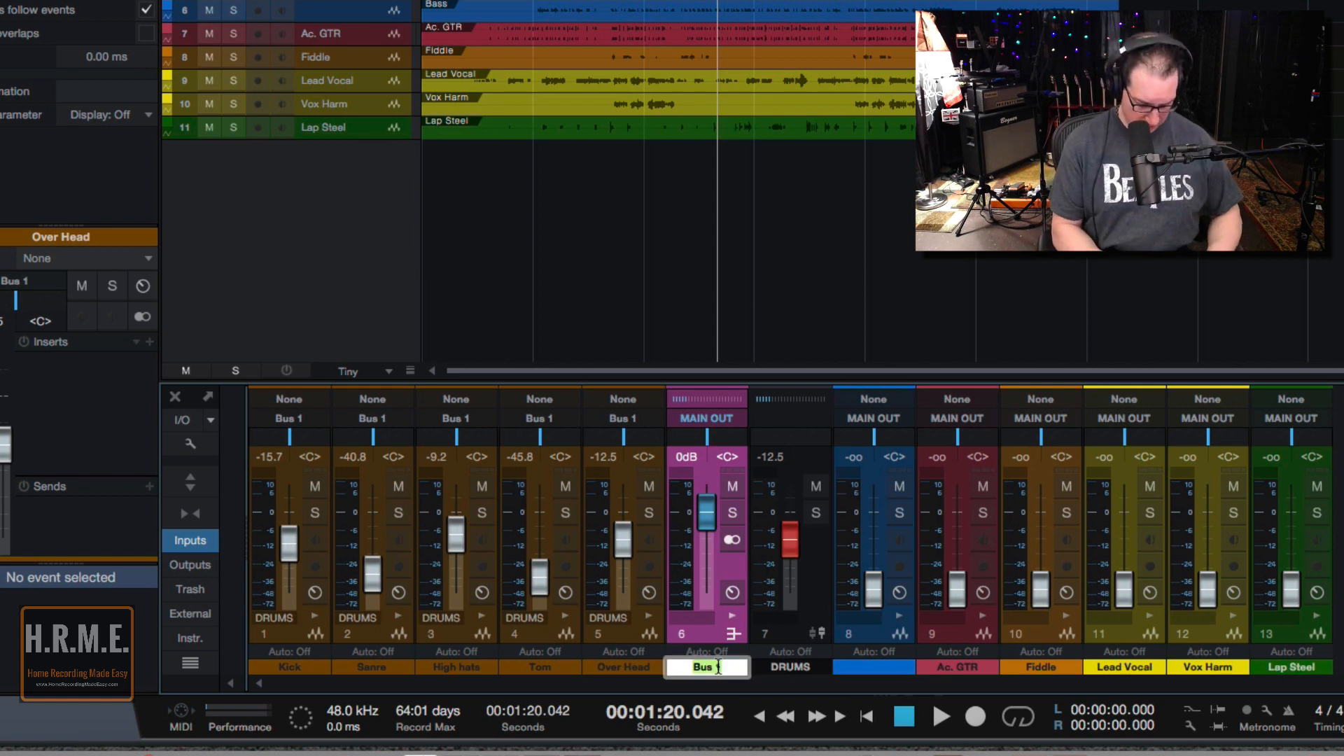
type("DRUM,")
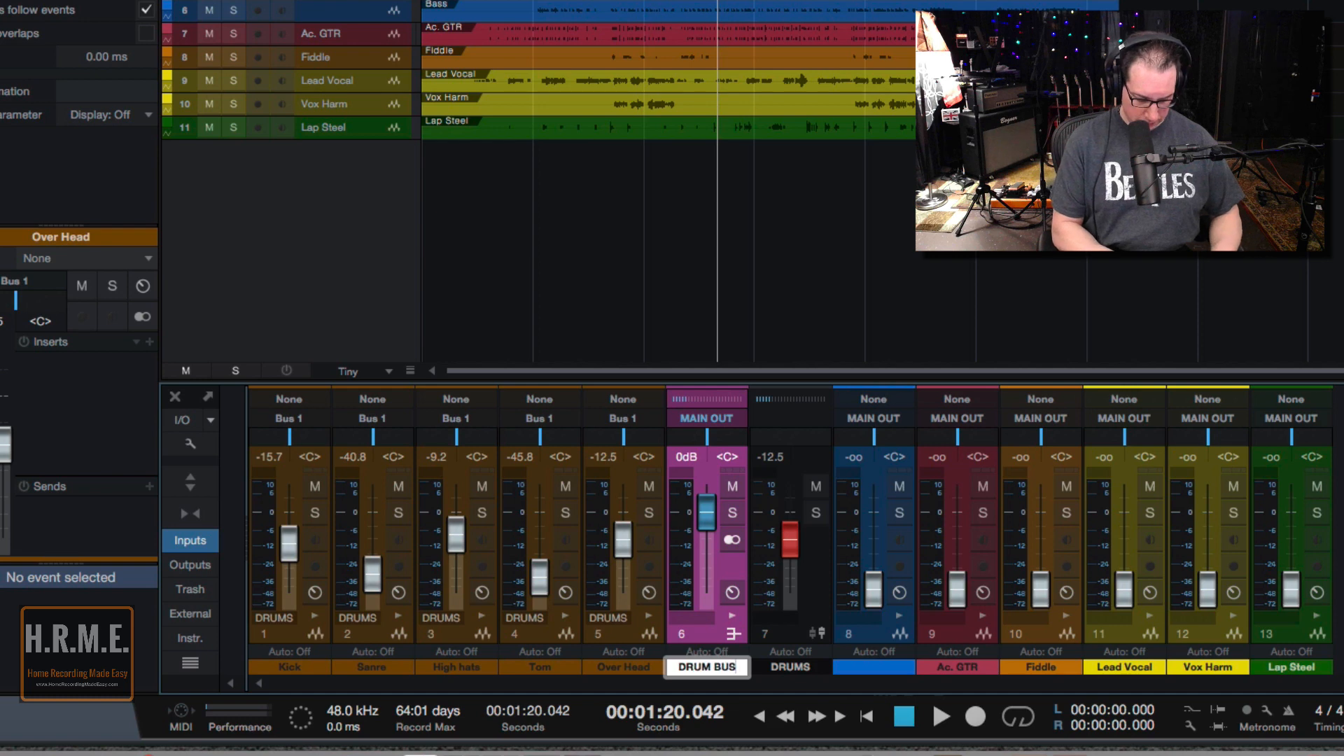
left_click(790, 666)
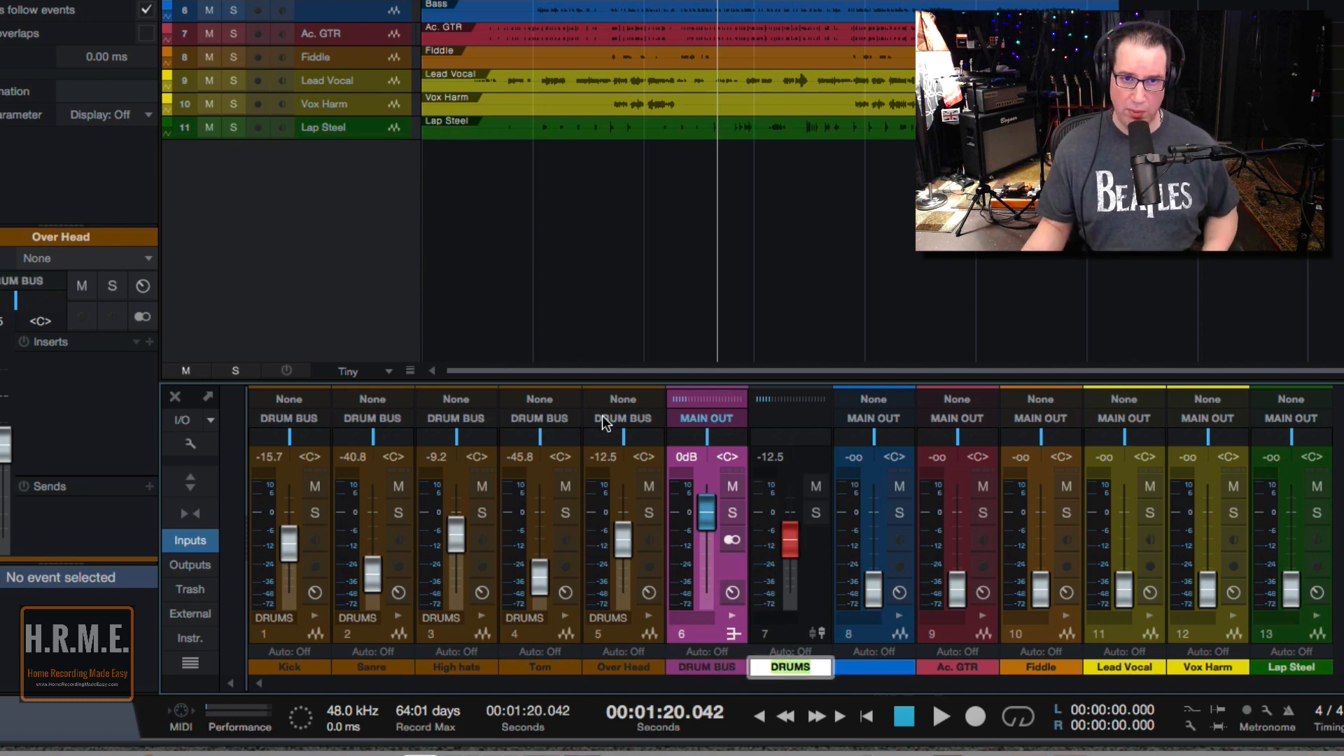
left_click(938, 718)
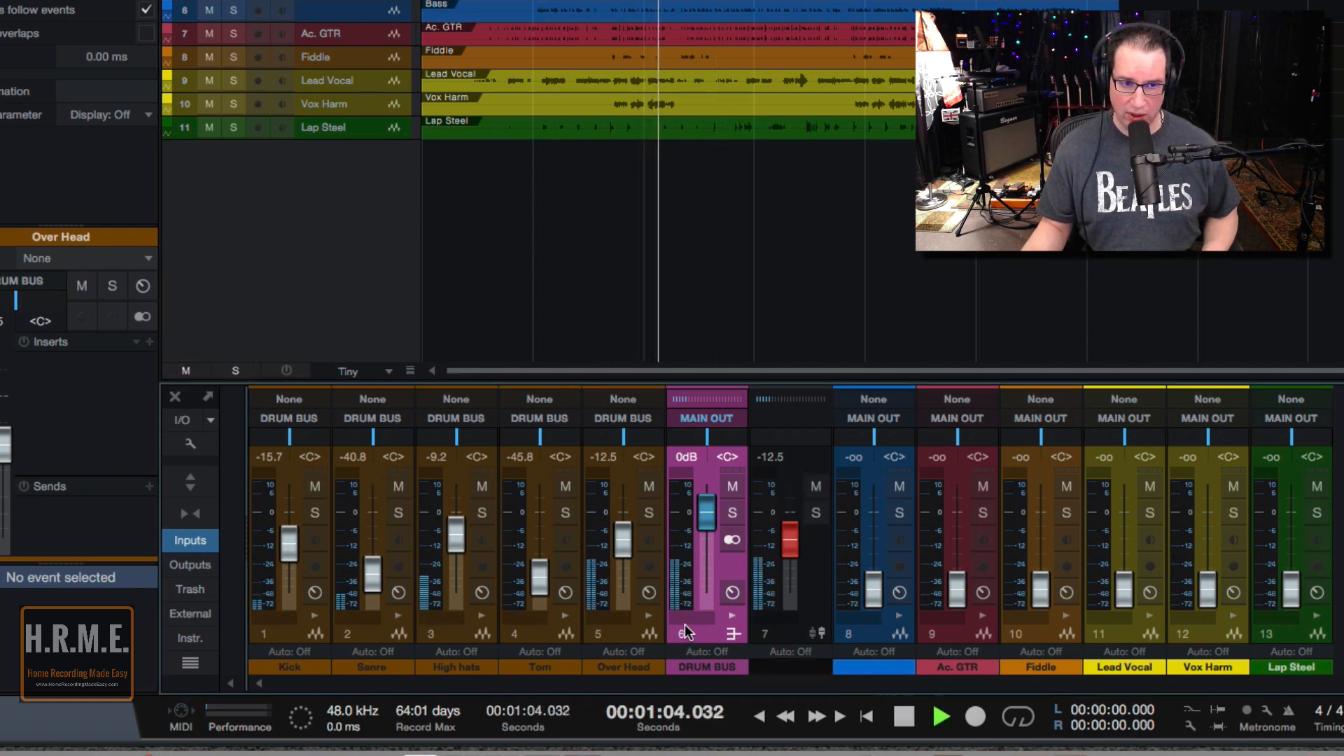
mouse_move(788, 548)
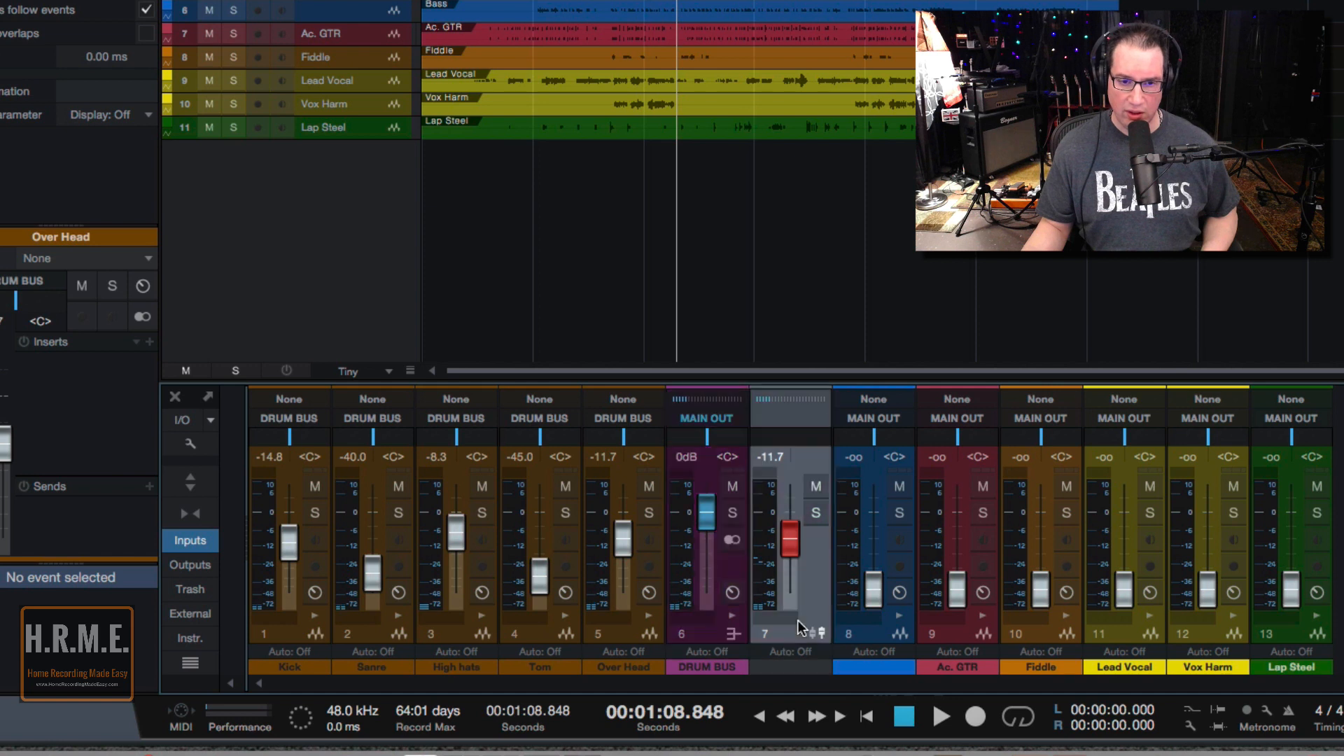
Remove the DRUMS VCA and pull the DRUM BUS fader fully down to silence.
right_click(790, 635)
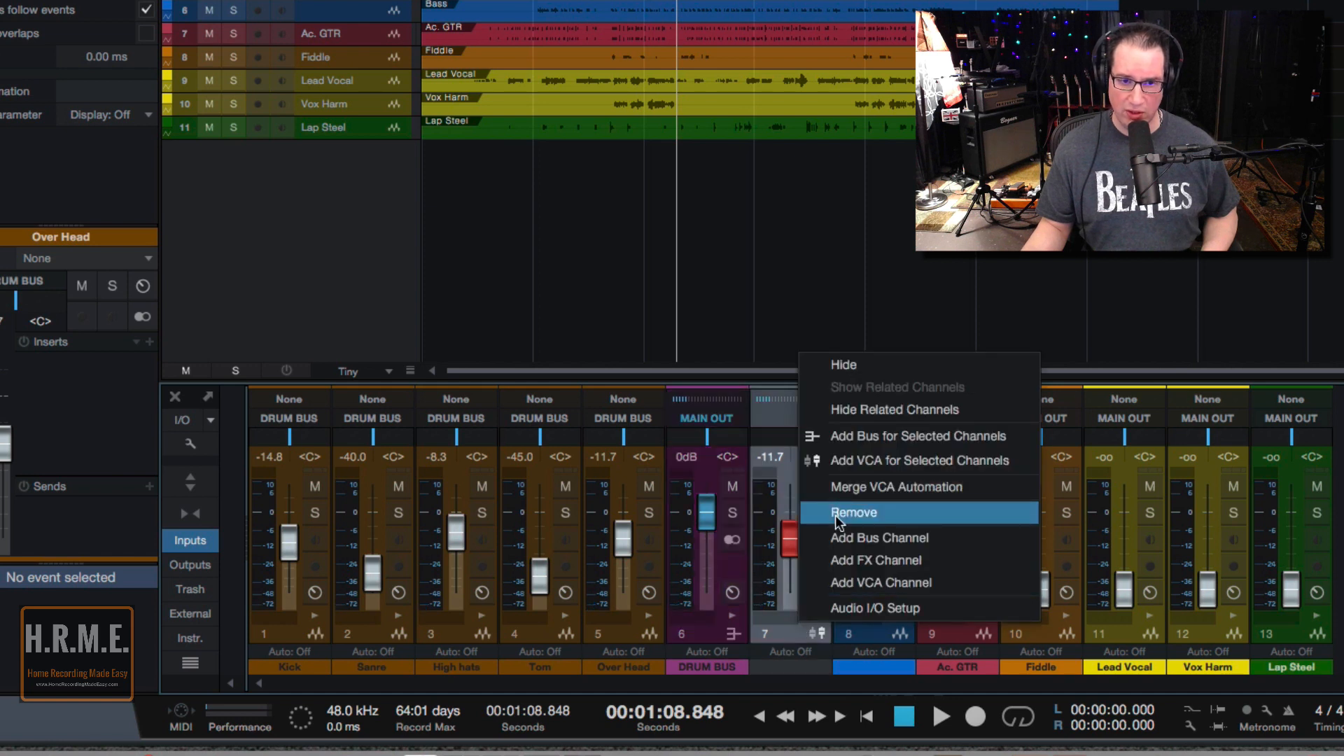
left_click(853, 512)
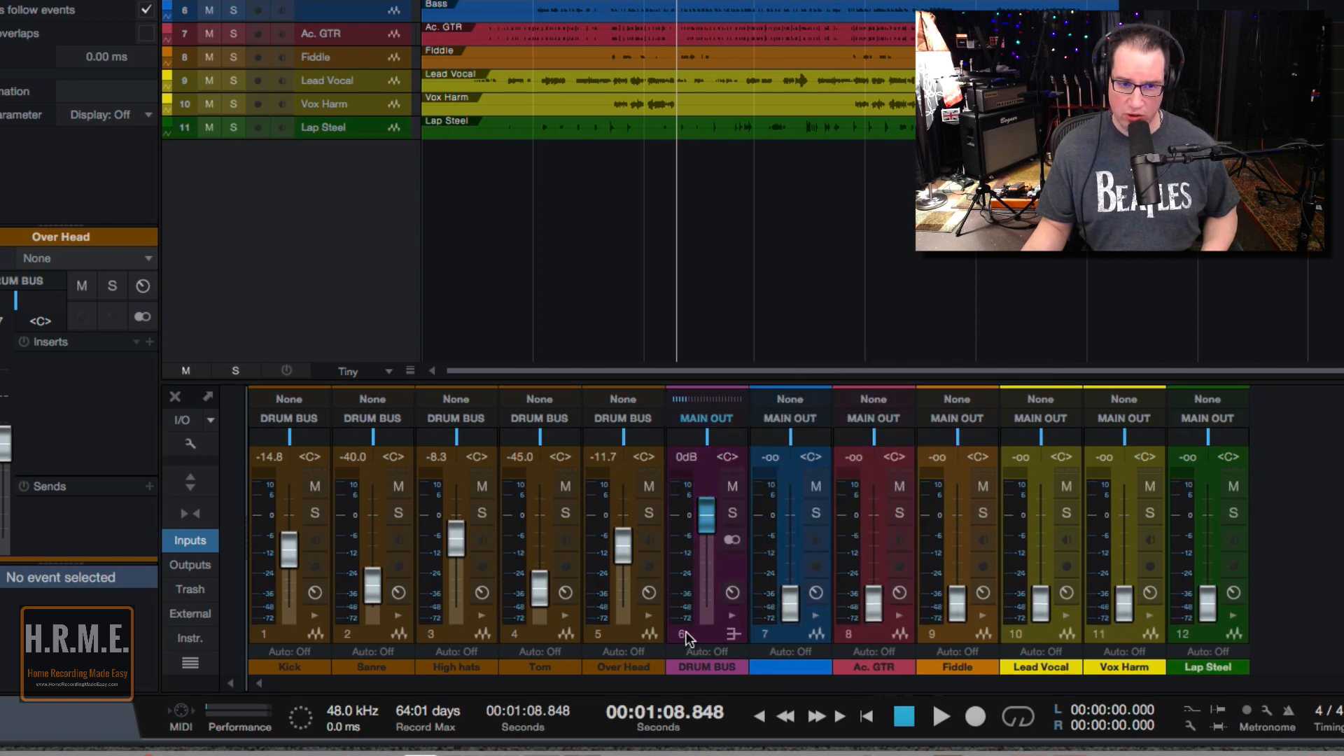
left_click(939, 716)
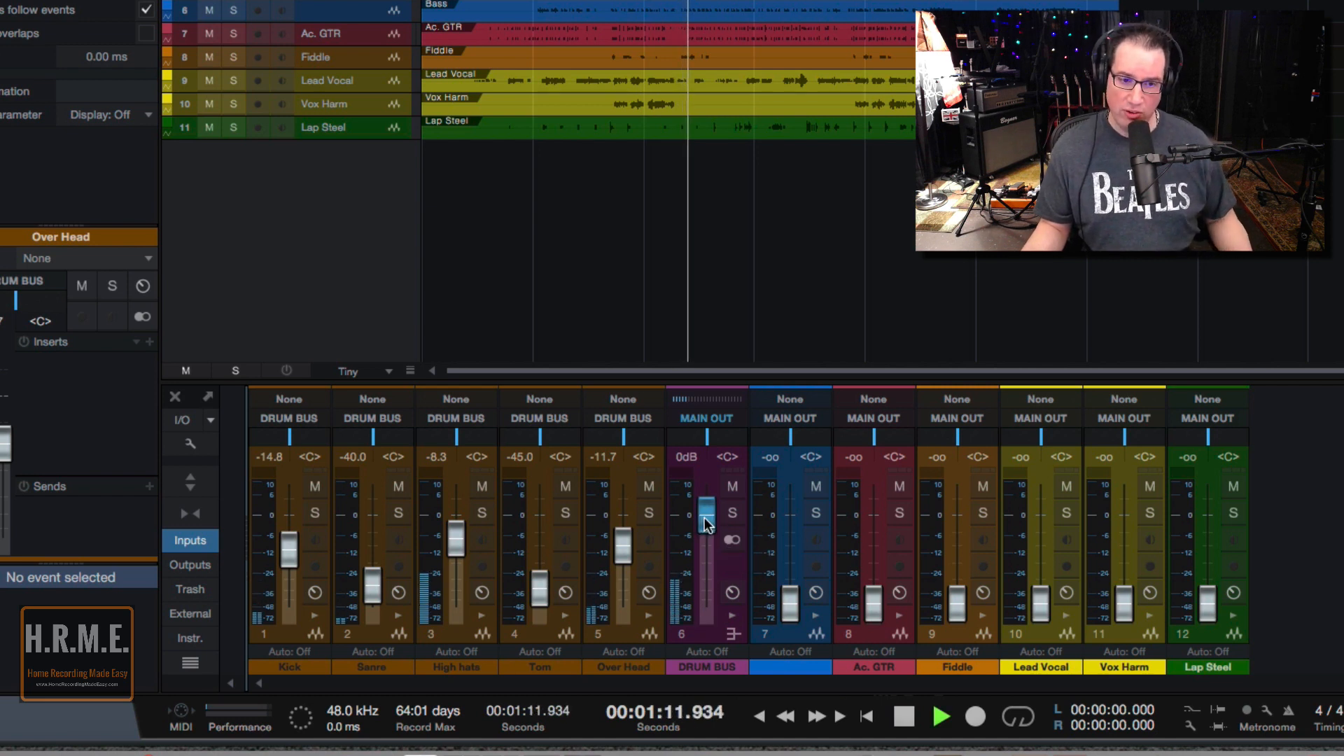
left_click_drag(703, 523, 703, 600)
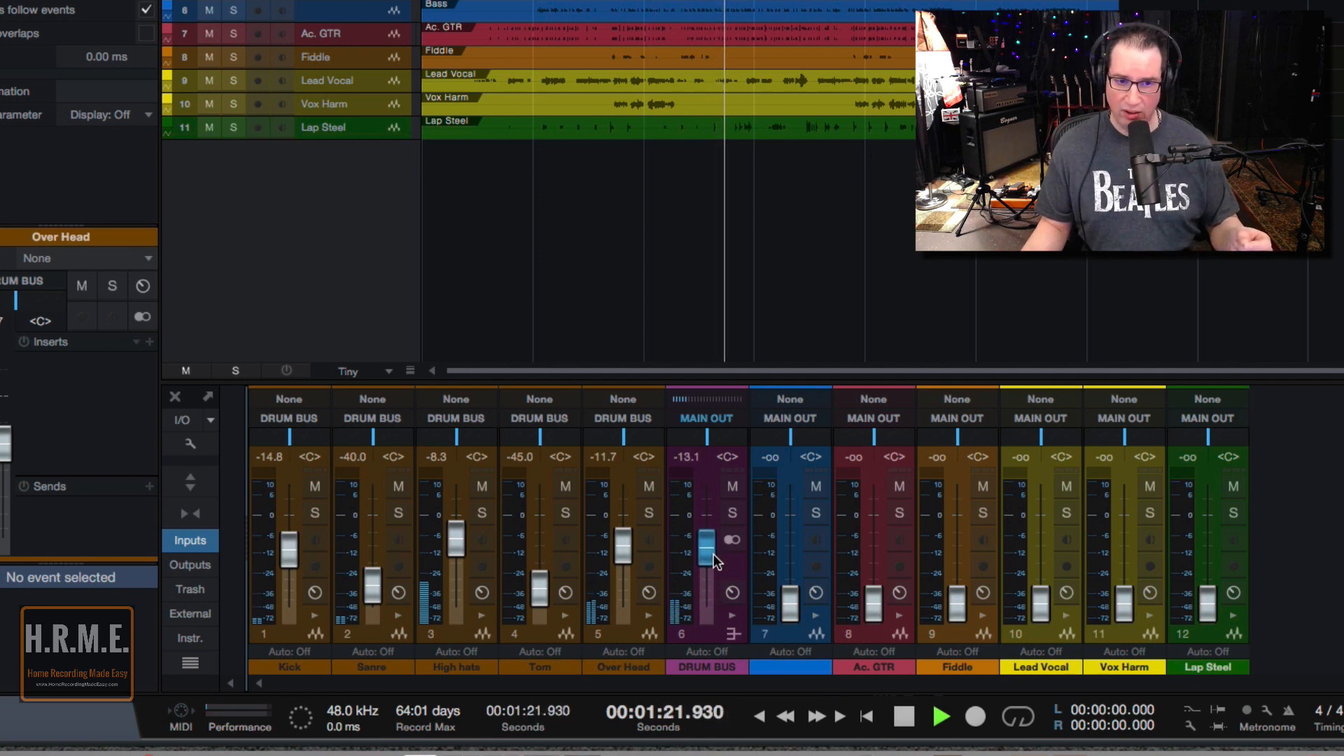
left_click_drag(703, 551, 703, 524)
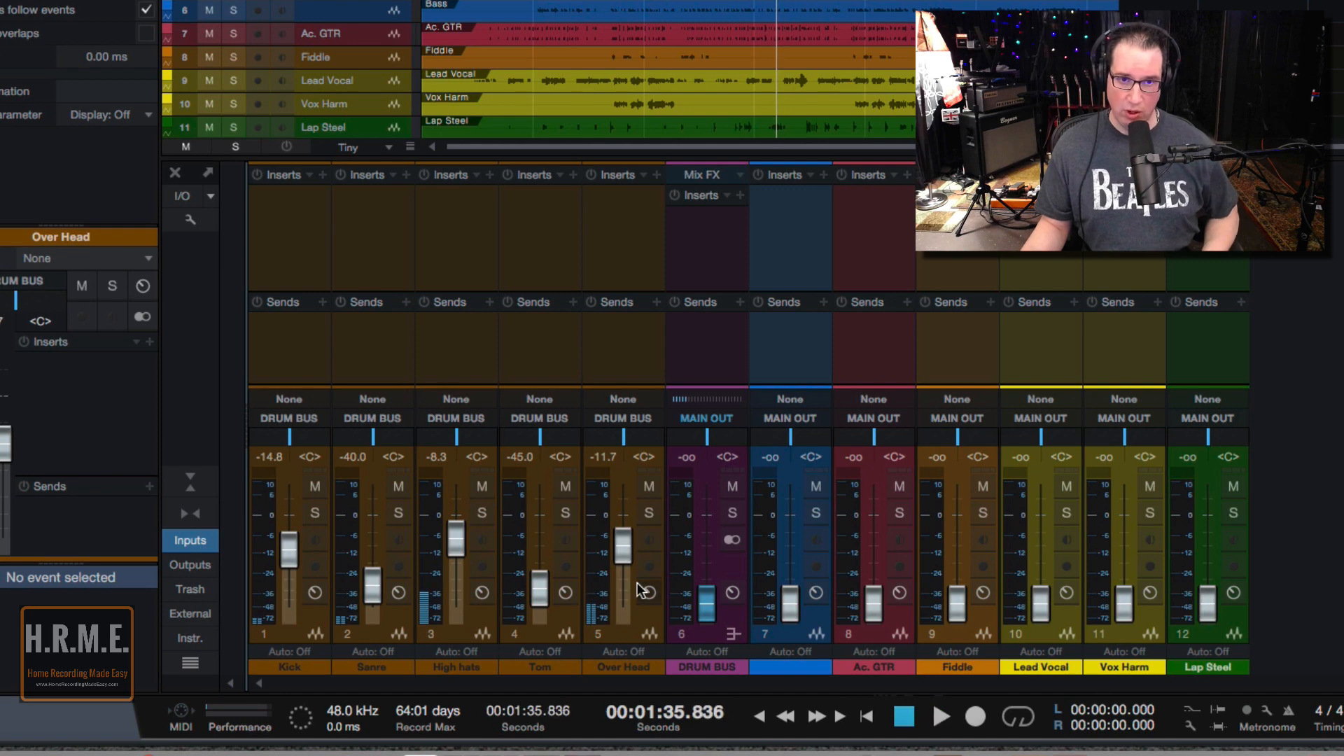
mouse_move(303, 635)
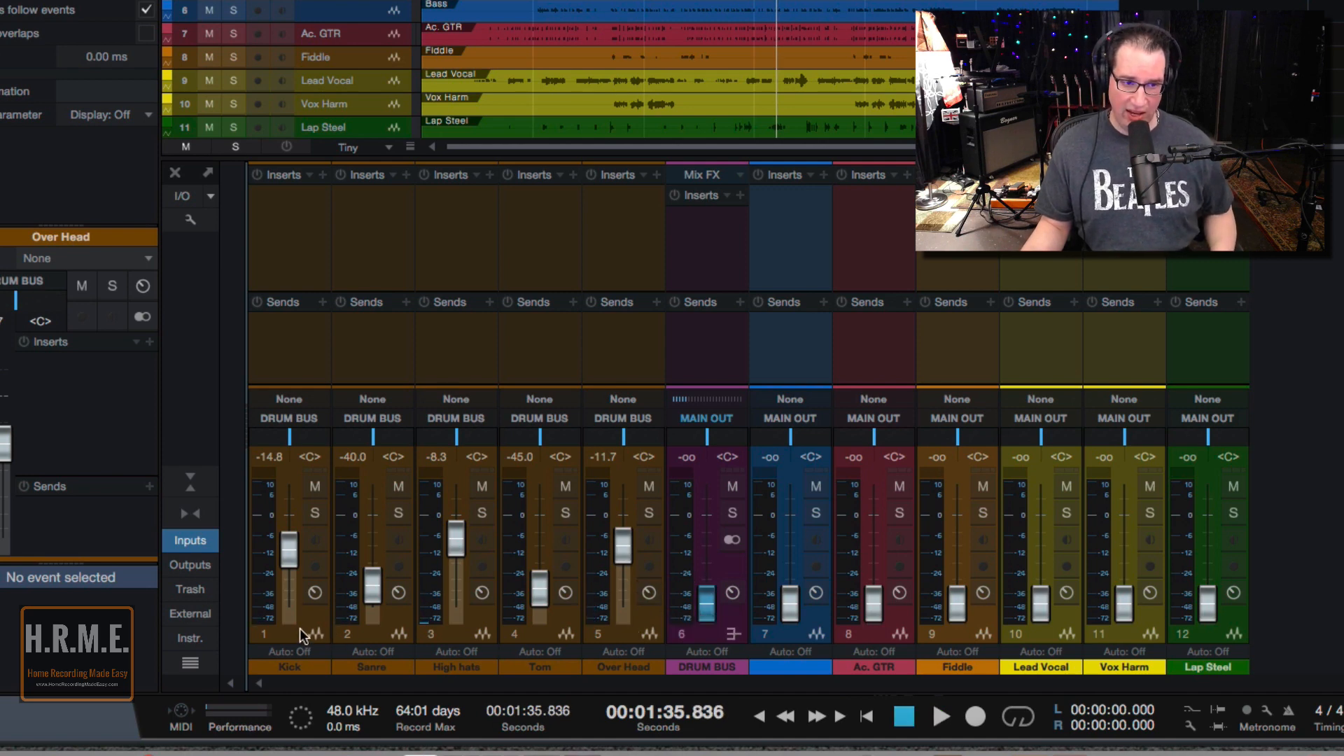
Create VCA 1 from the five drum channels, rename it DRUMS, and set it to +2.1 dB.
right_click(647, 642)
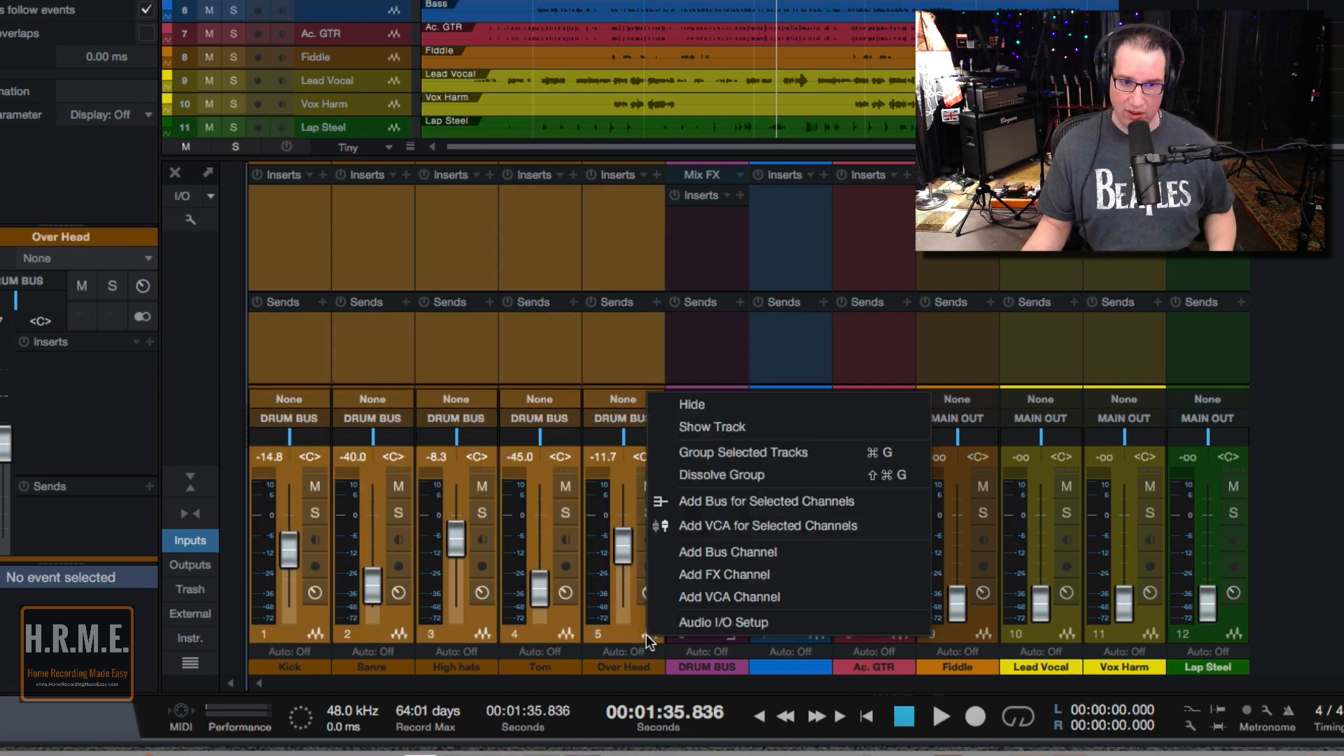
left_click(767, 526)
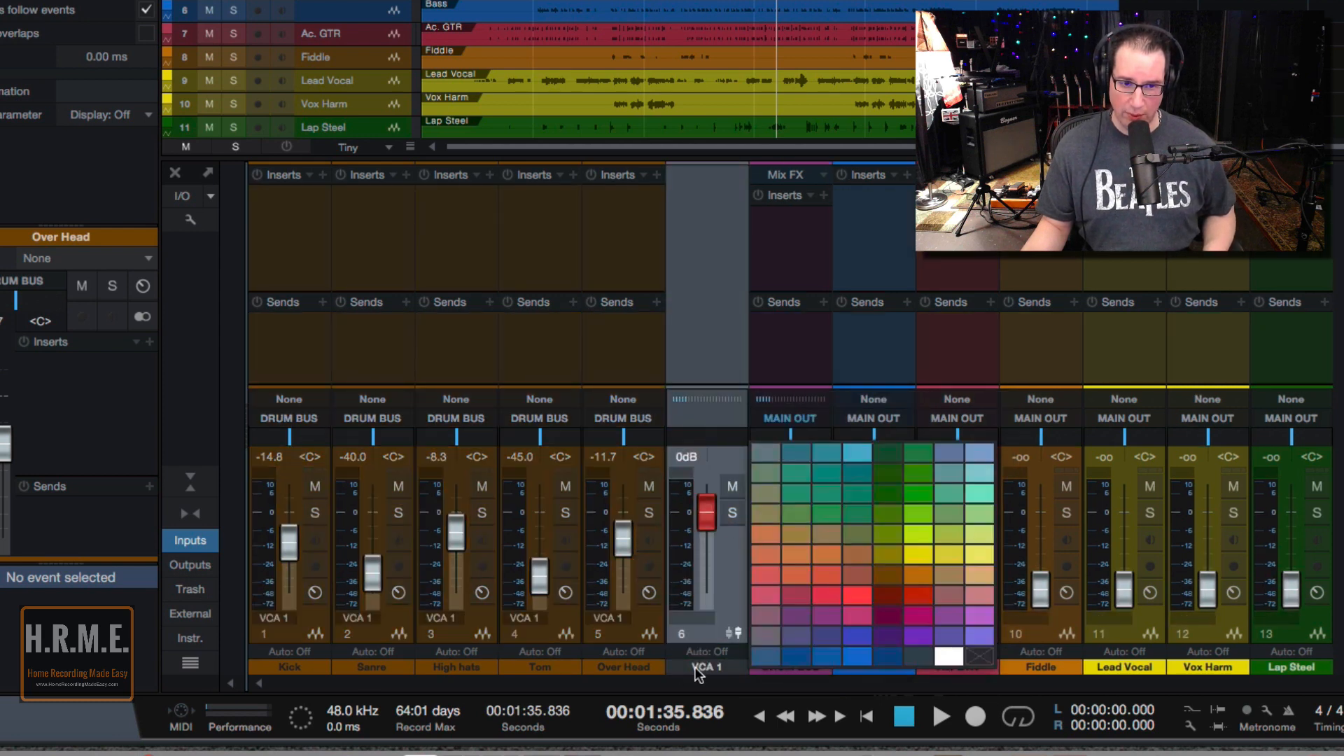
left_click(705, 652)
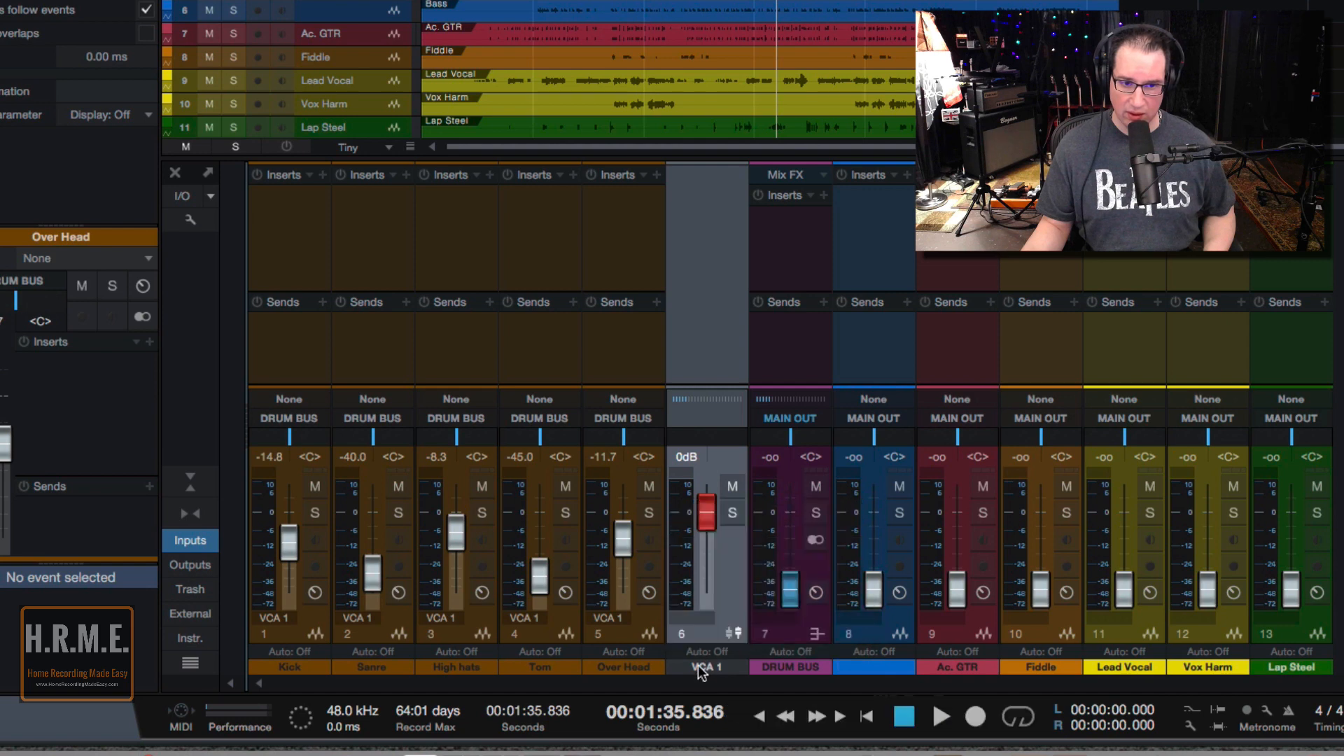
mouse_move(710, 677)
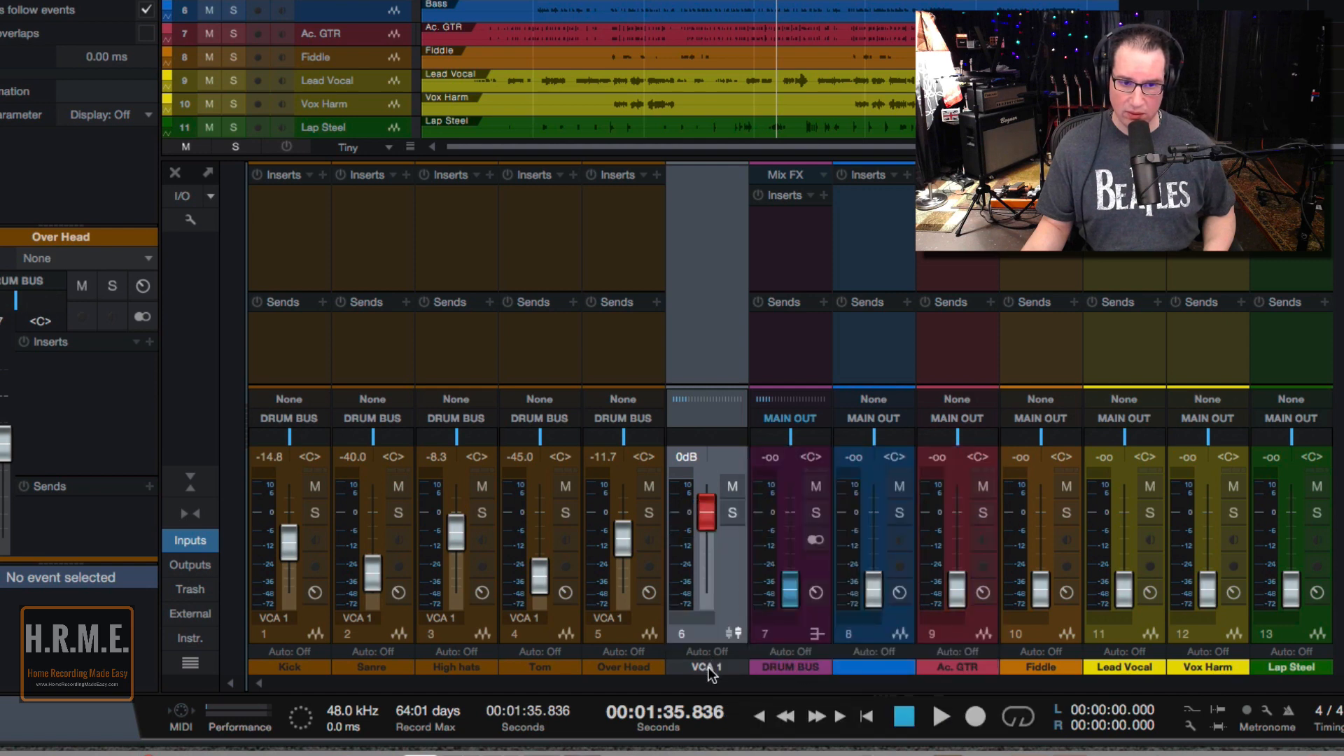
double_click(705, 668)
type("DRUMS")
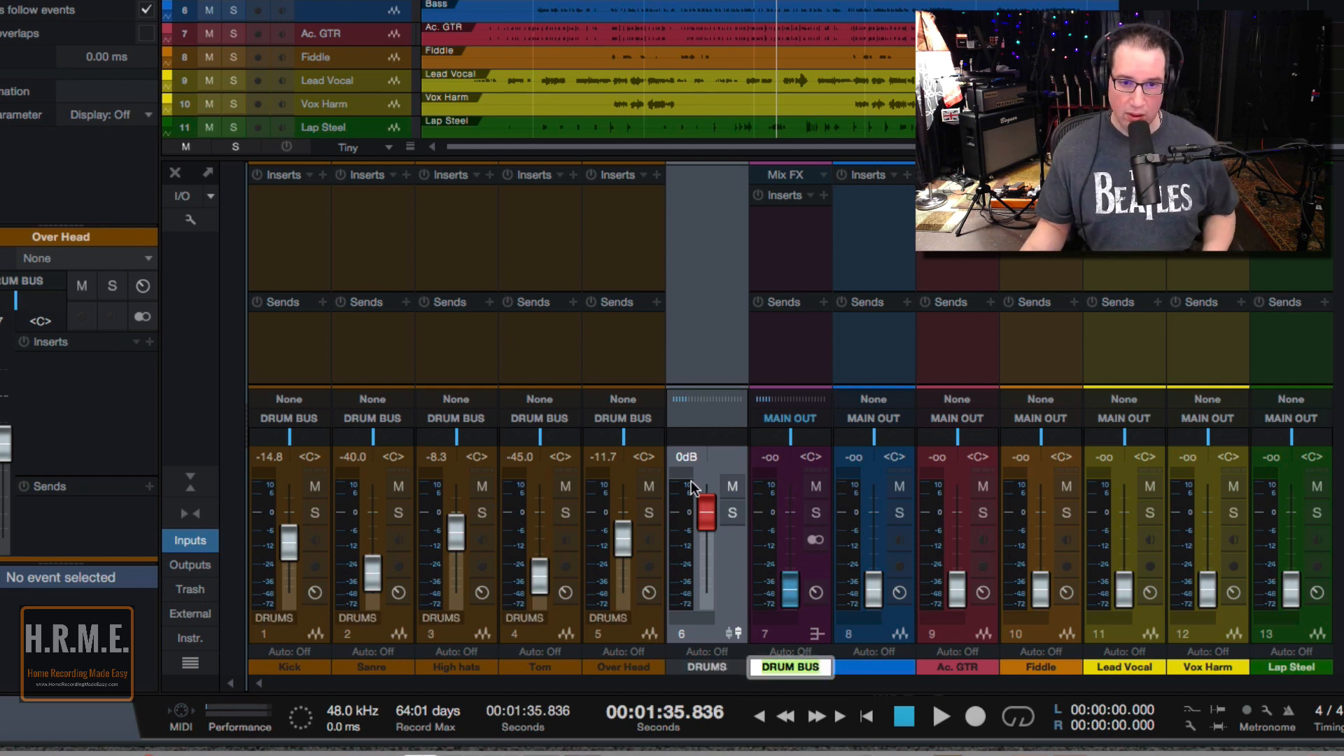
left_click_drag(706, 523, 706, 497)
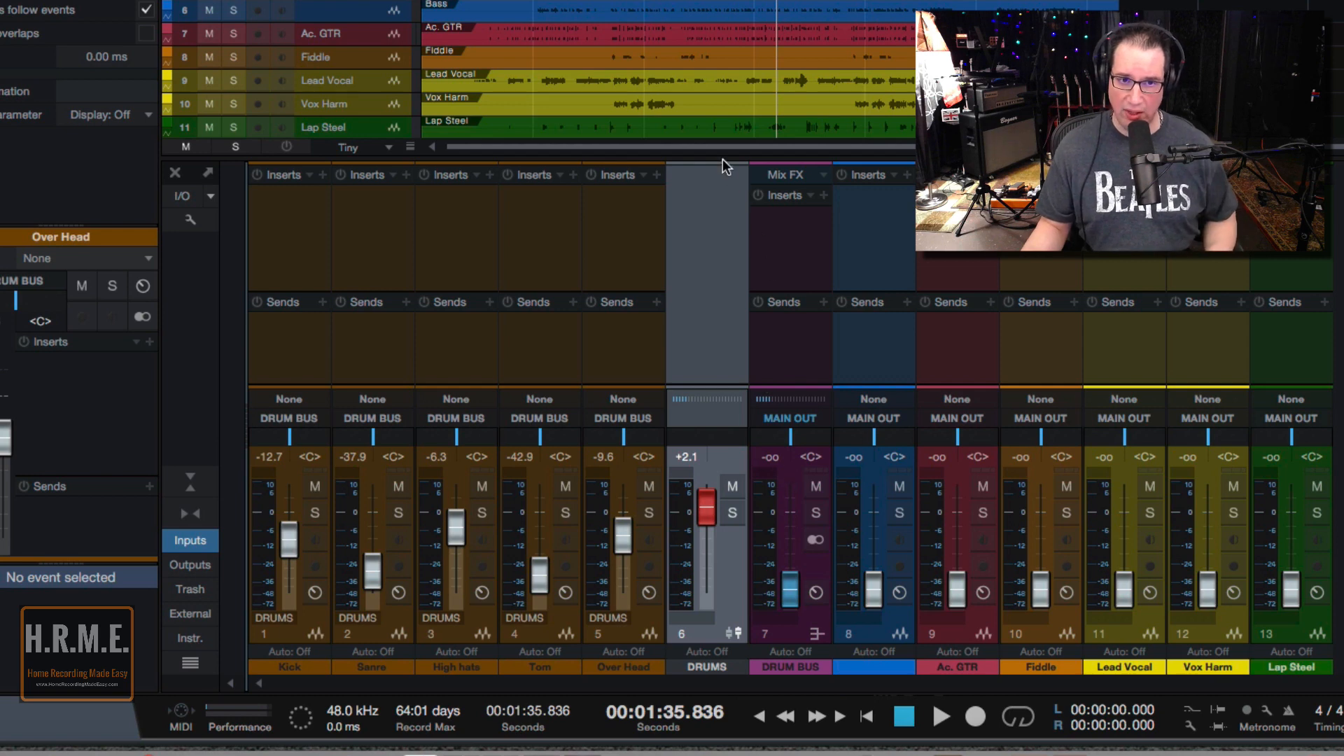
Scroll the Console view down toward the fader section.
scroll("down", 3)
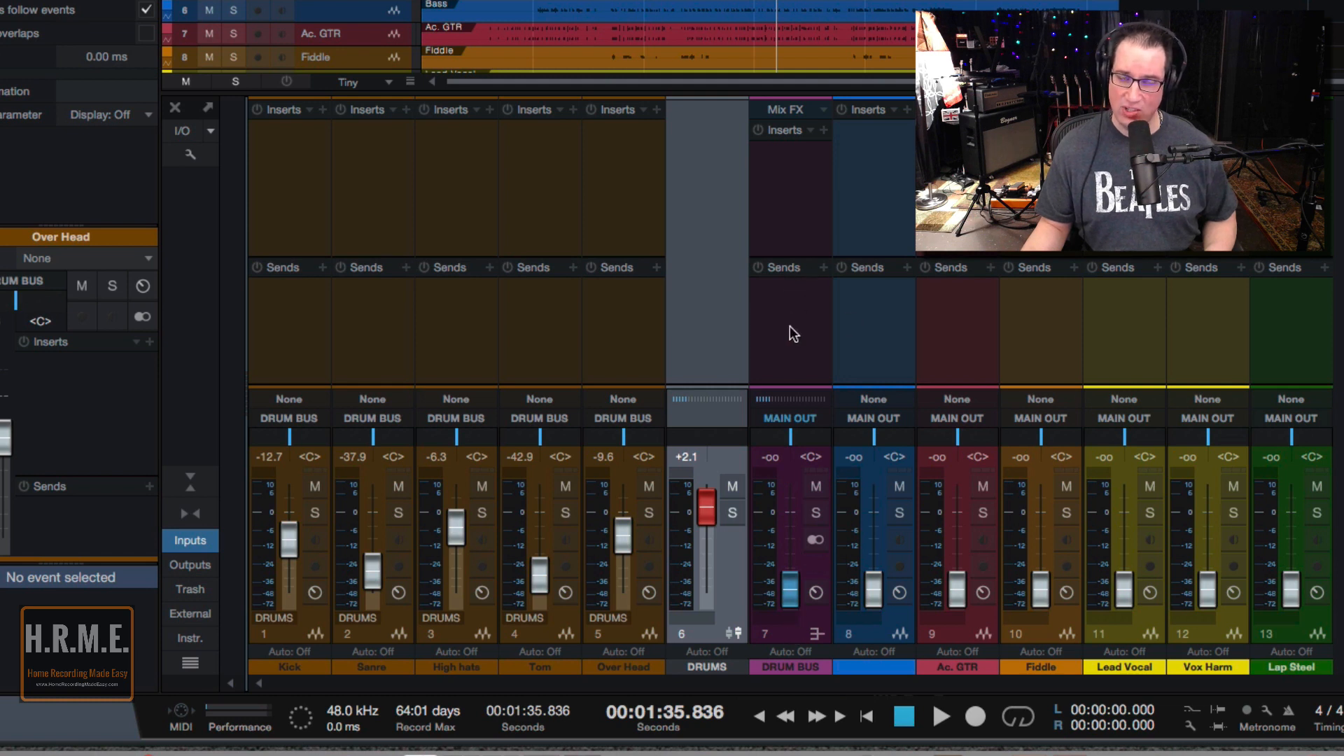
mouse_move(711, 120)
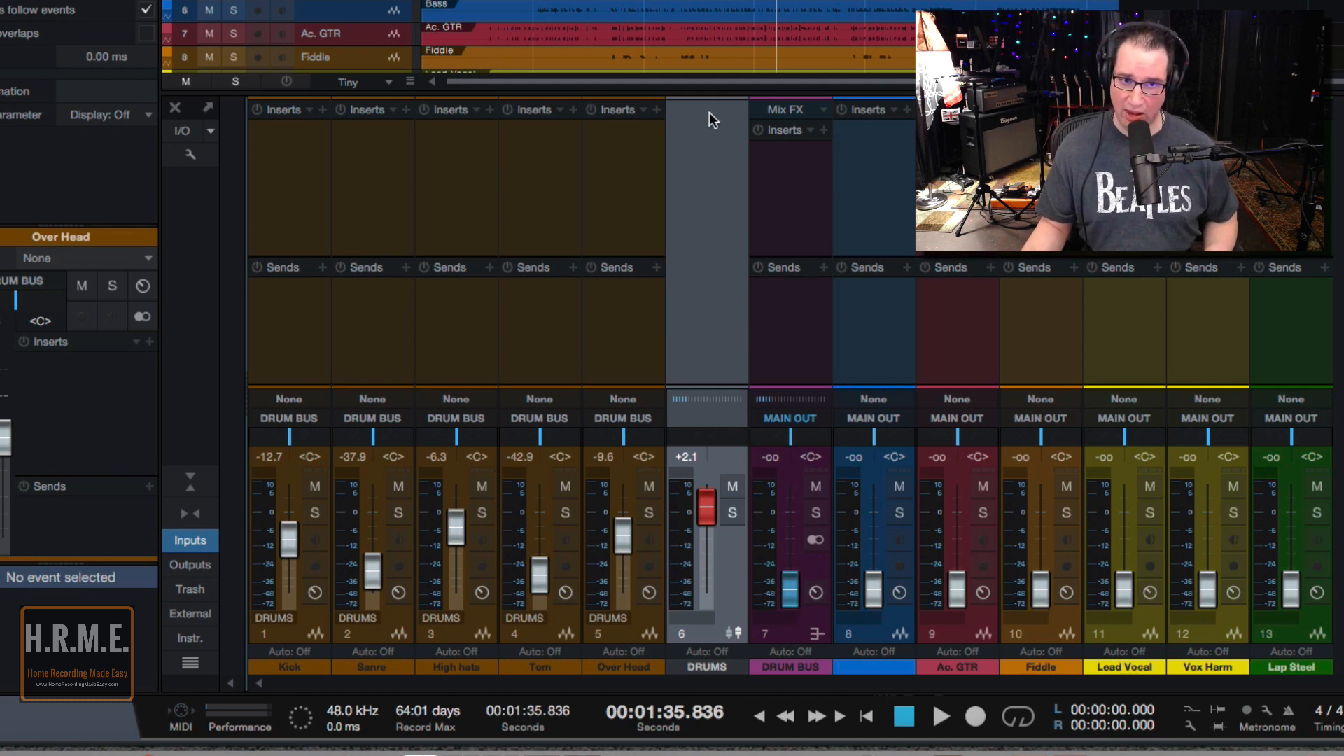
mouse_move(790, 263)
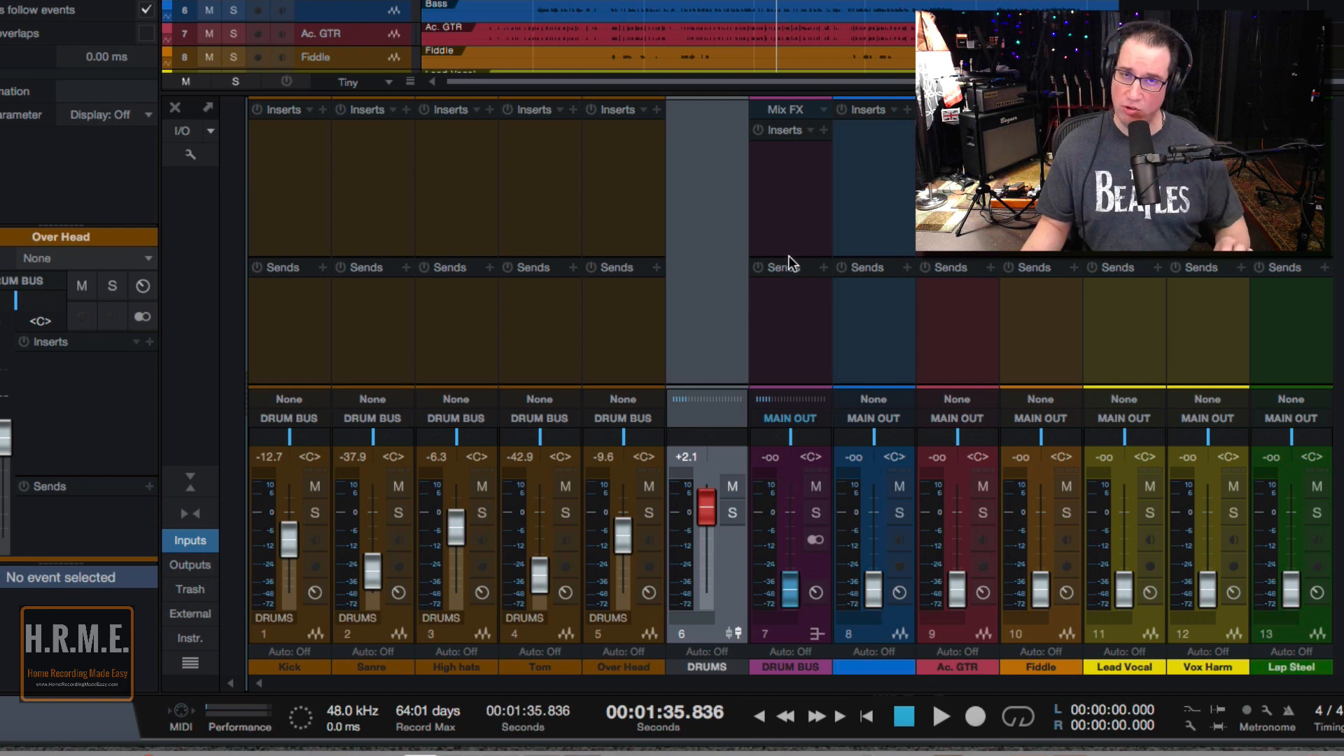
mouse_move(789, 231)
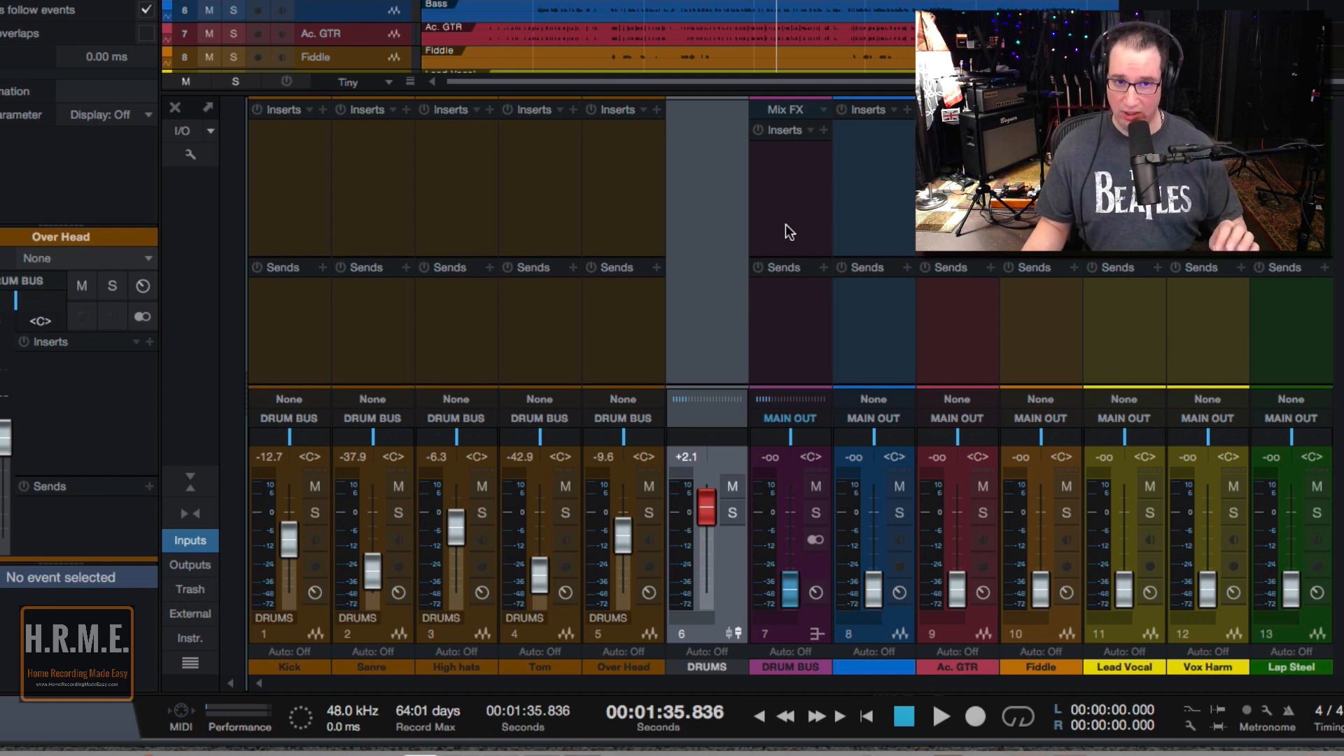
mouse_move(783, 285)
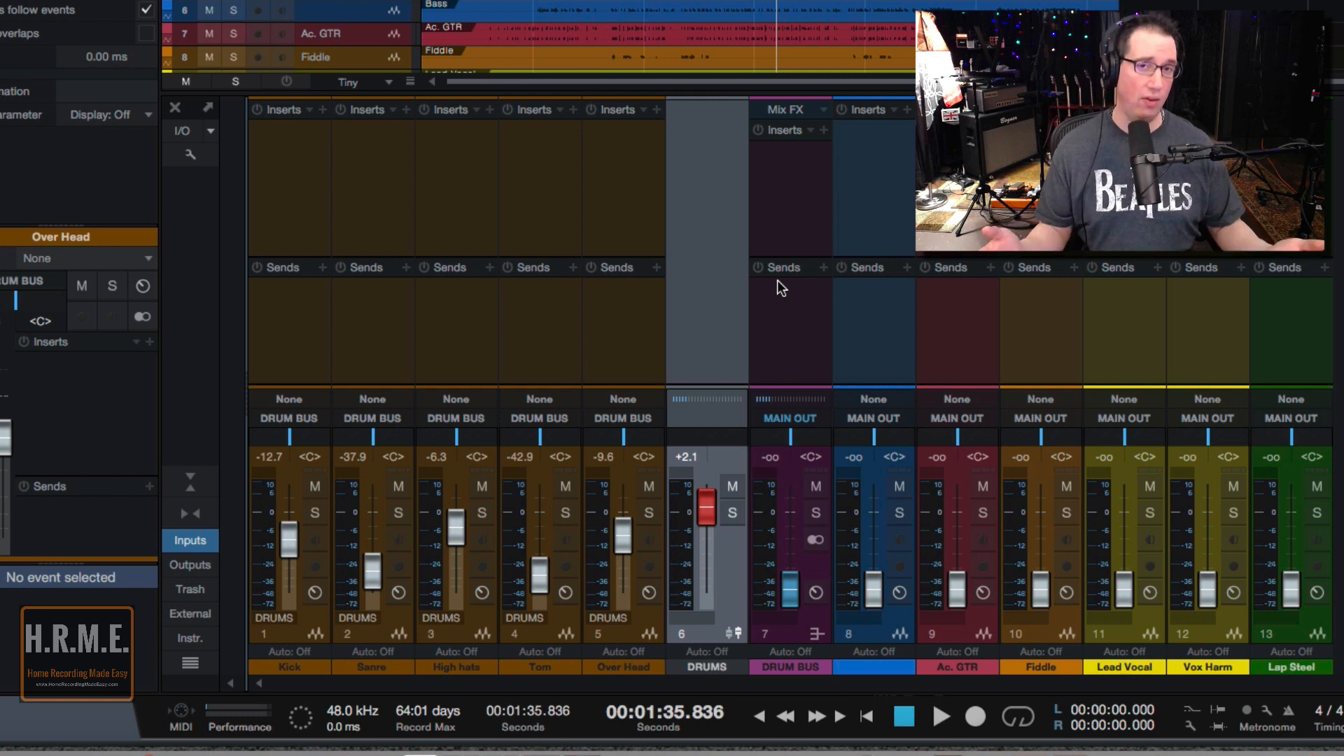
mouse_move(729, 314)
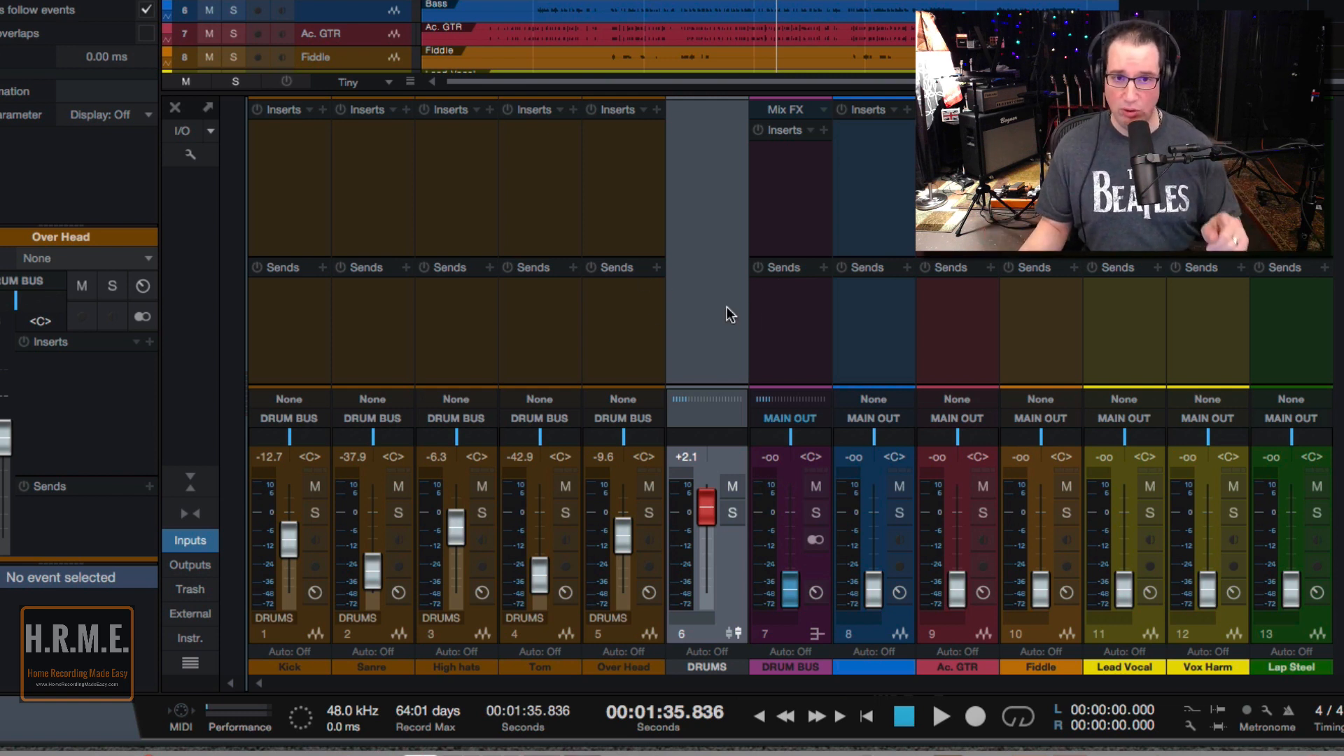
mouse_move(703, 343)
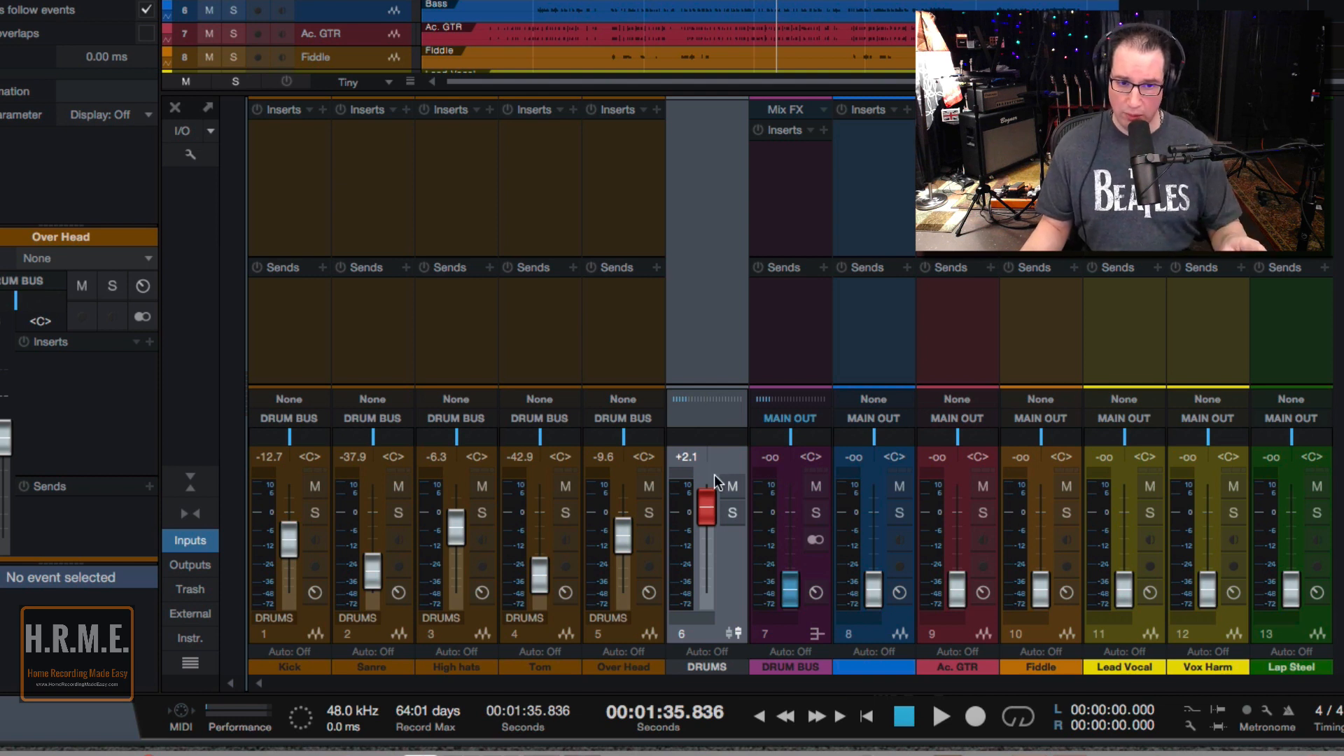
mouse_move(734, 478)
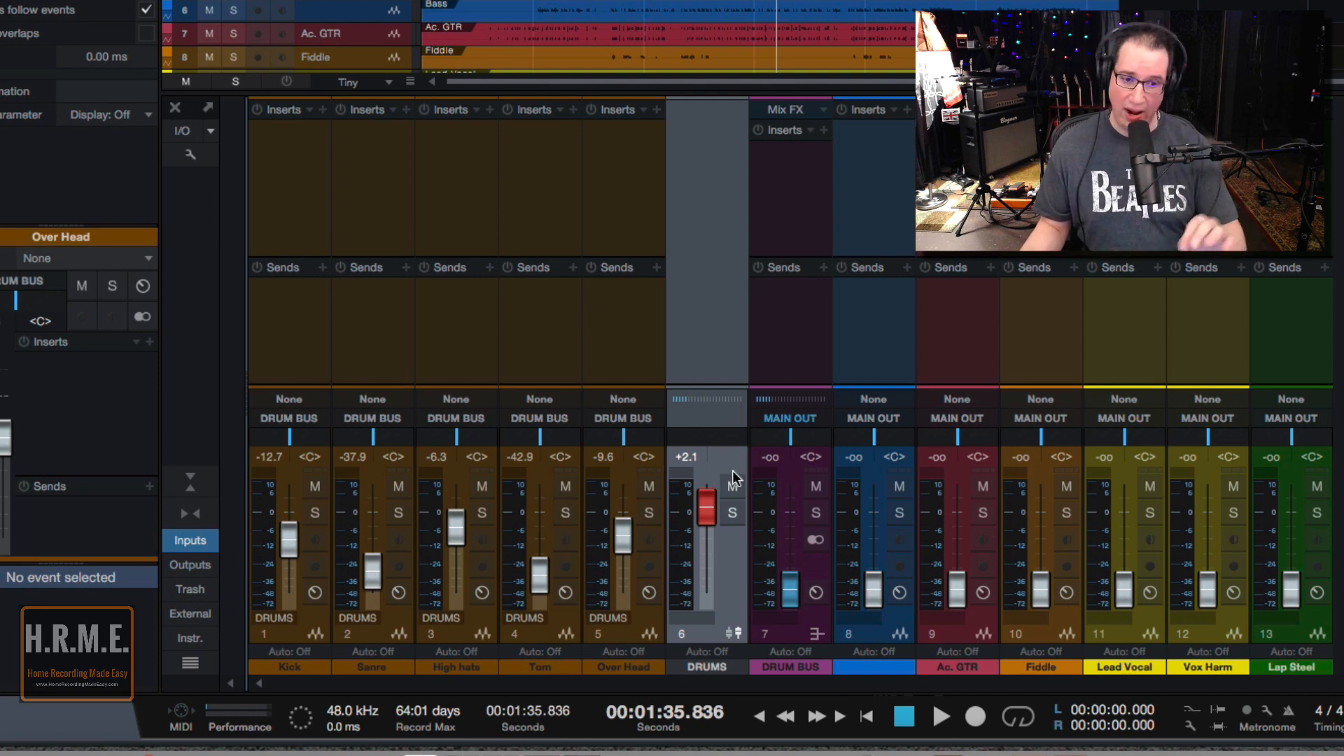
mouse_move(410, 362)
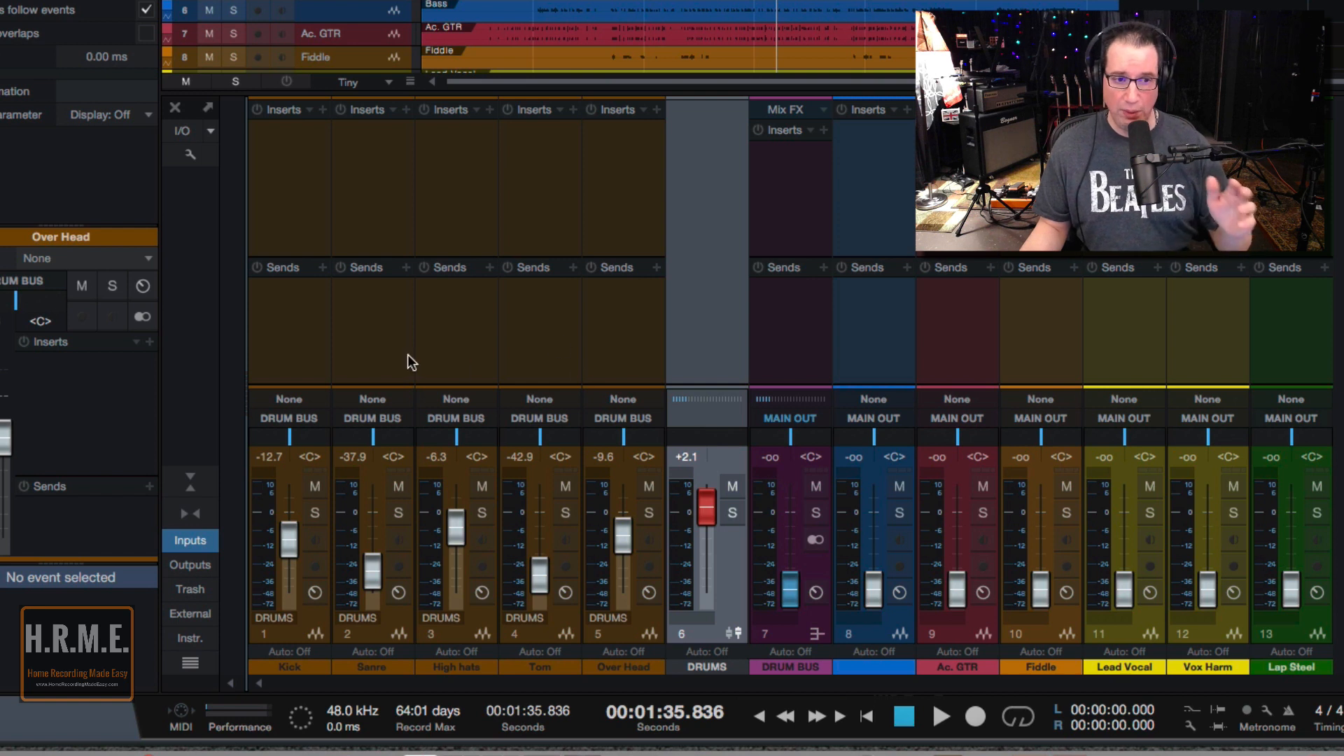
mouse_move(324, 394)
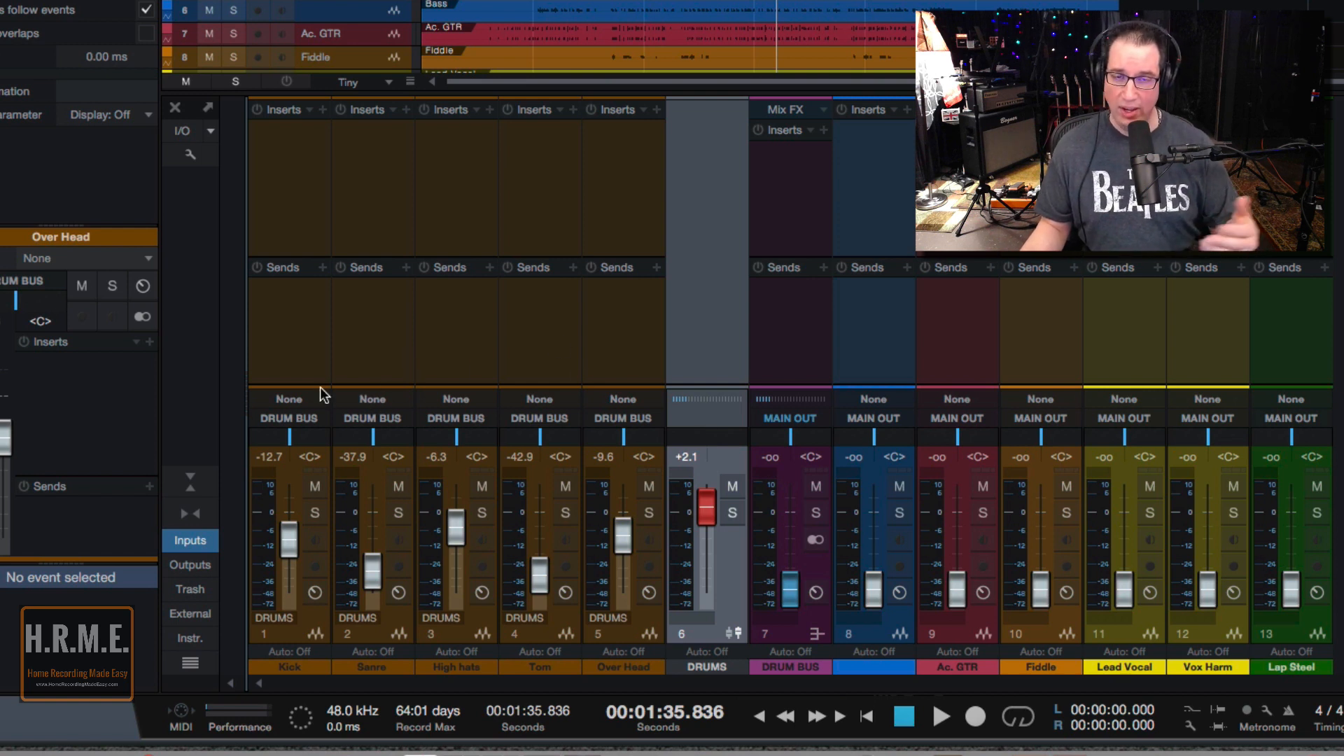
mouse_move(319, 447)
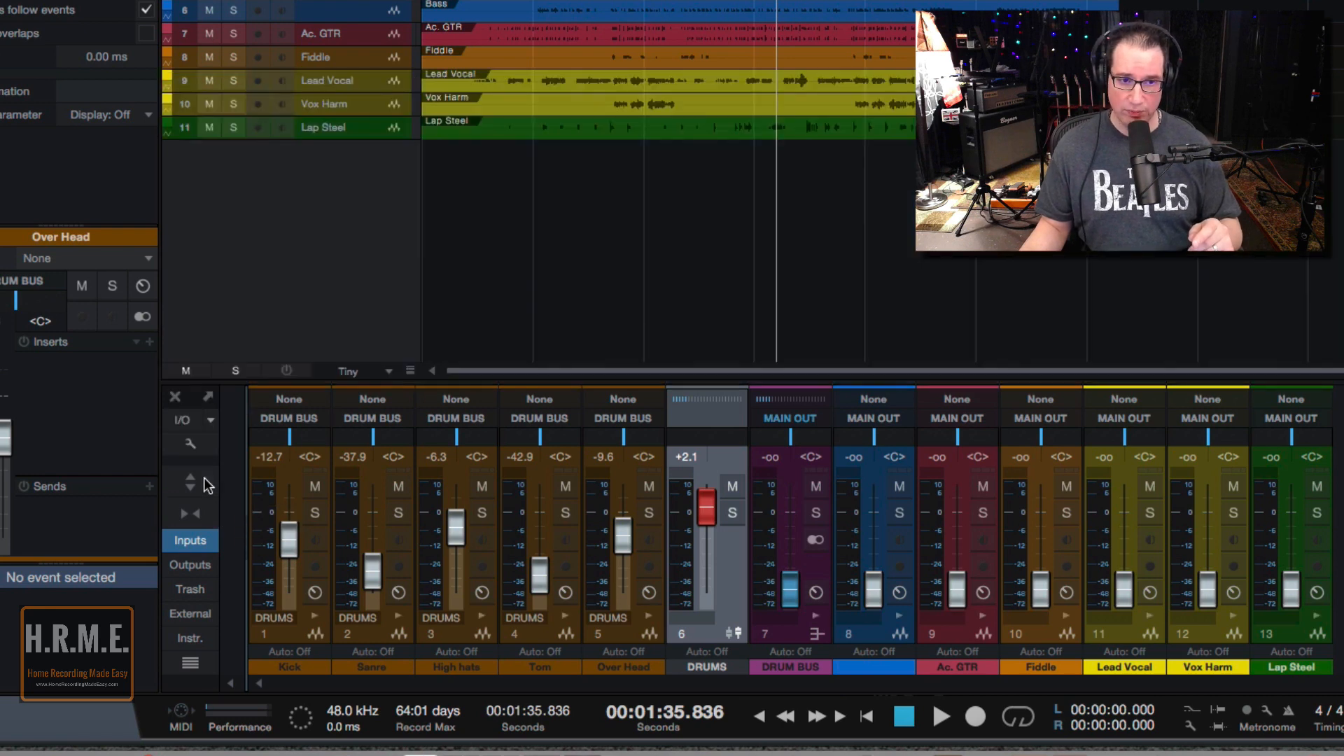
mouse_move(295, 266)
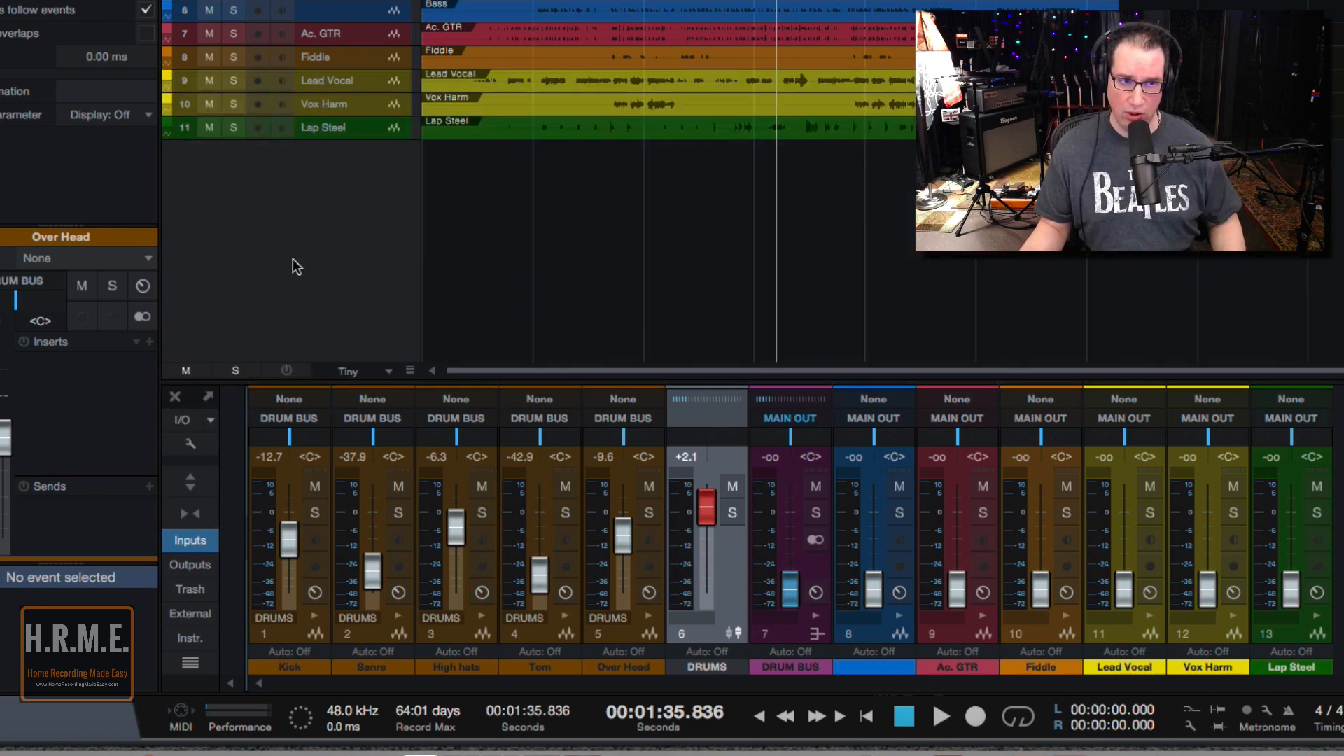
mouse_move(247, 260)
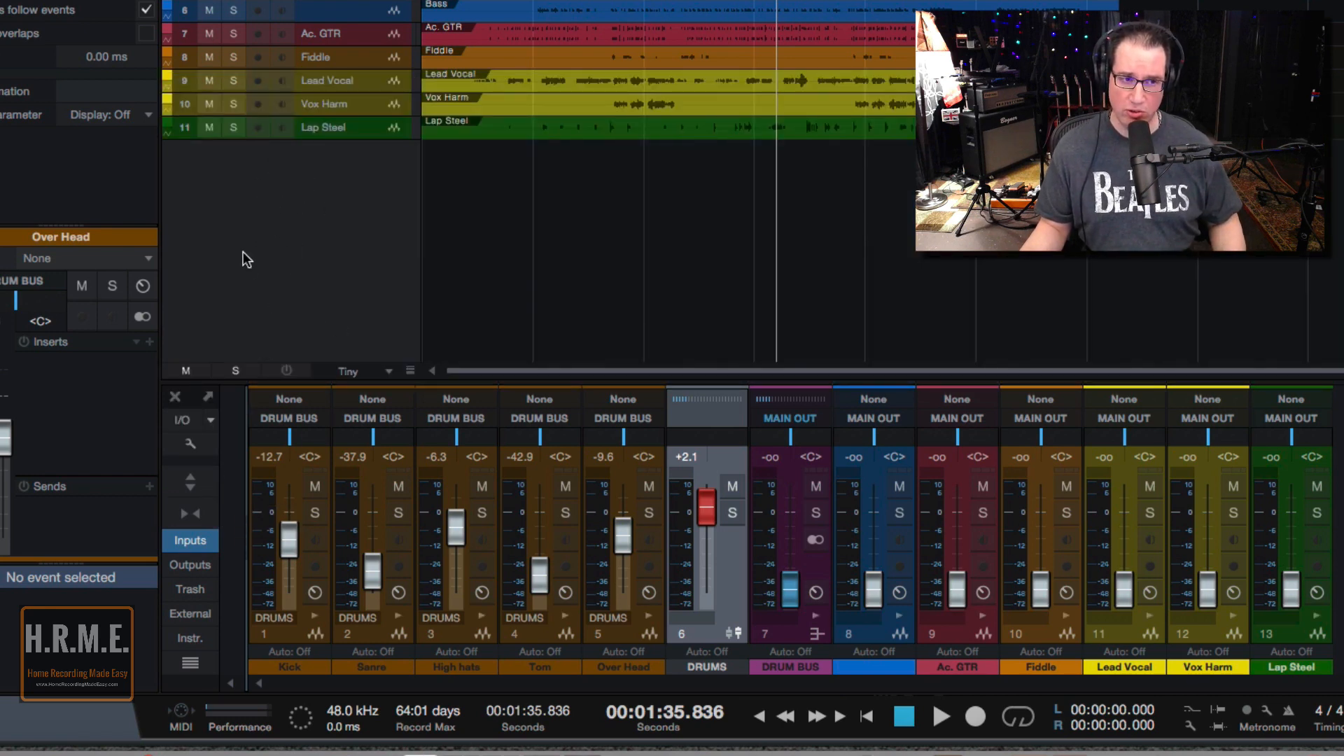
Add automation Track 12 below Lap Steel and open its parameter list.
right_click(246, 259)
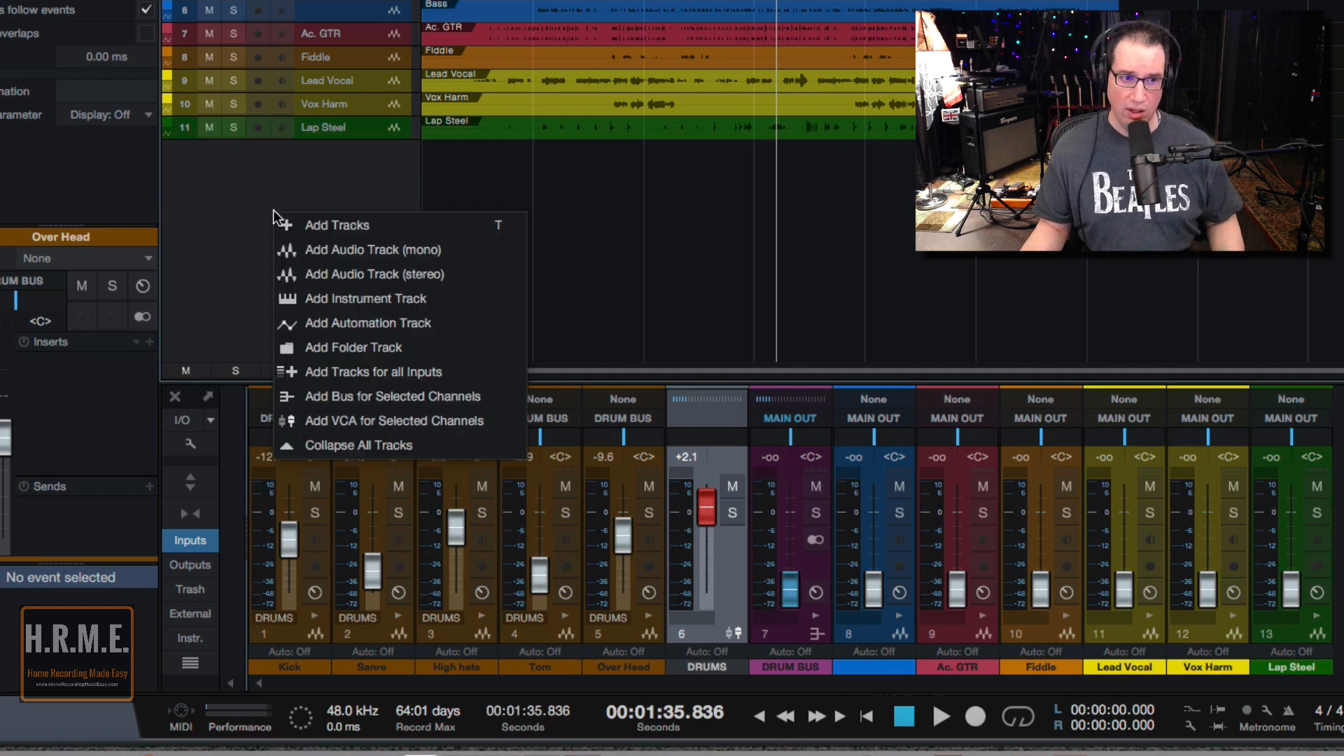
mouse_move(339, 333)
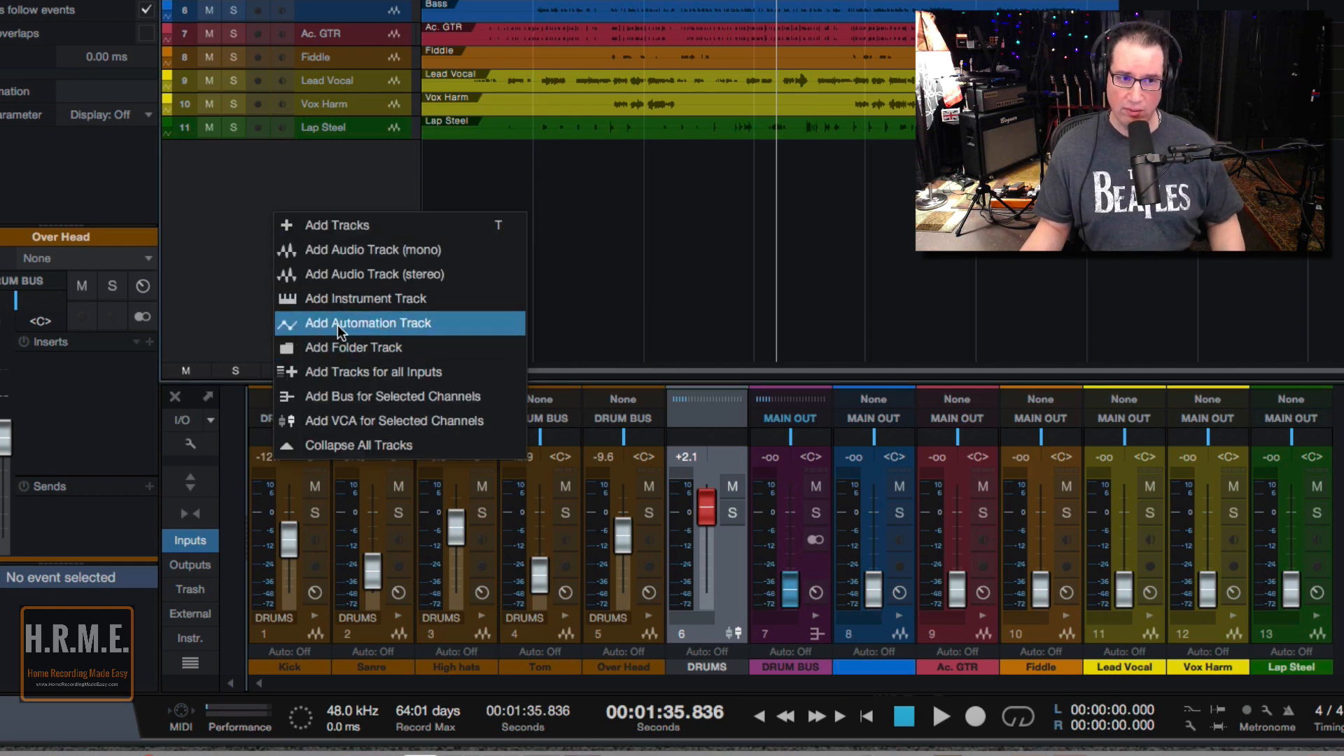
left_click(367, 322)
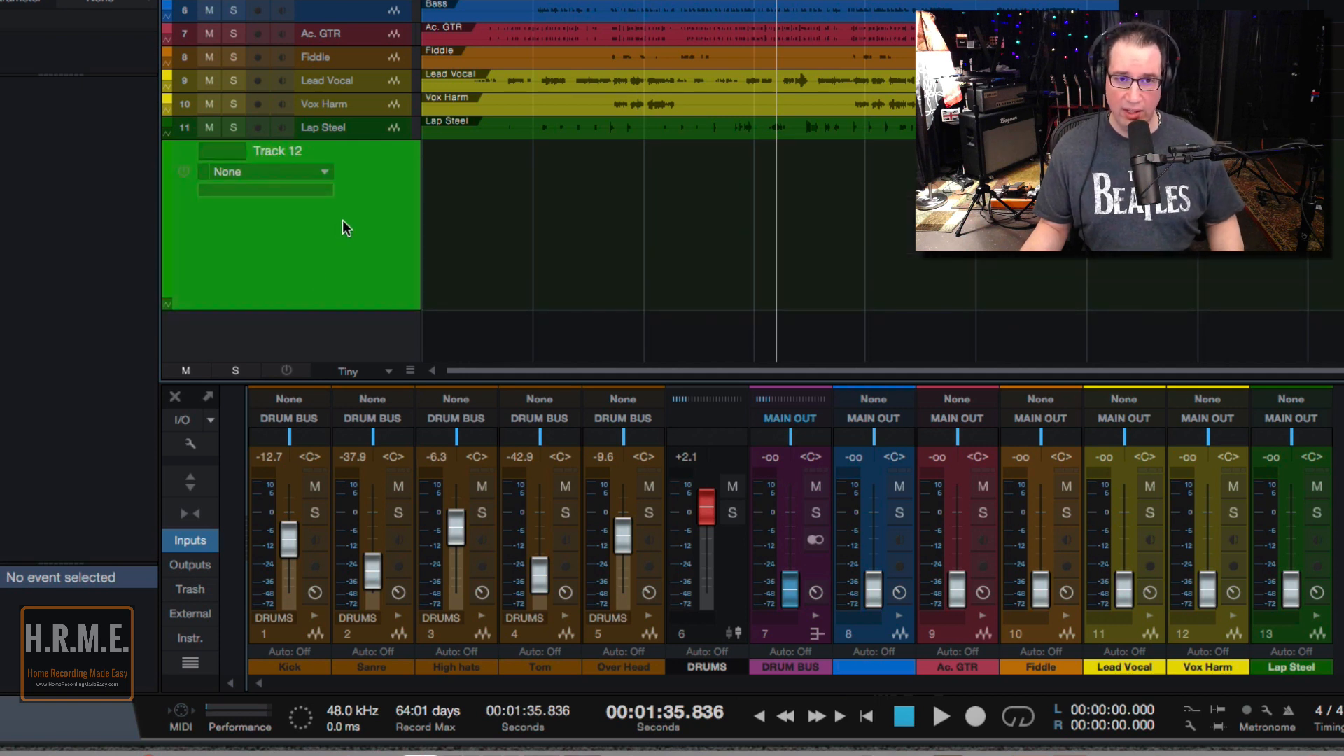
right_click(344, 225)
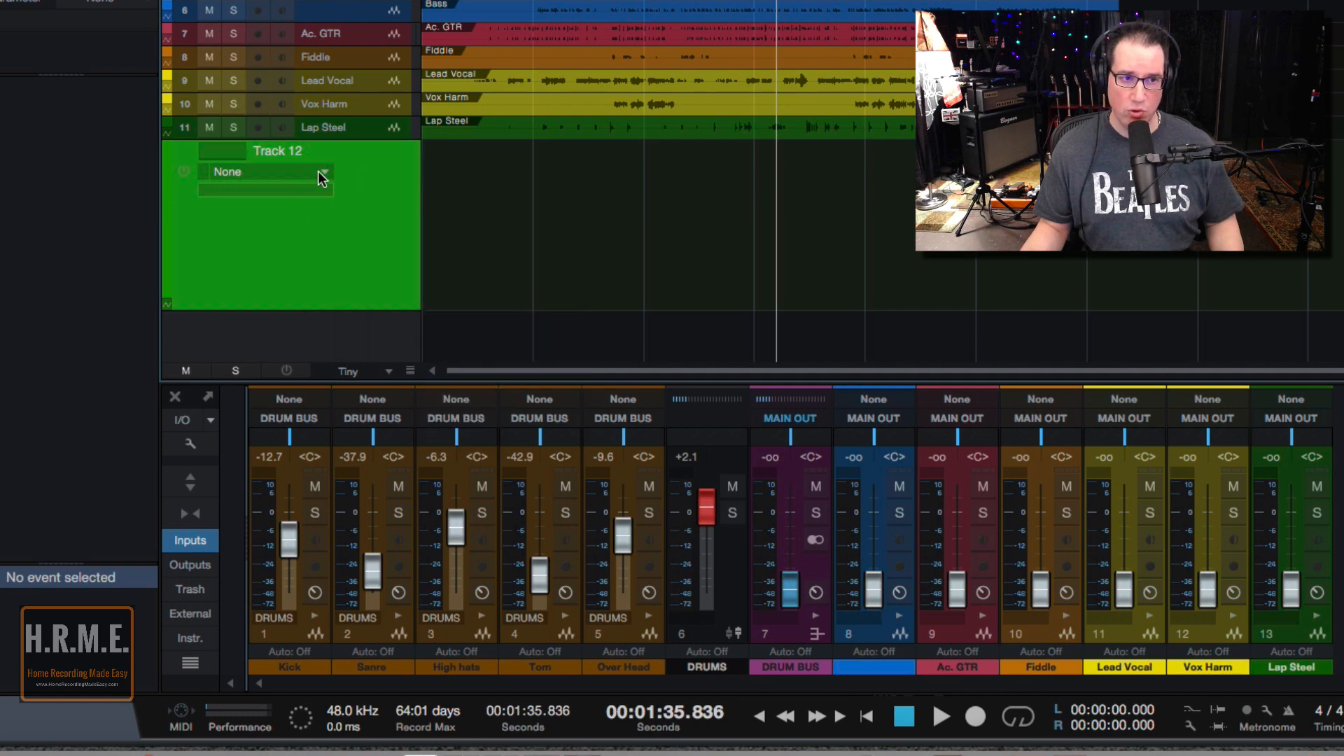
left_click(266, 172)
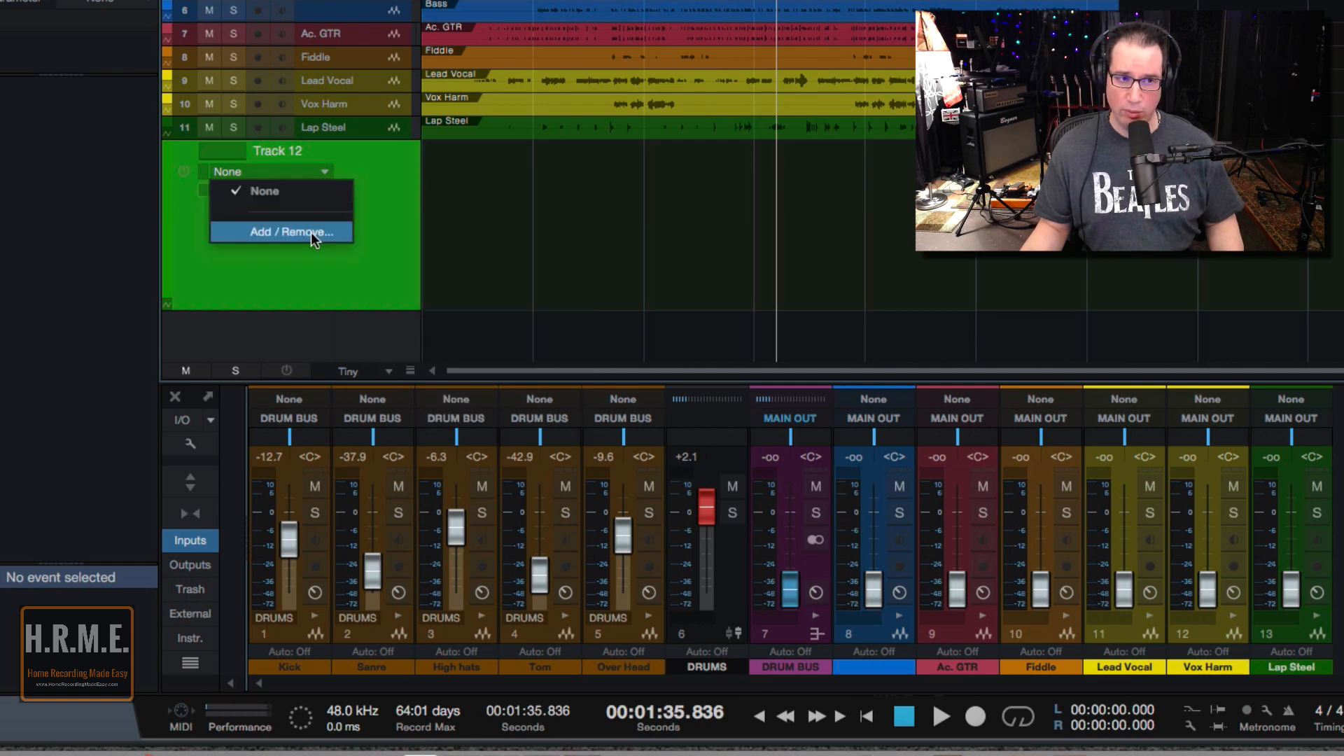
Add the DRUMS Volume parameter to the automation track.
left_click(281, 231)
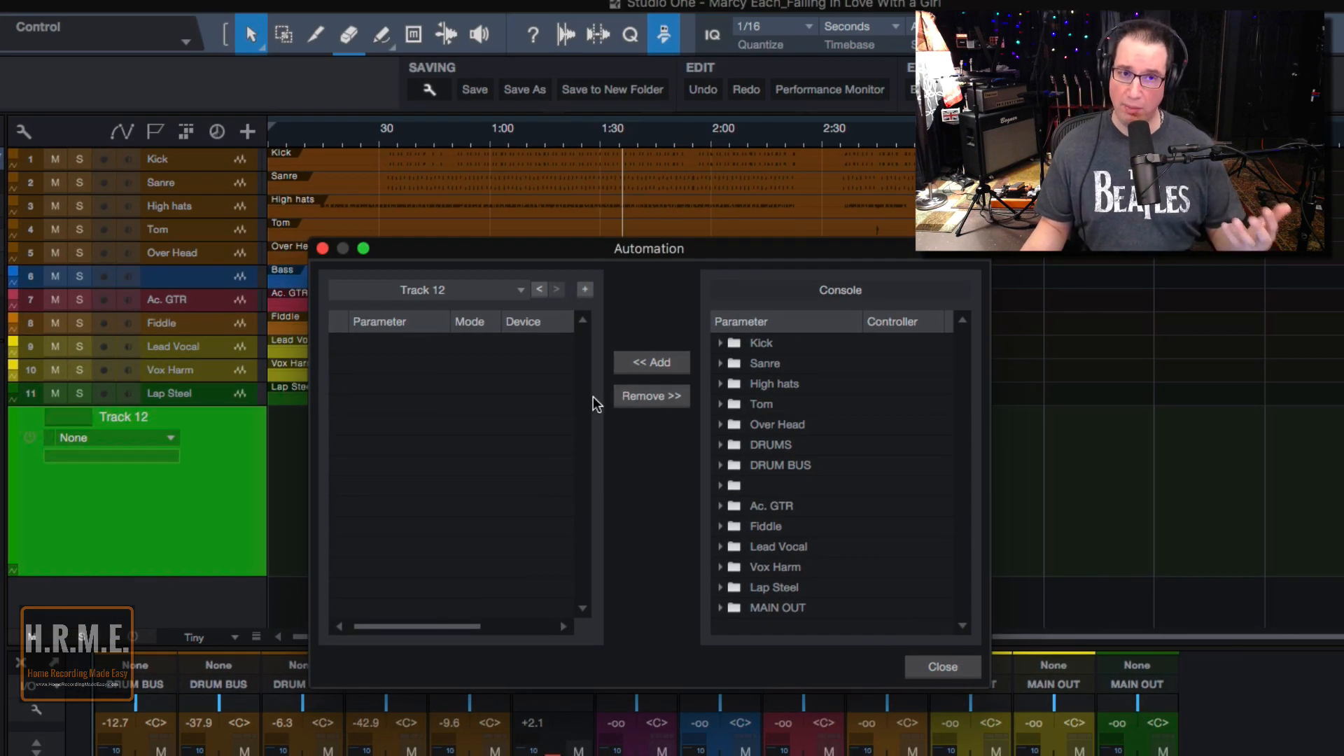
mouse_move(813, 448)
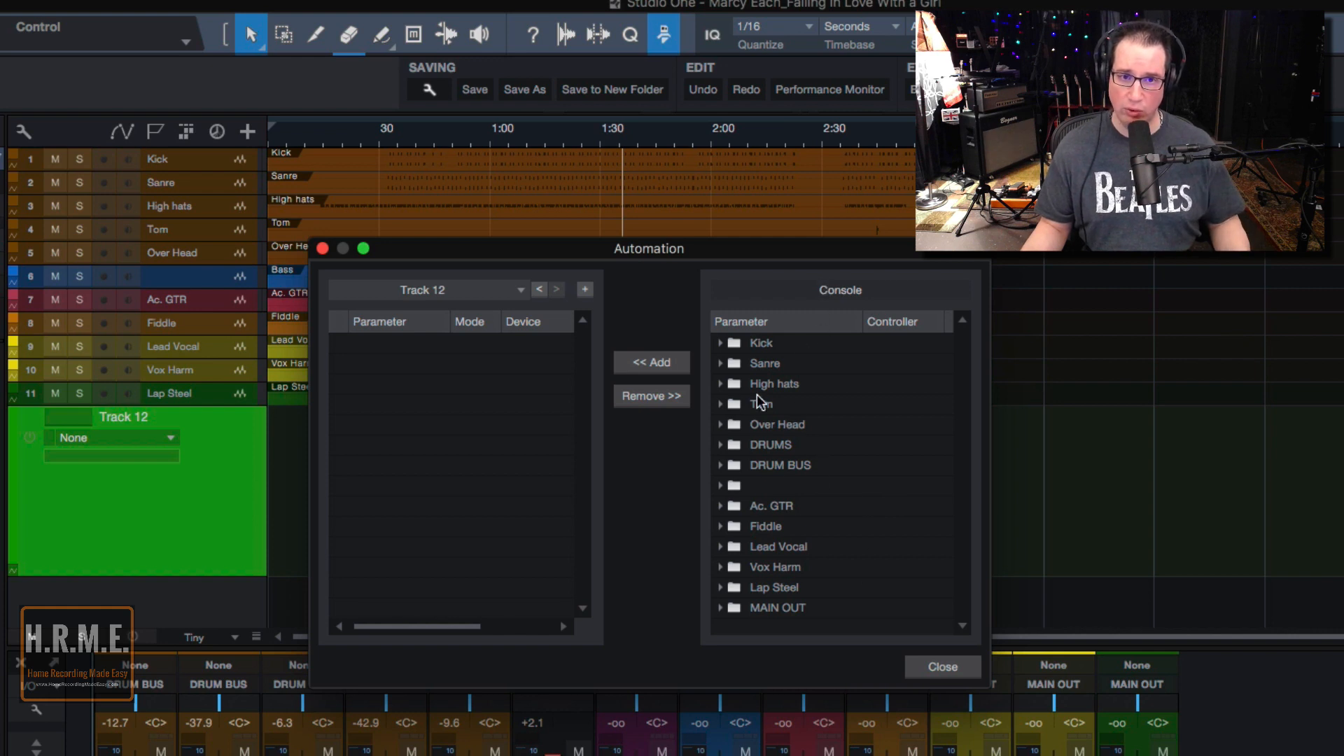
mouse_move(764, 449)
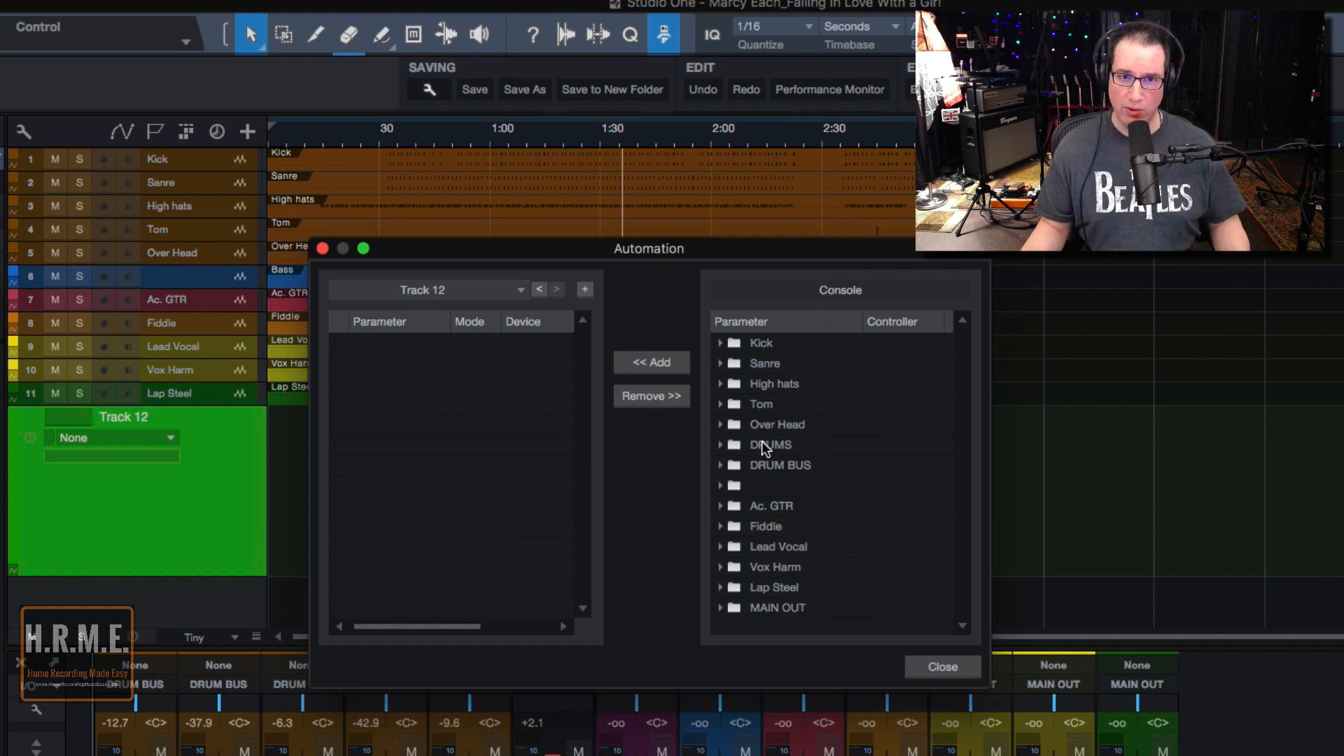
left_click(722, 465)
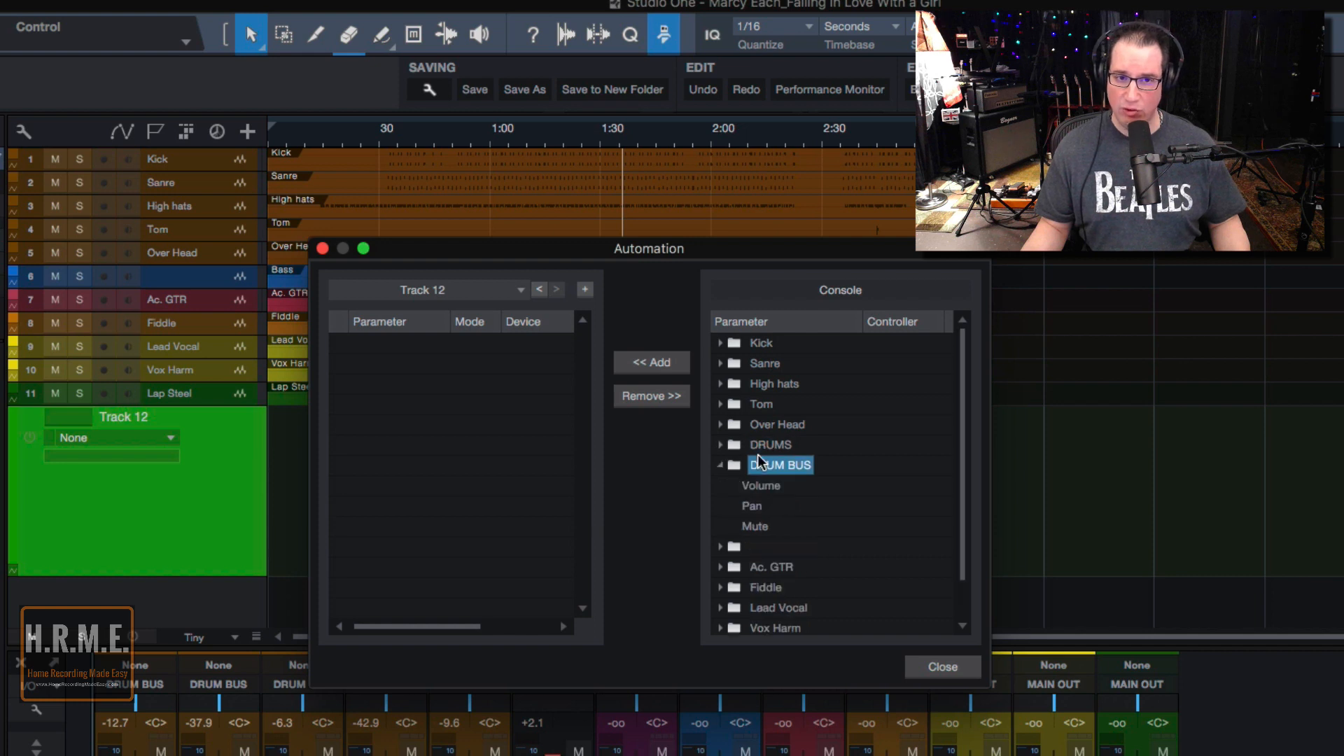
left_click(770, 445)
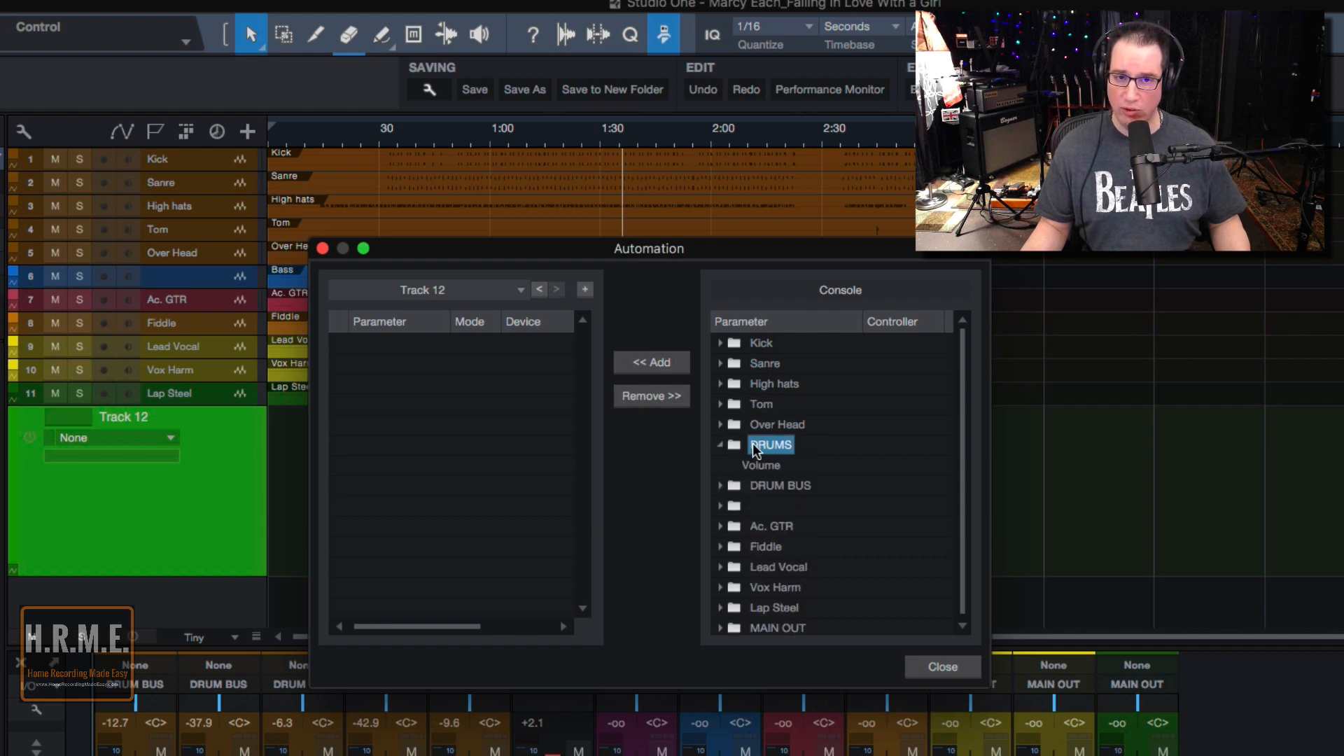
left_click(760, 465)
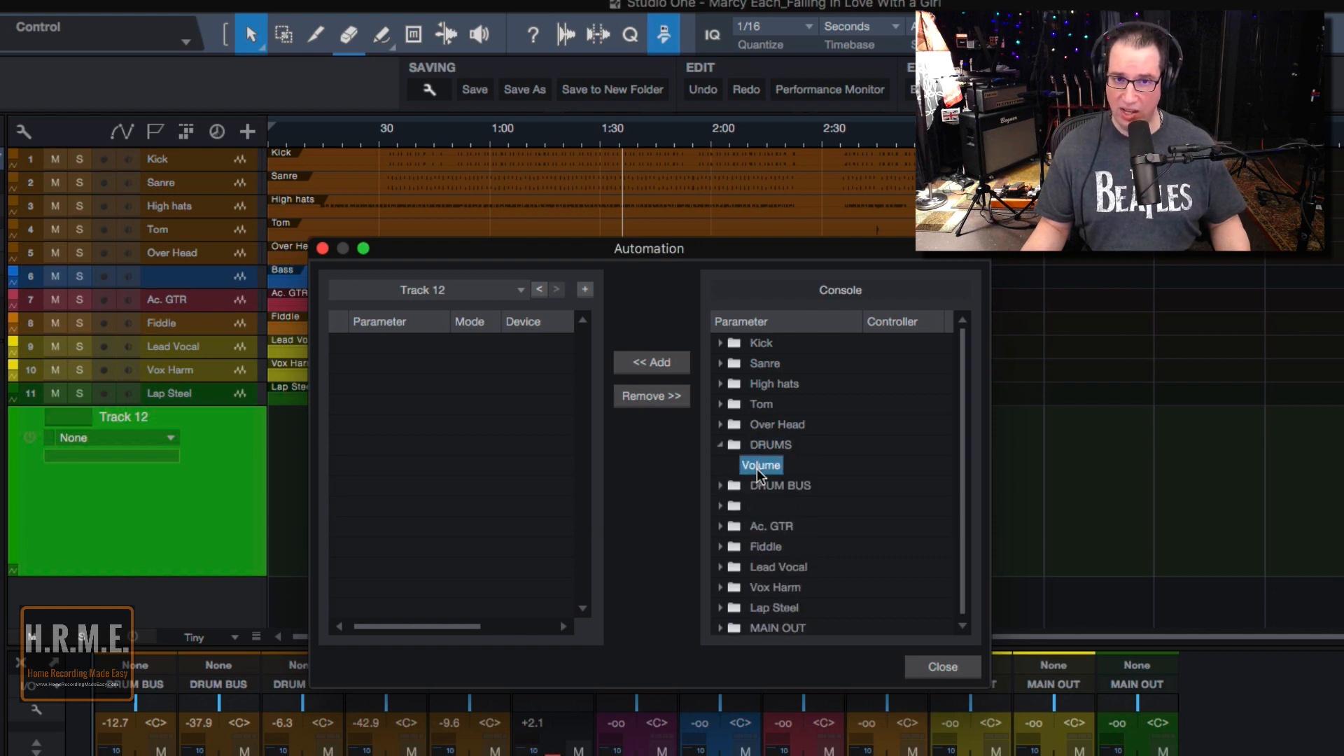
left_click(651, 362)
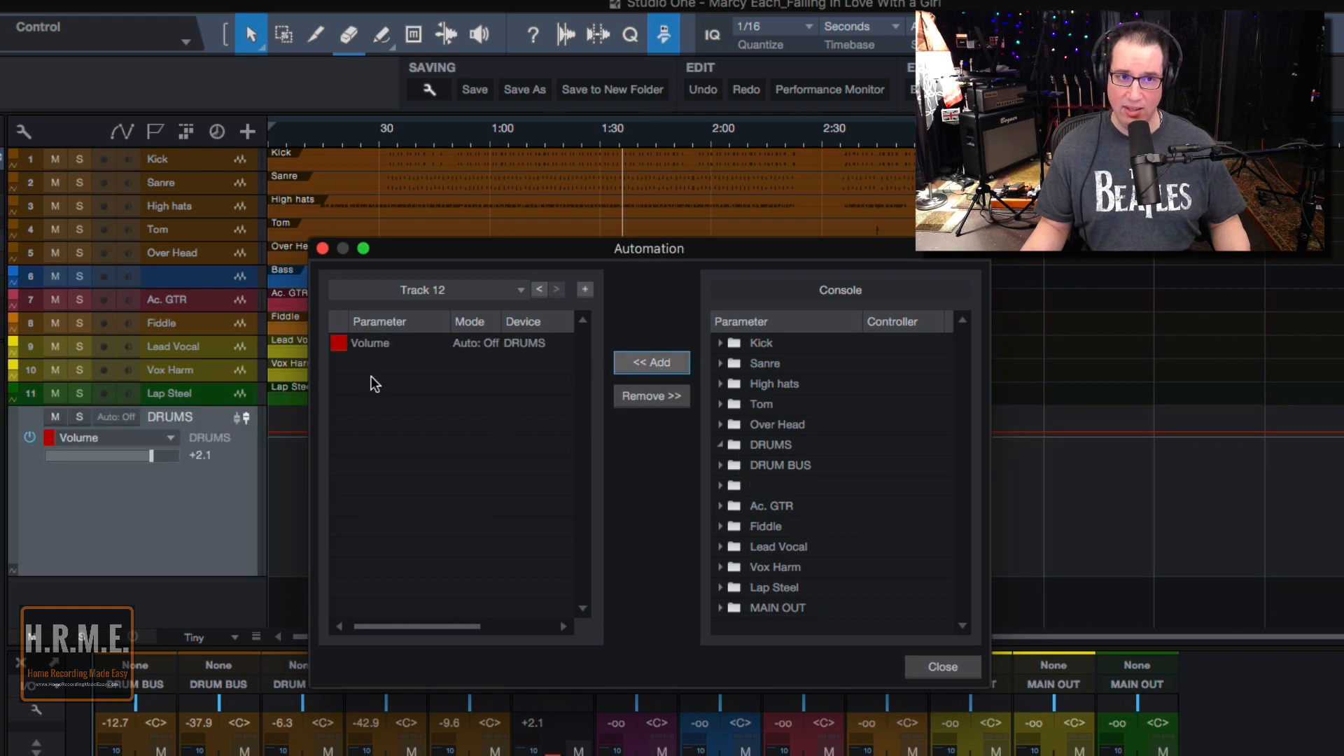
mouse_move(376, 366)
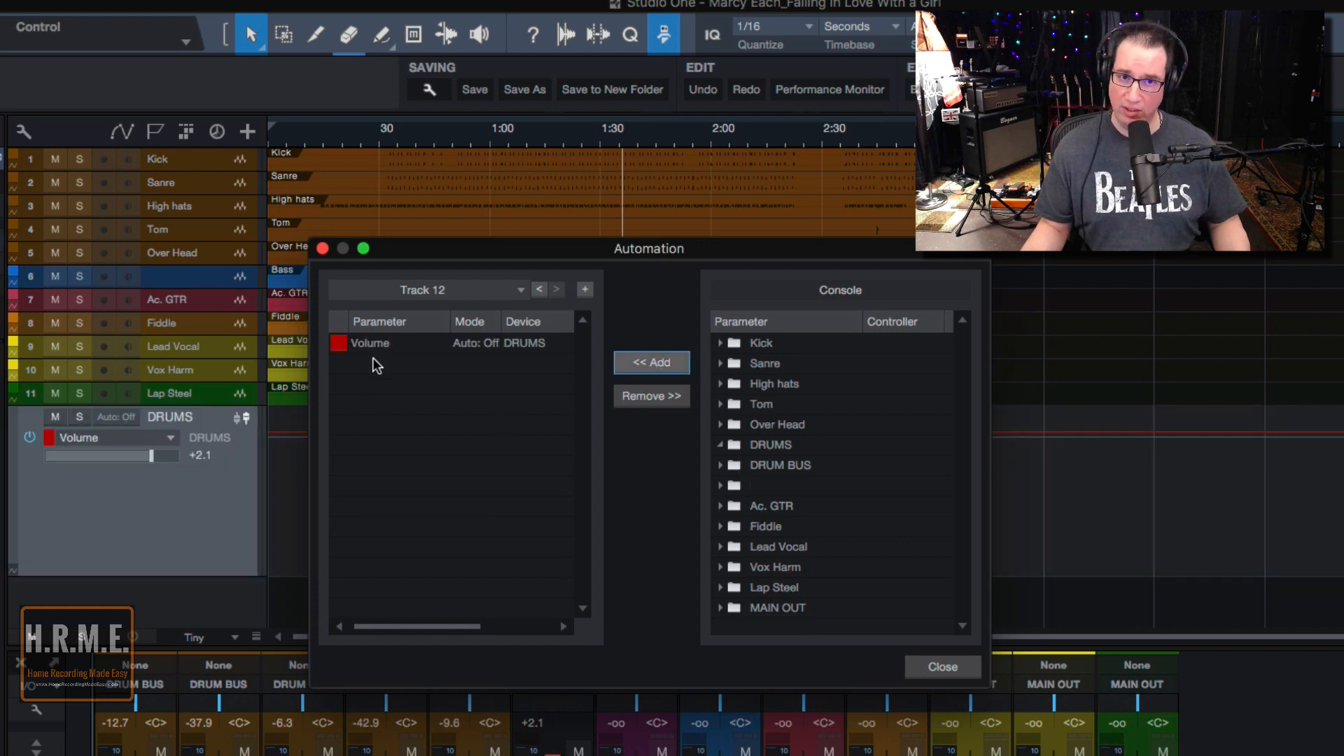
mouse_move(733, 505)
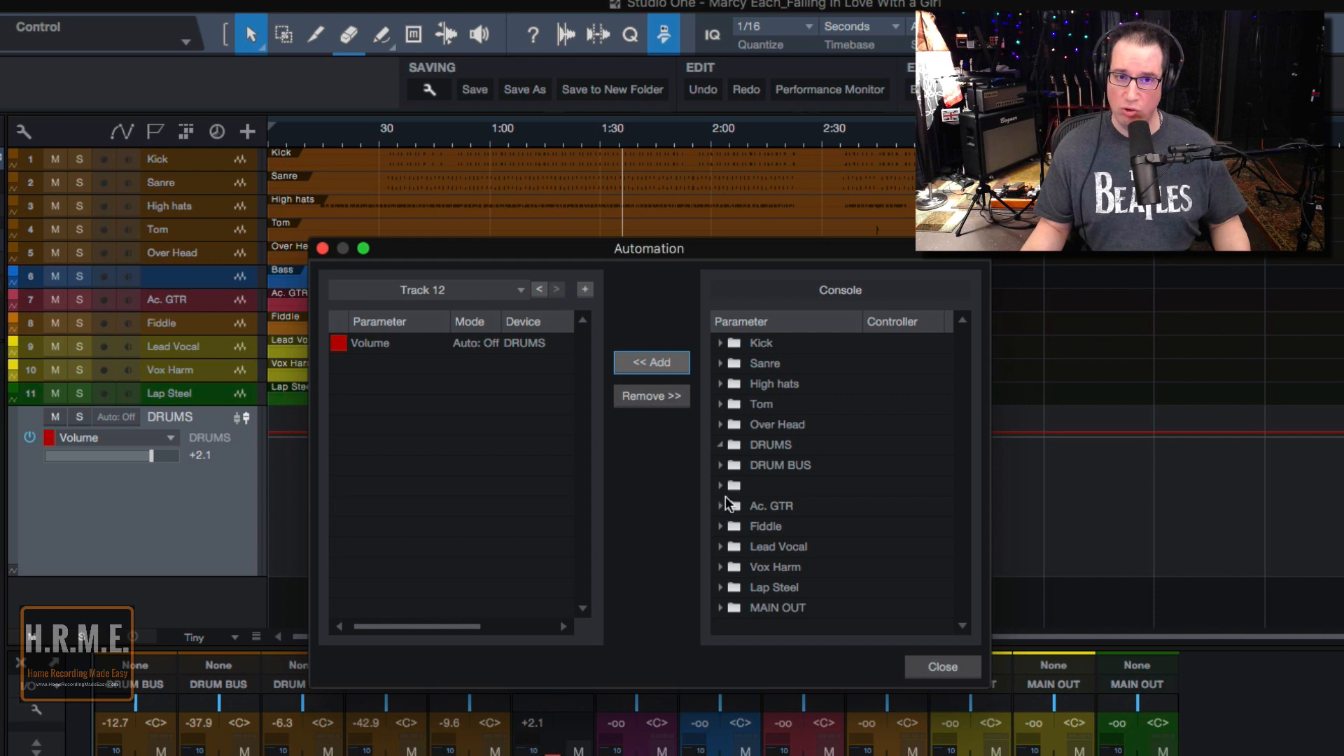
Add DRUM BUS Volume and Mute to the automation track, then close the window.
left_click(722, 465)
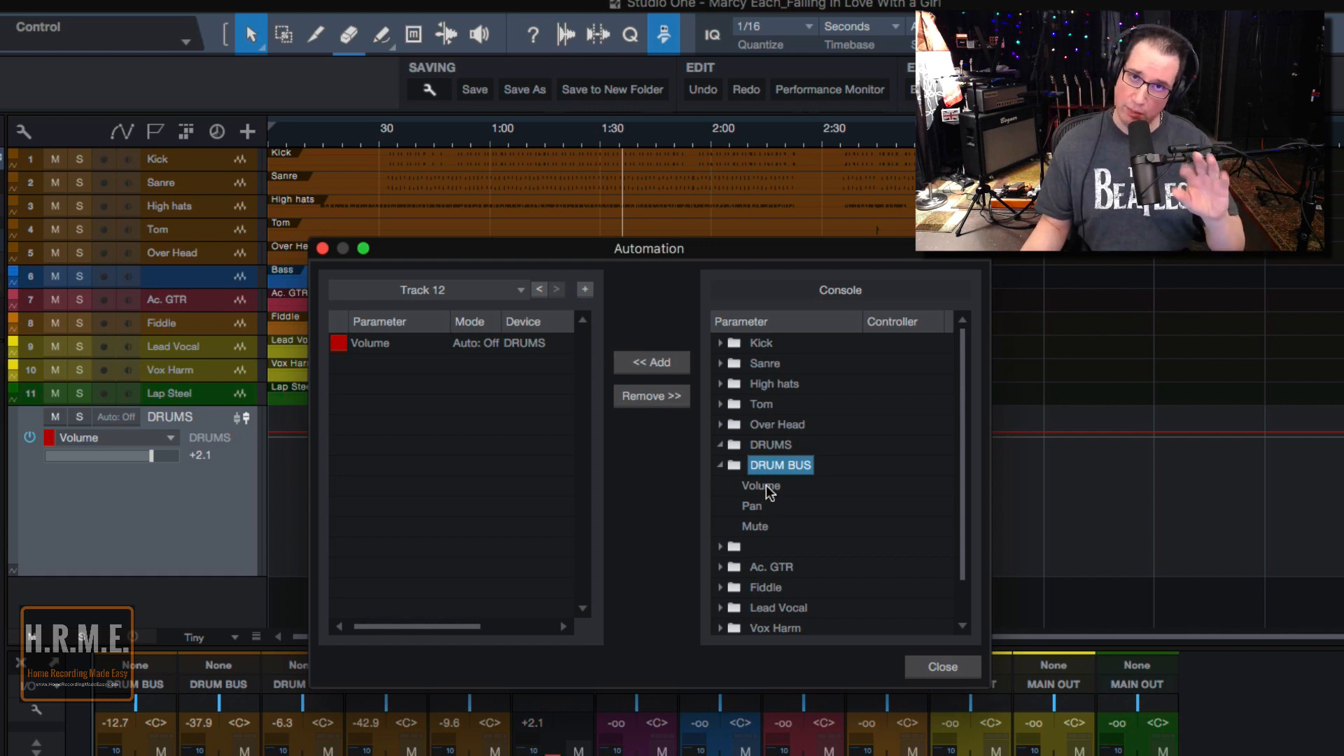
left_click(760, 486)
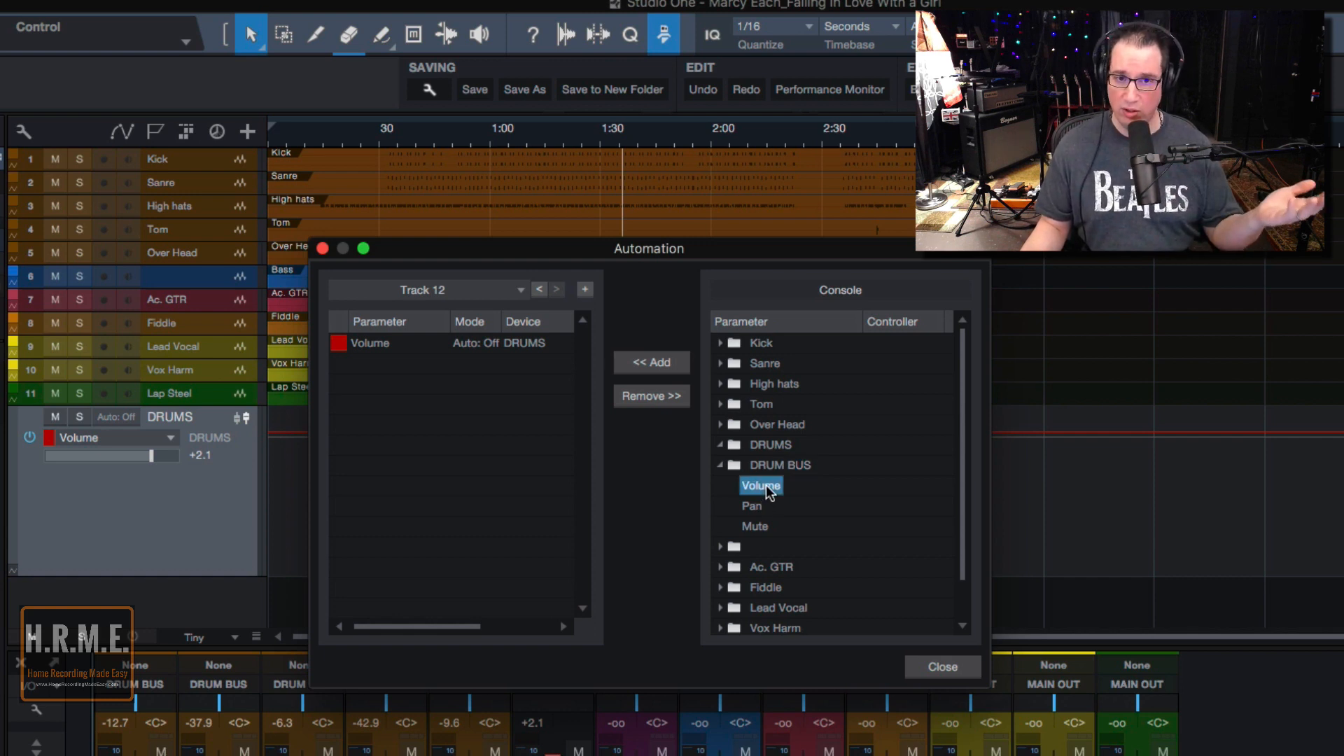
left_click(652, 363)
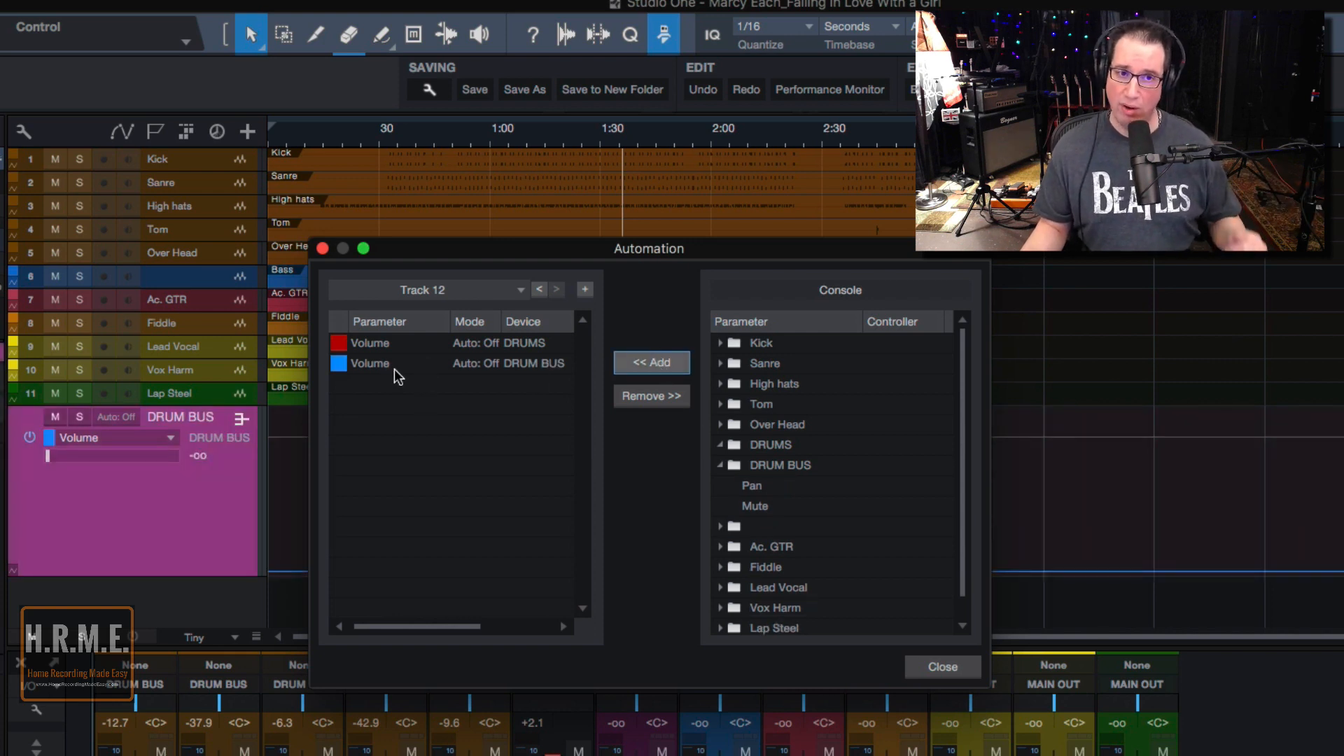
mouse_move(511, 267)
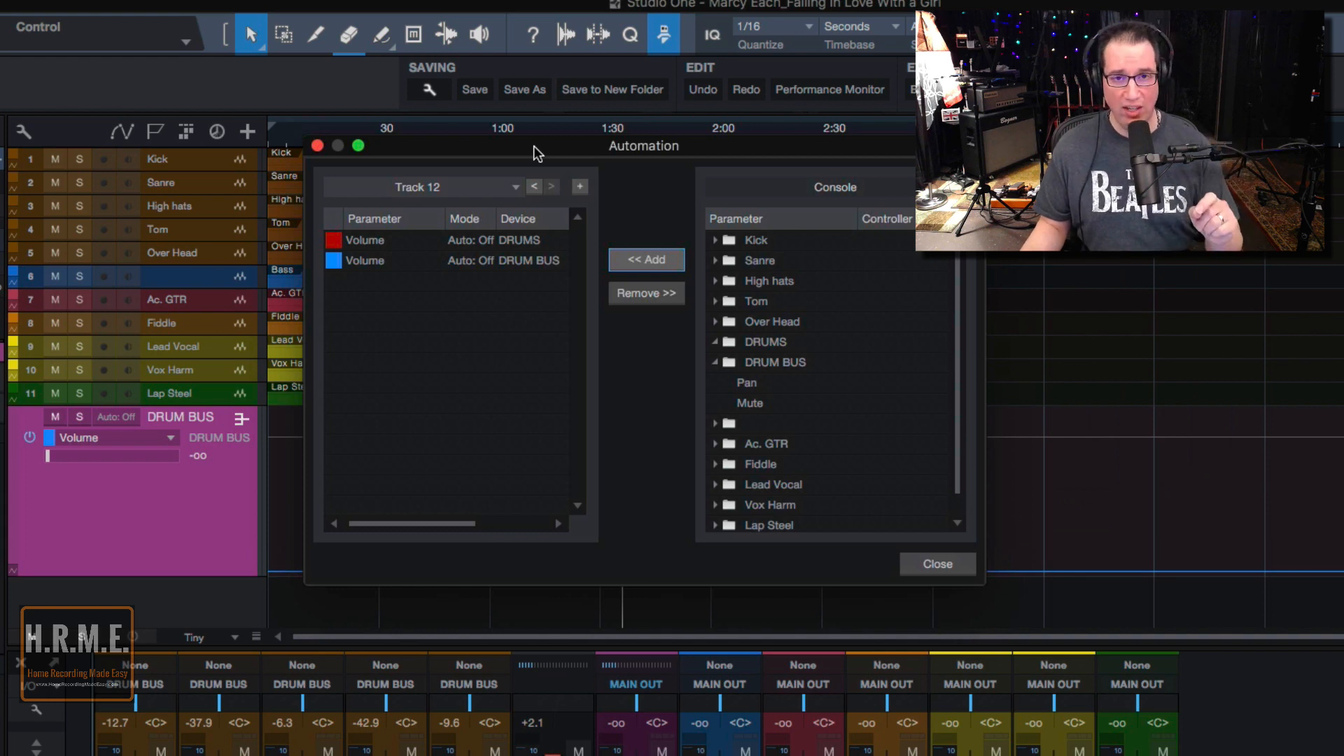
mouse_move(740, 416)
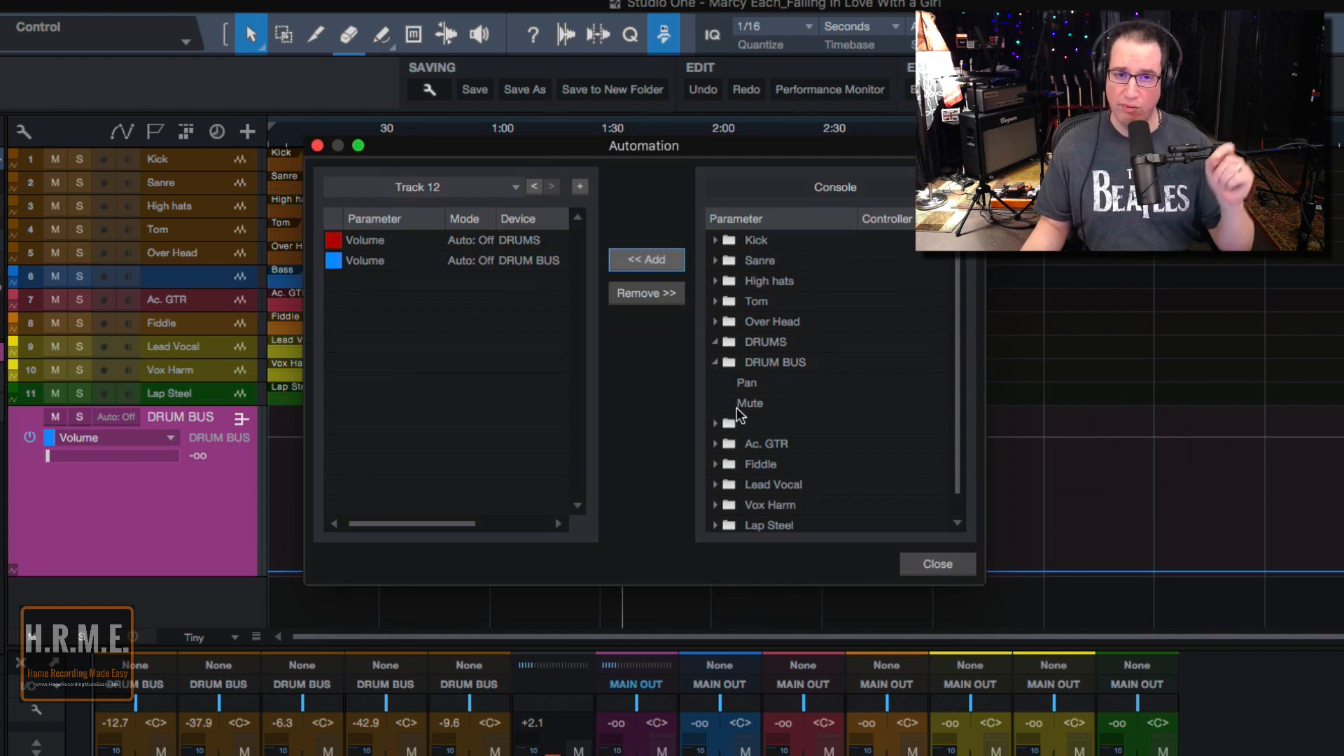
mouse_move(745, 394)
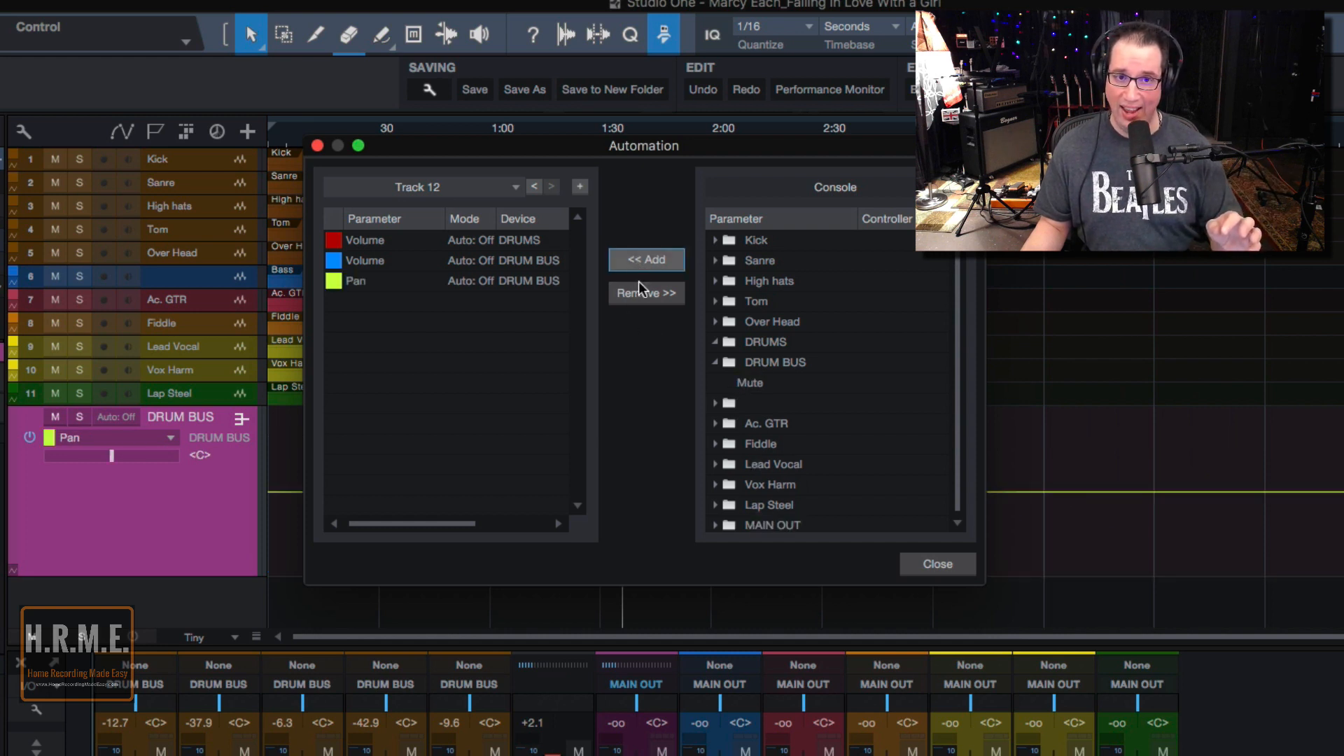
left_click(646, 259)
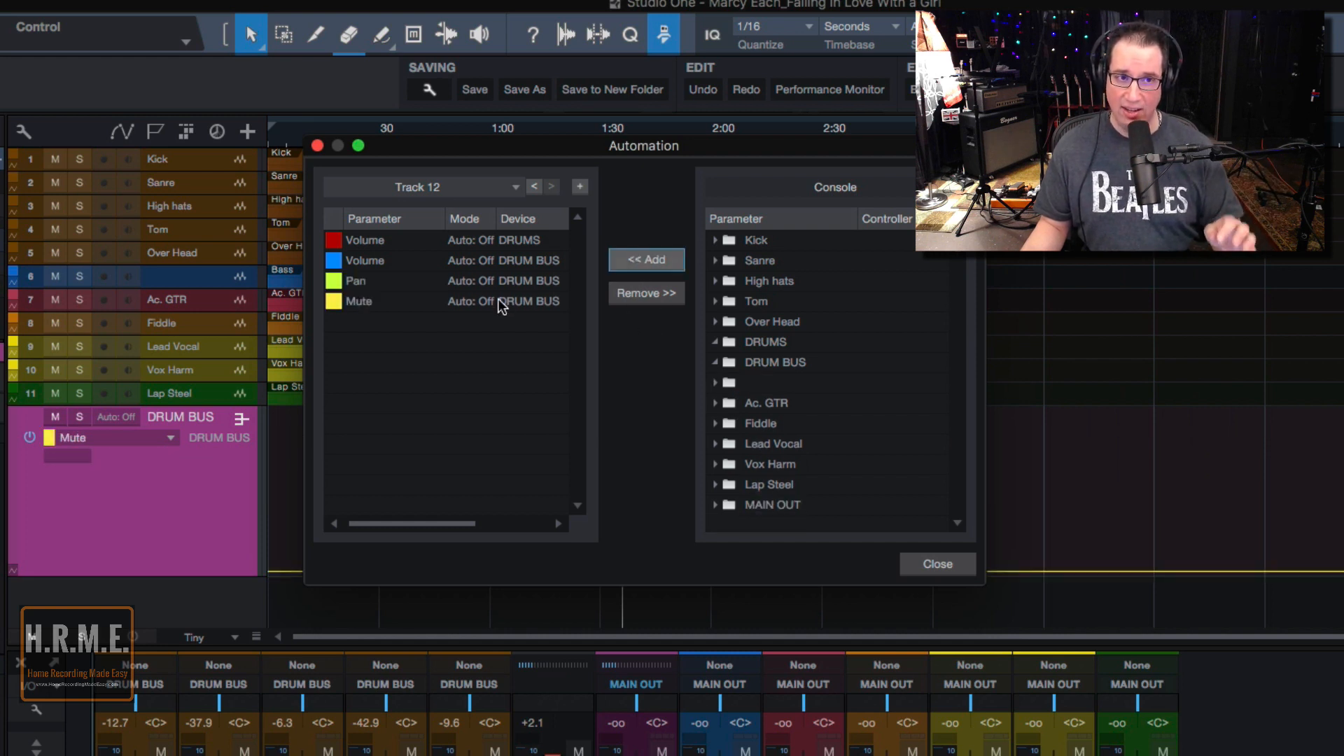
mouse_move(442, 275)
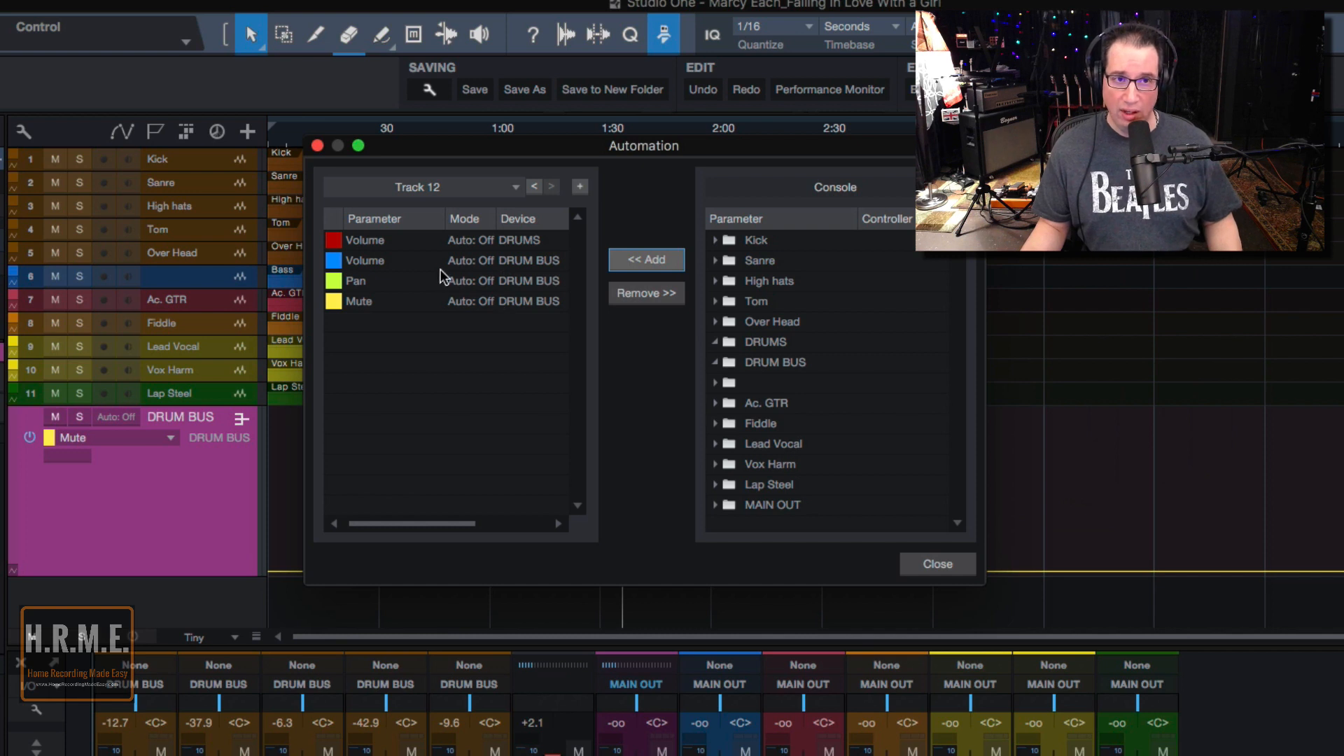
mouse_move(558, 286)
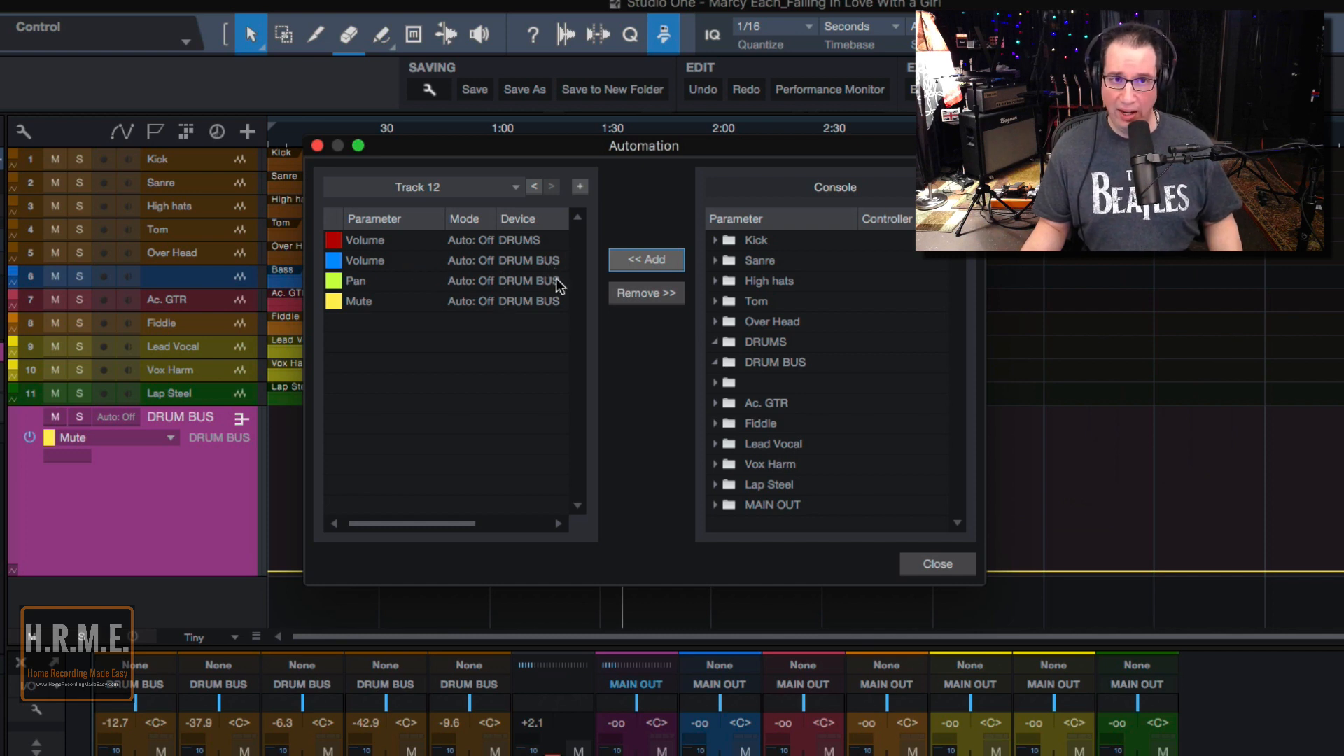
mouse_move(437, 256)
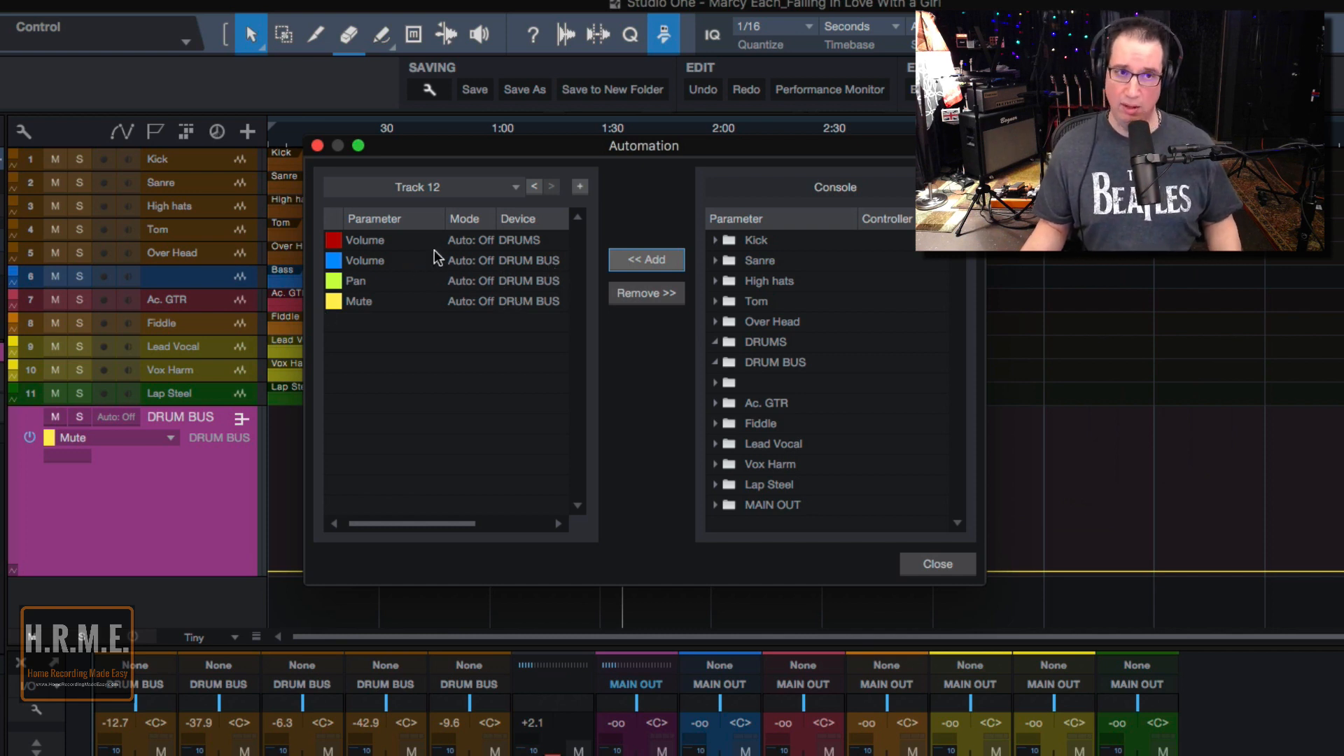
mouse_move(716, 303)
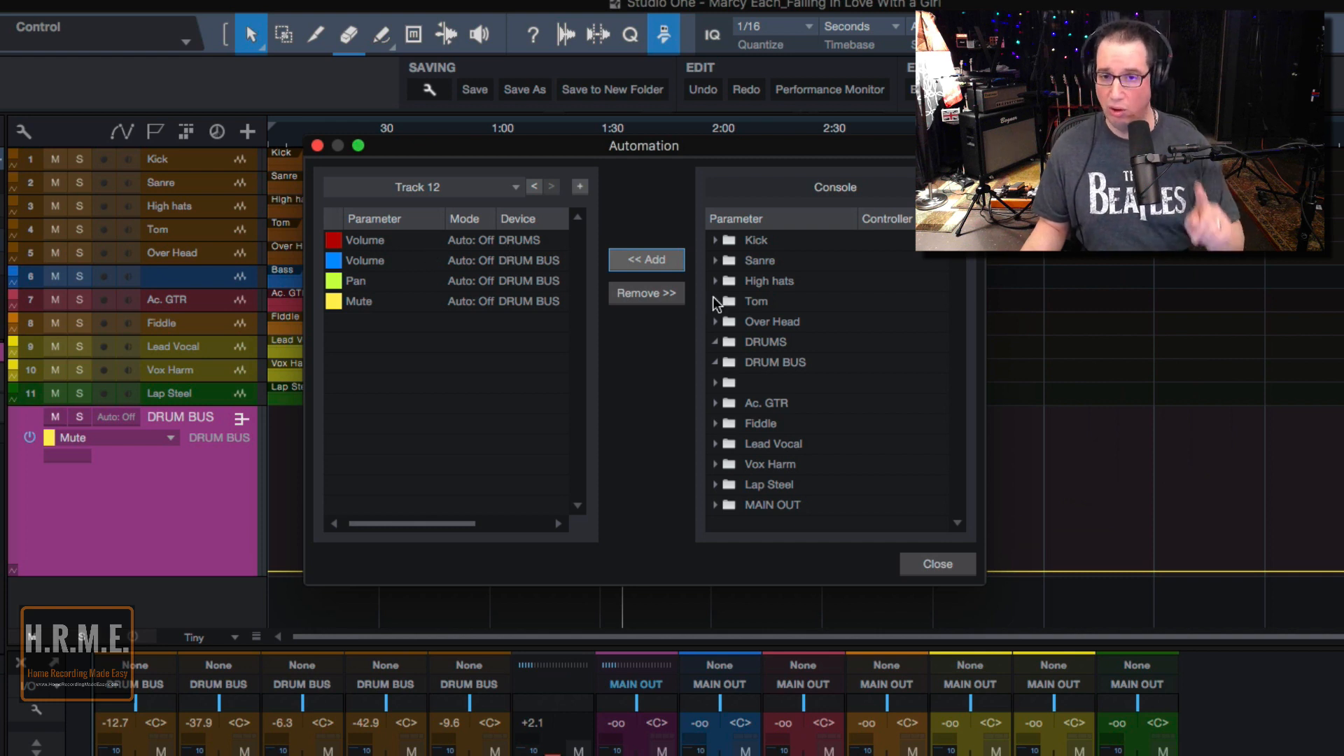
left_click(937, 564)
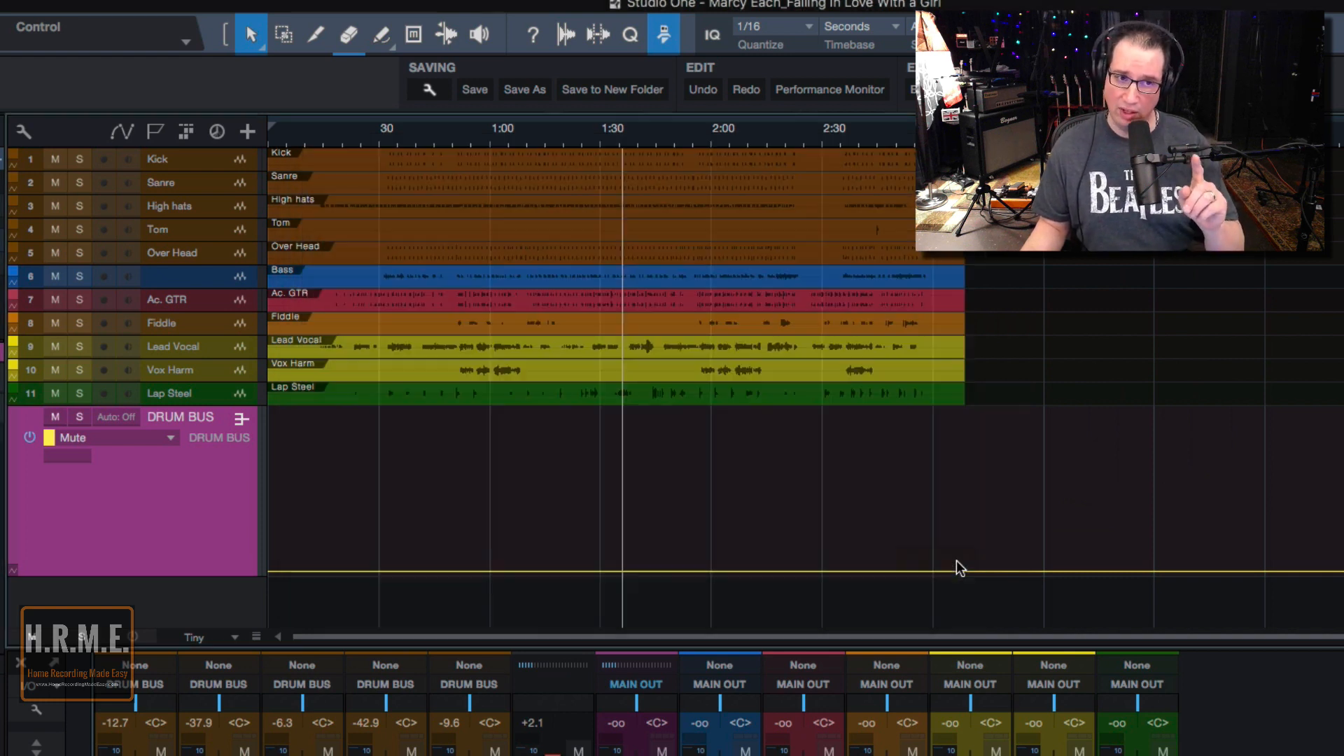
Remove the DRUM BUS track and raise the blue Bass channel to about -21.7 dB.
right_click(140, 490)
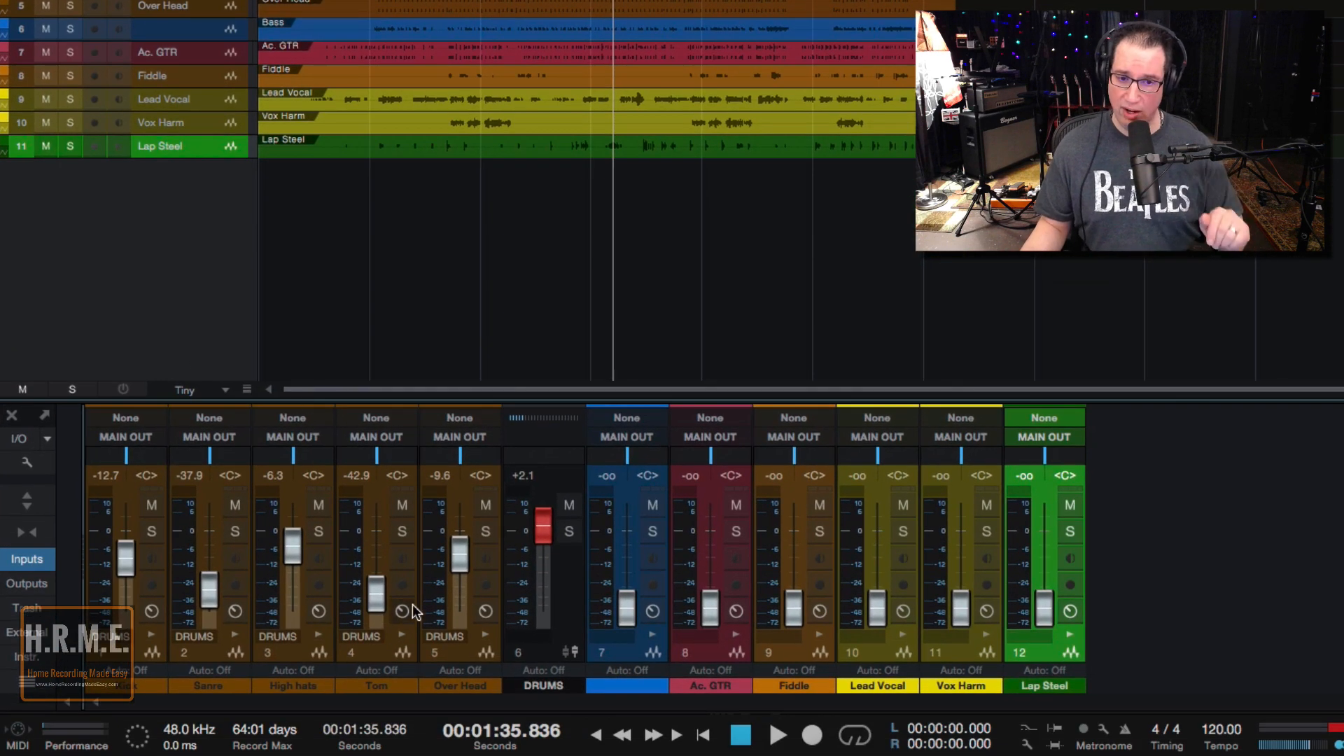
mouse_move(424, 565)
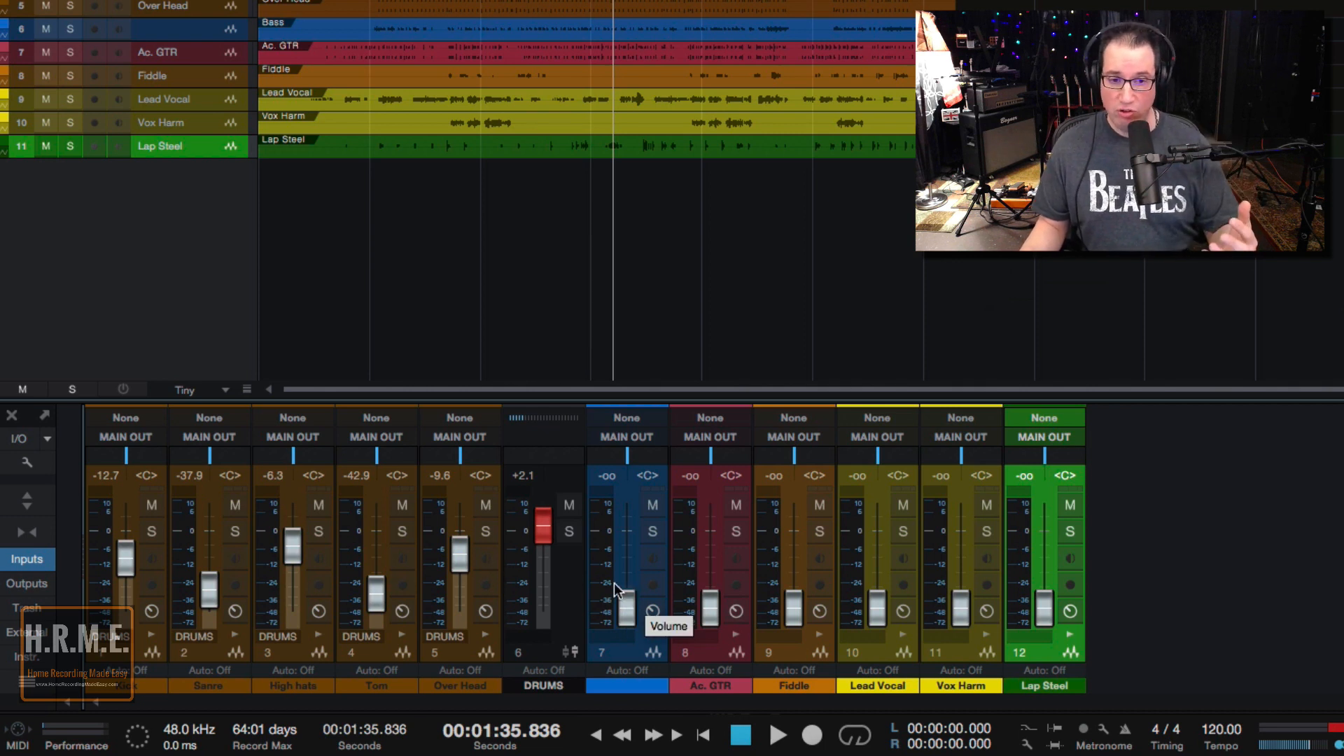
mouse_move(562, 624)
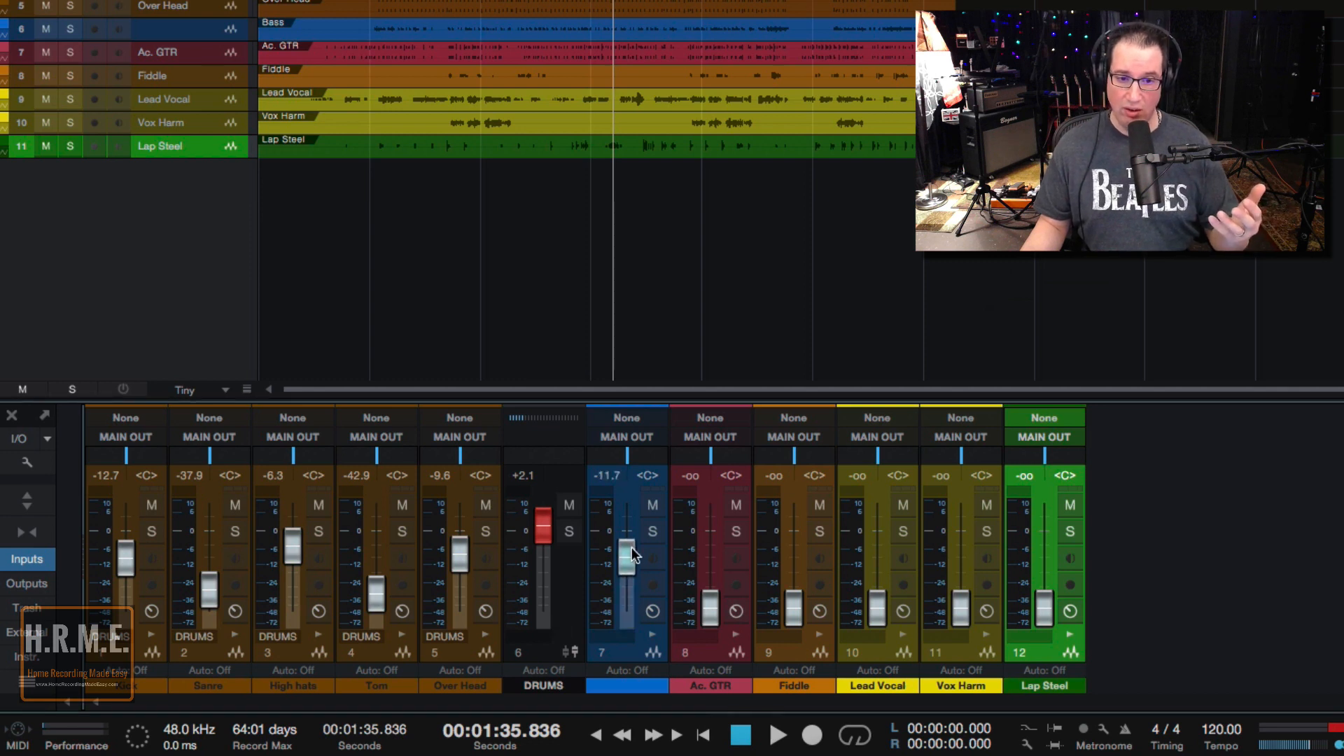
left_click_drag(626, 557, 626, 583)
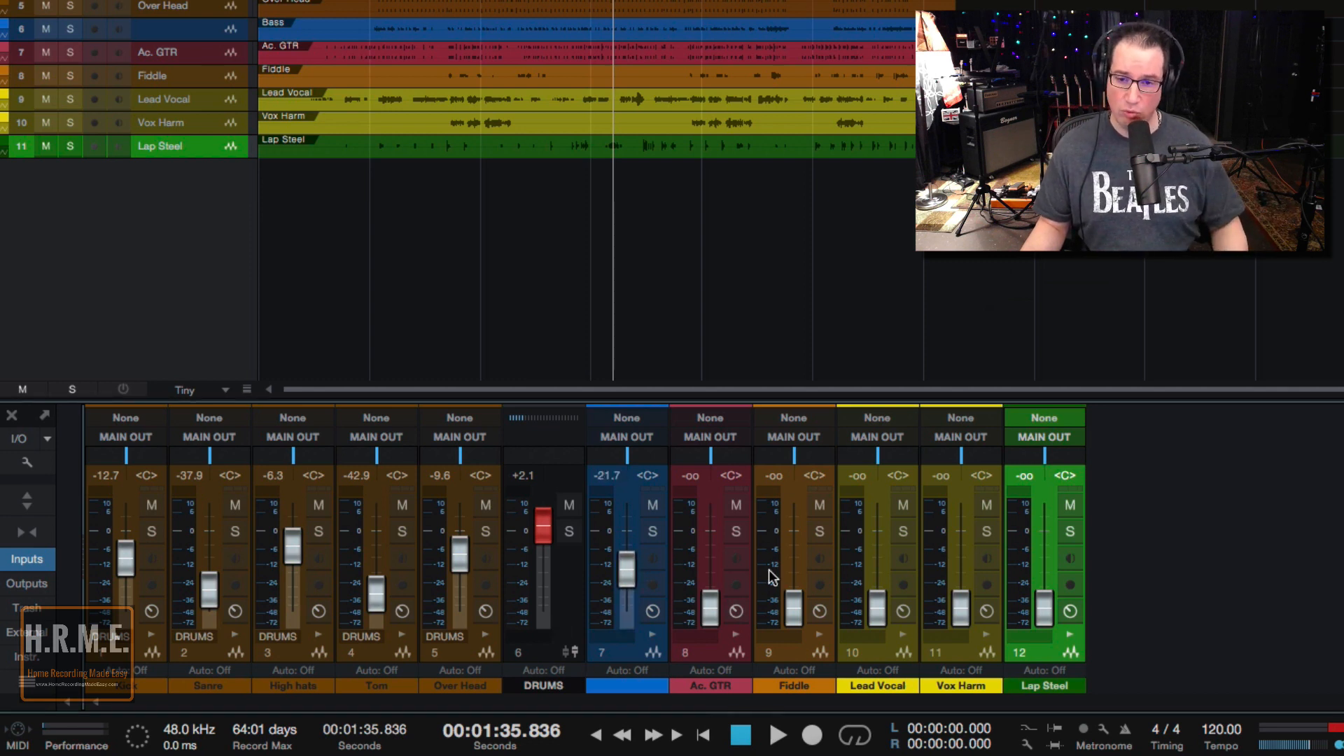
mouse_move(556, 627)
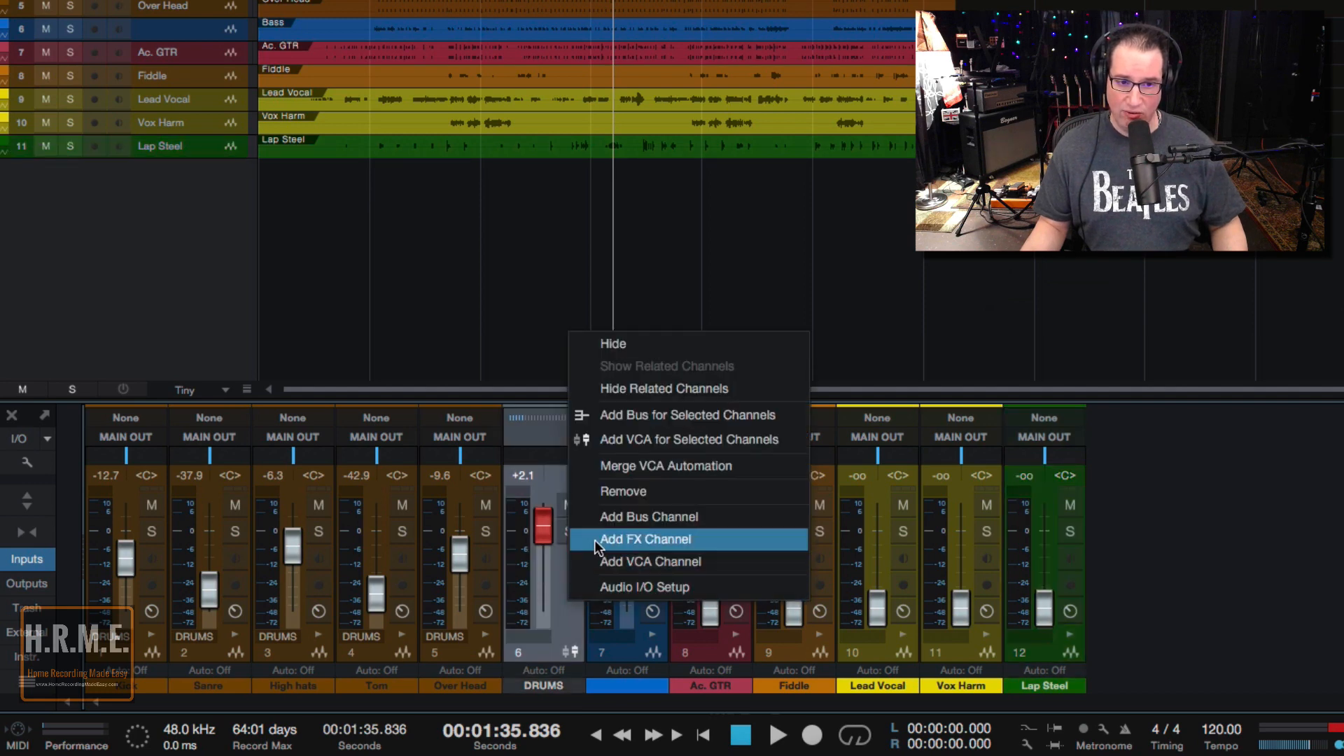
Add an FX 1 effects channel at 0 dB before the Bass channel.
left_click(645, 539)
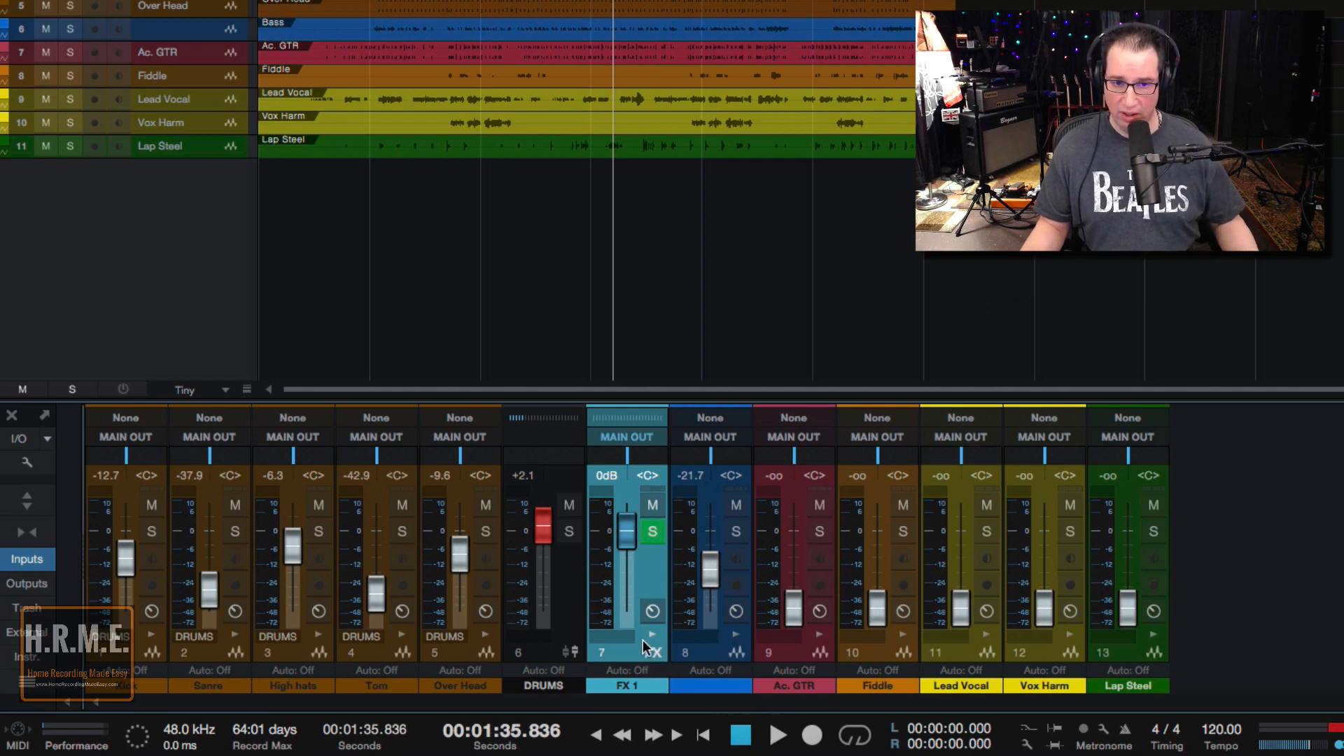
Show the Inserts and Sends areas above all mixer channel strips.
left_click(24, 502)
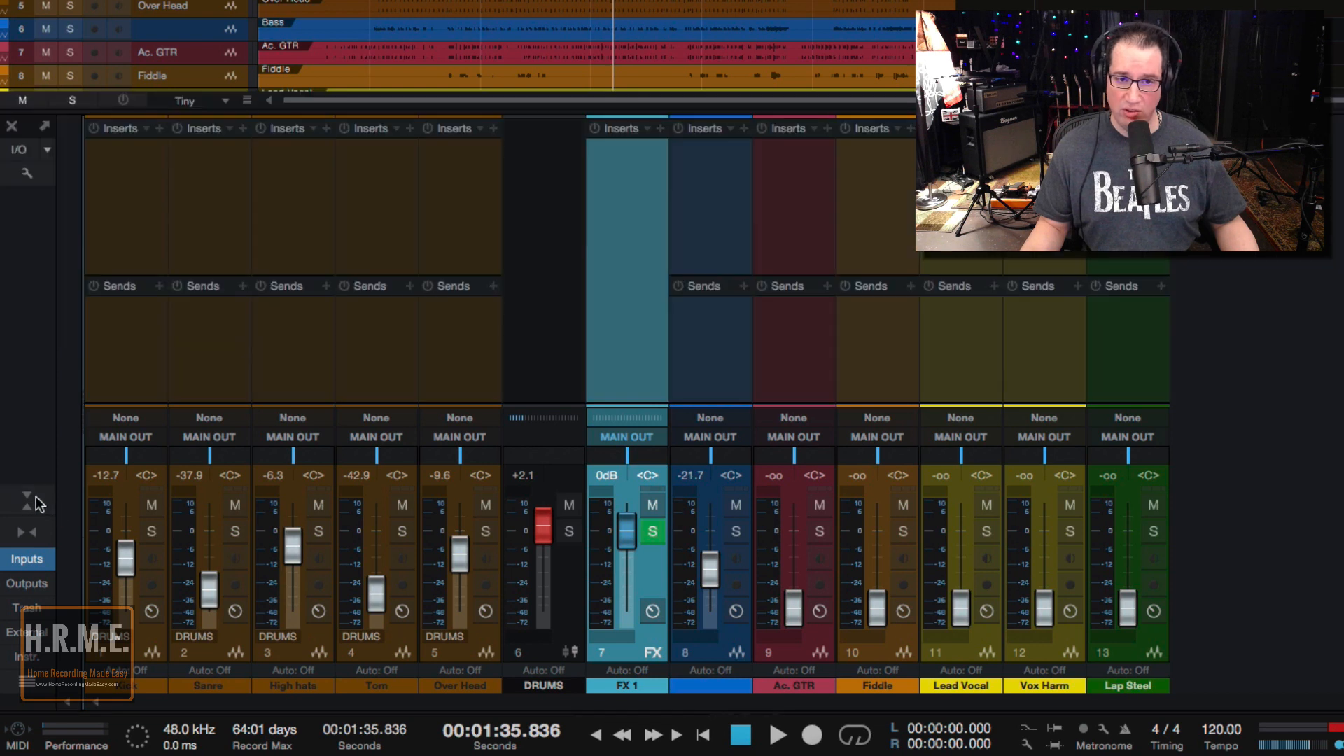
mouse_move(589, 346)
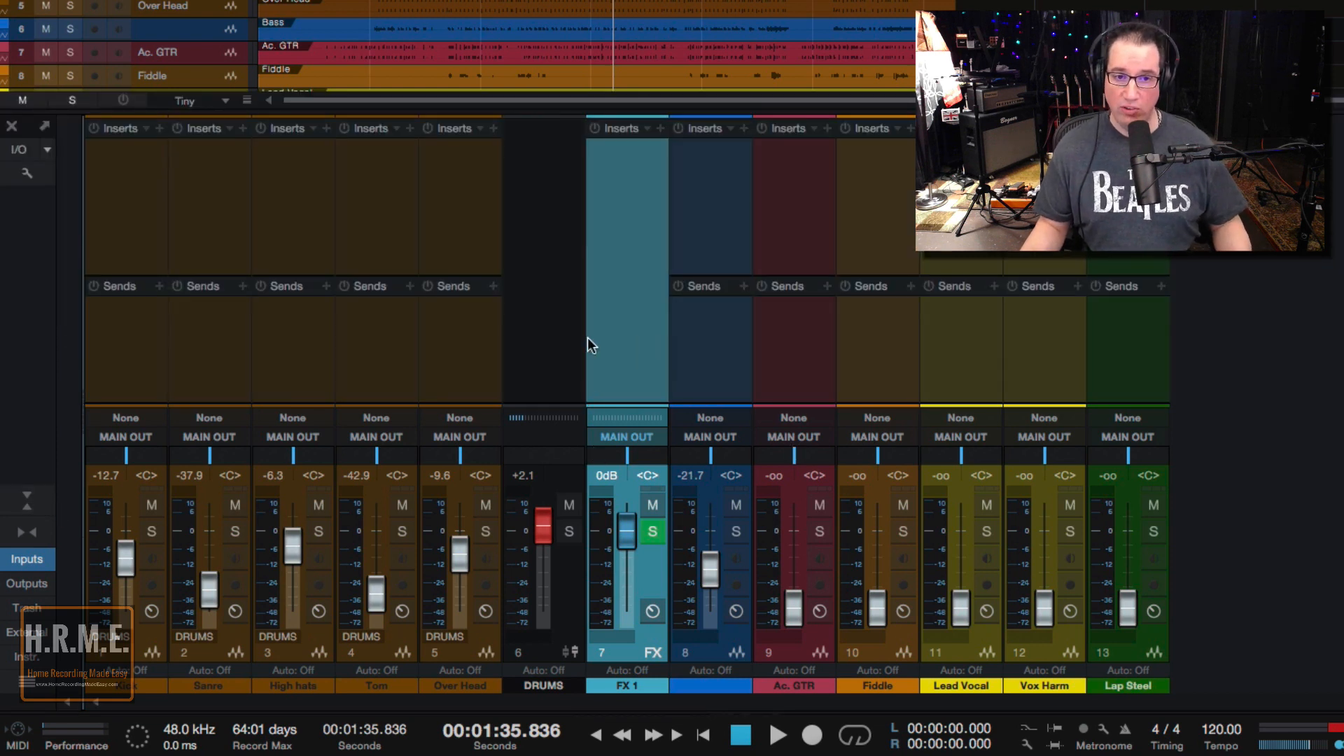
mouse_move(569, 507)
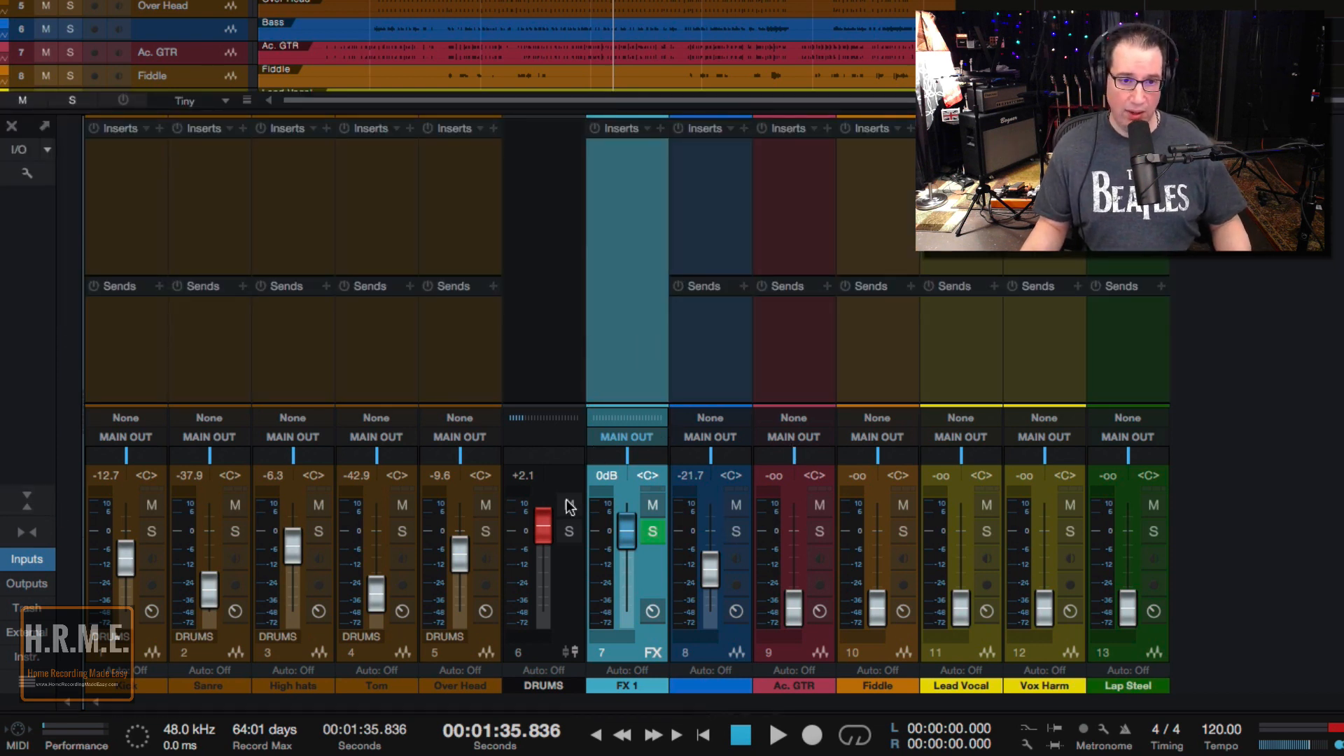
mouse_move(528, 651)
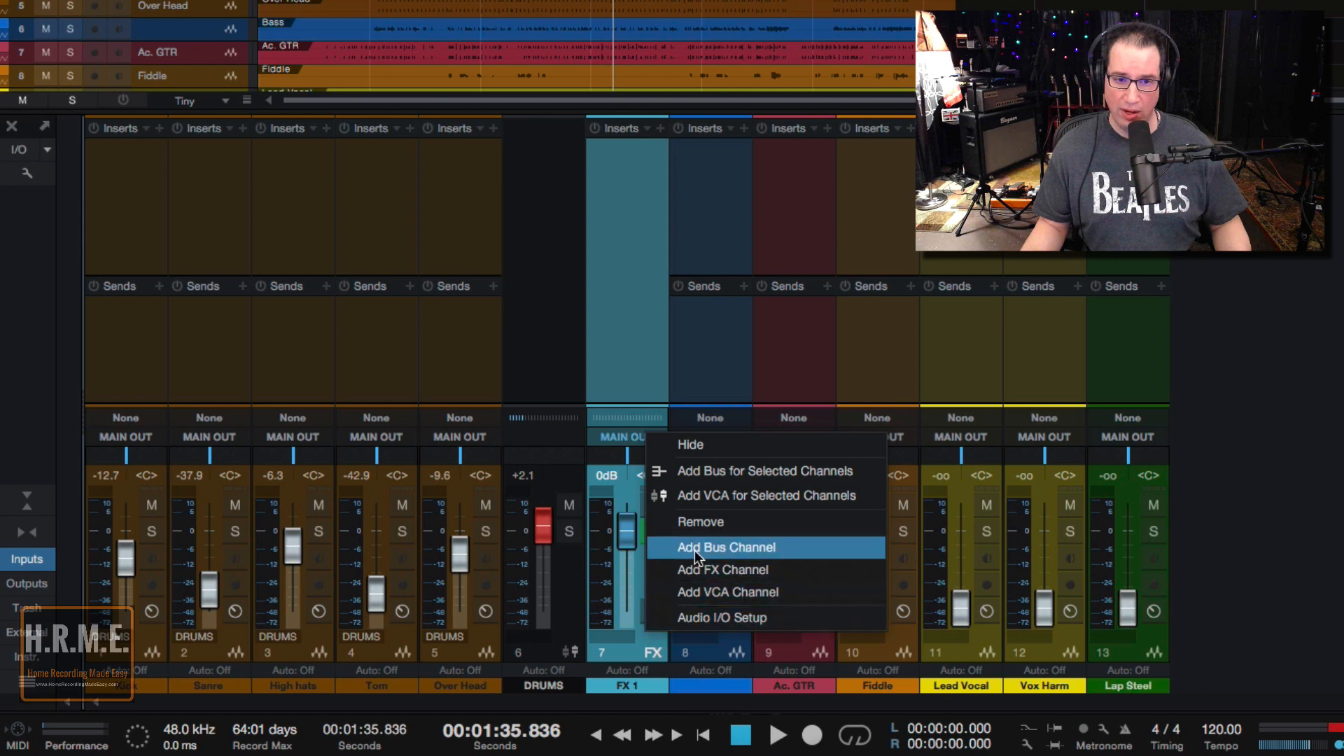
Add a bus channel after FX 1 and name it DRUM BUS.
left_click(726, 548)
type("D")
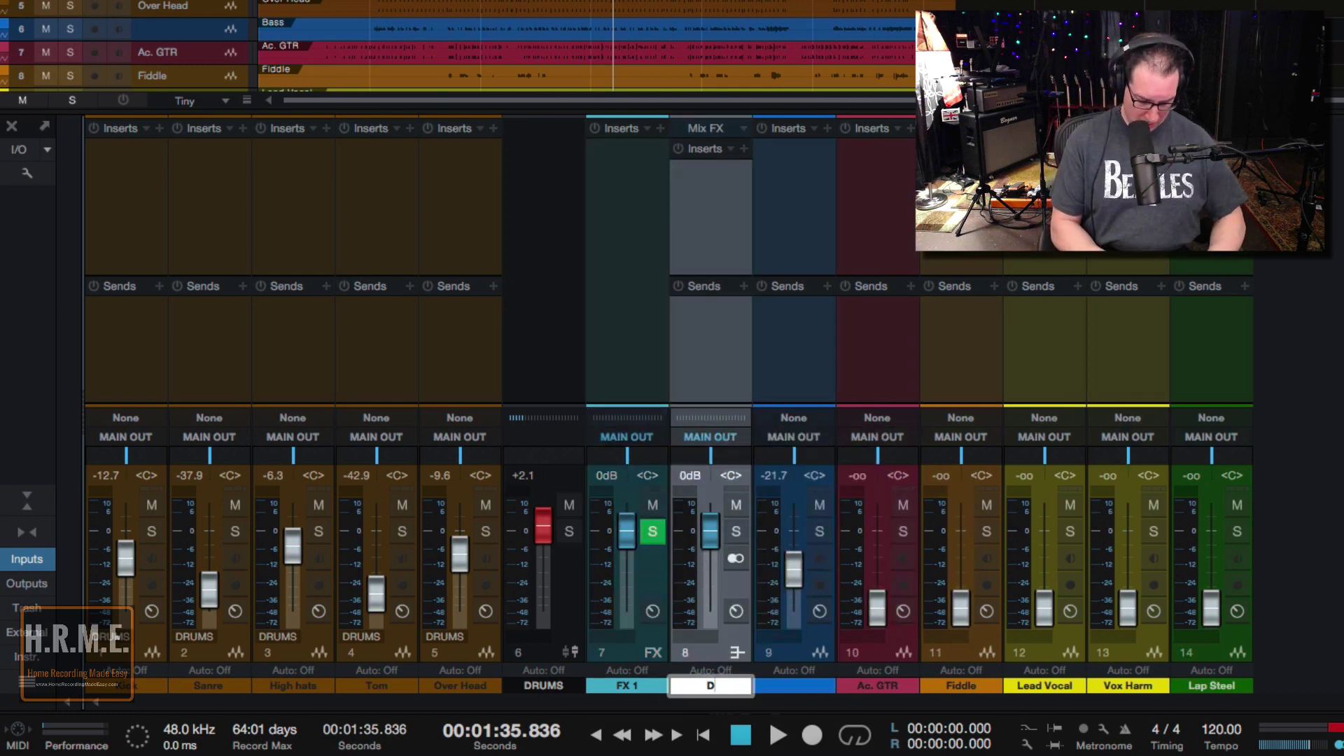
type("RUM BUS")
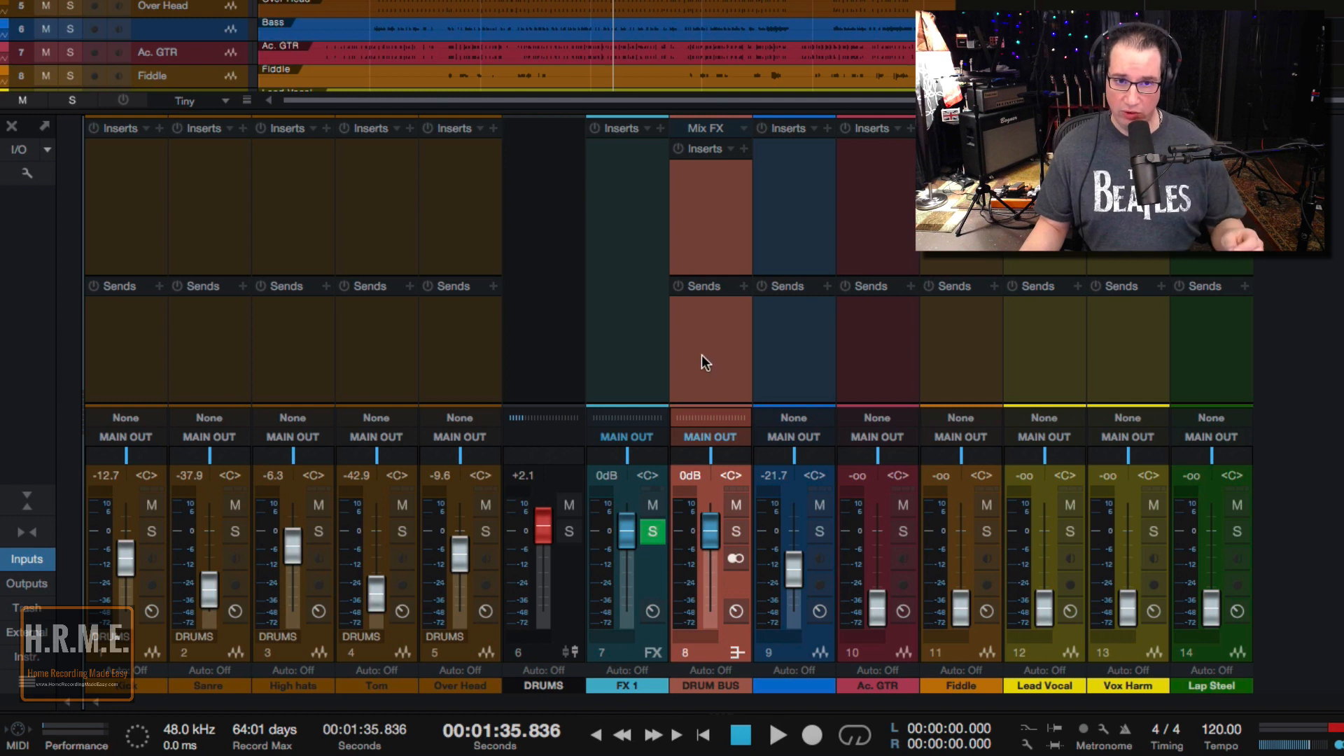
mouse_move(564, 358)
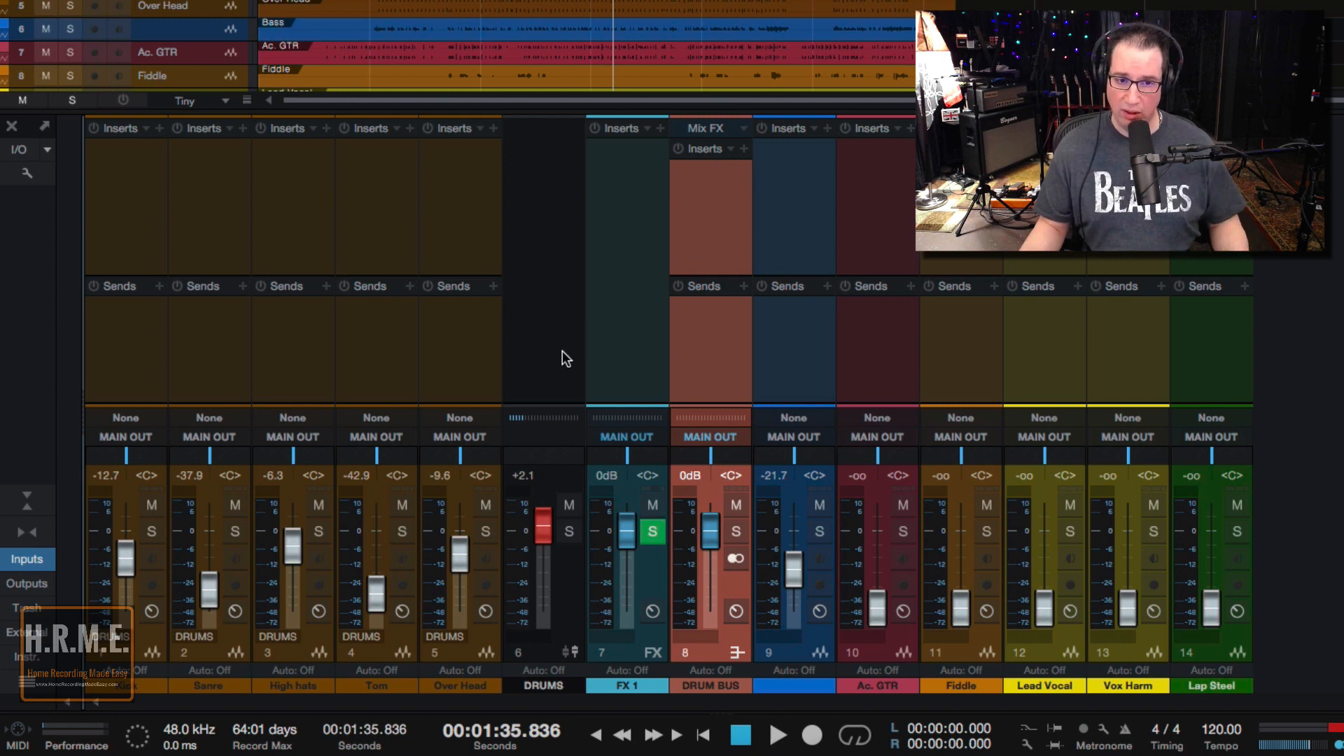
mouse_move(647, 156)
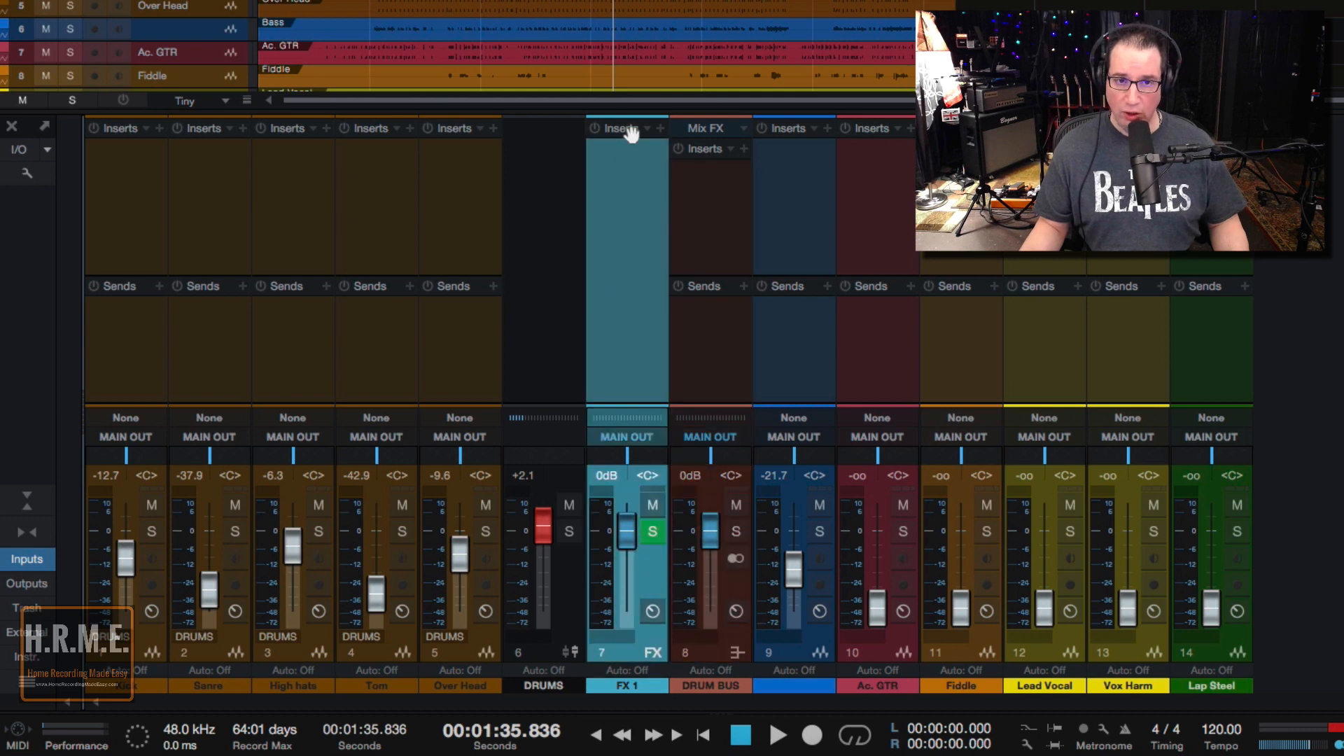
mouse_move(647, 304)
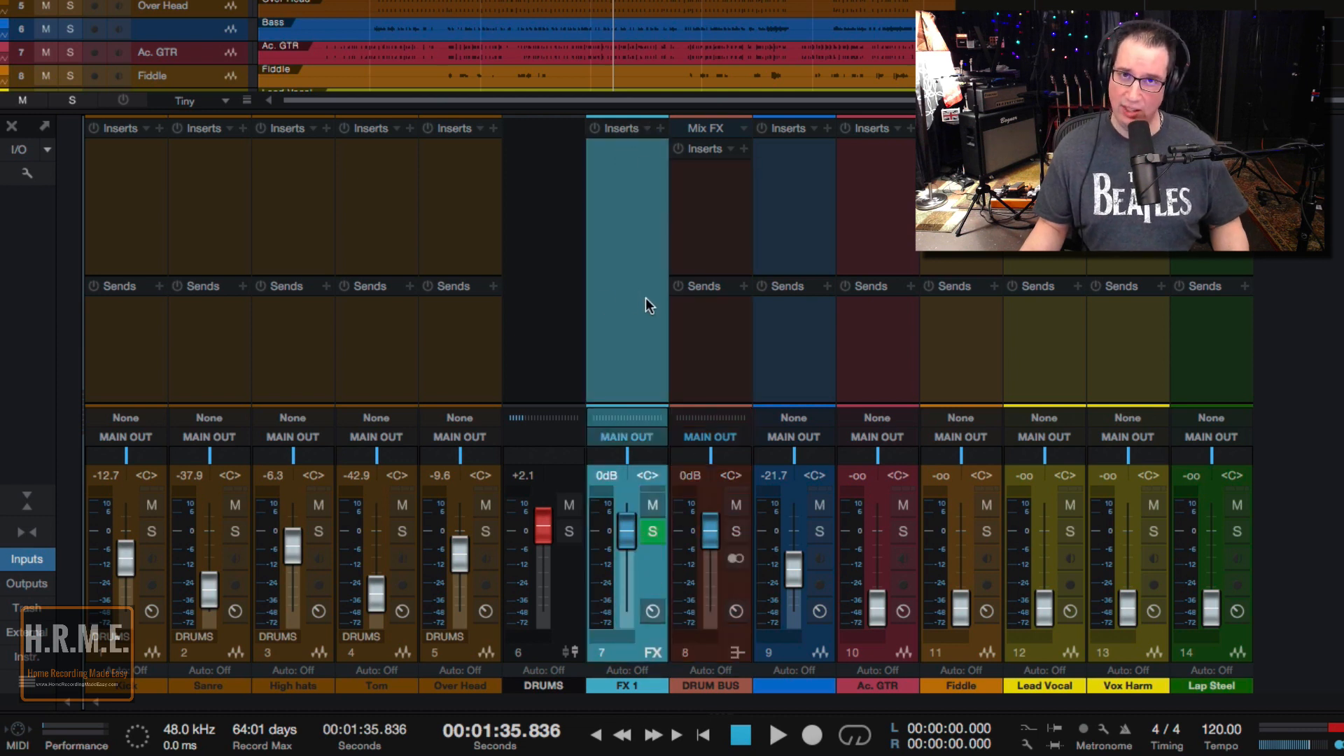
mouse_move(655, 401)
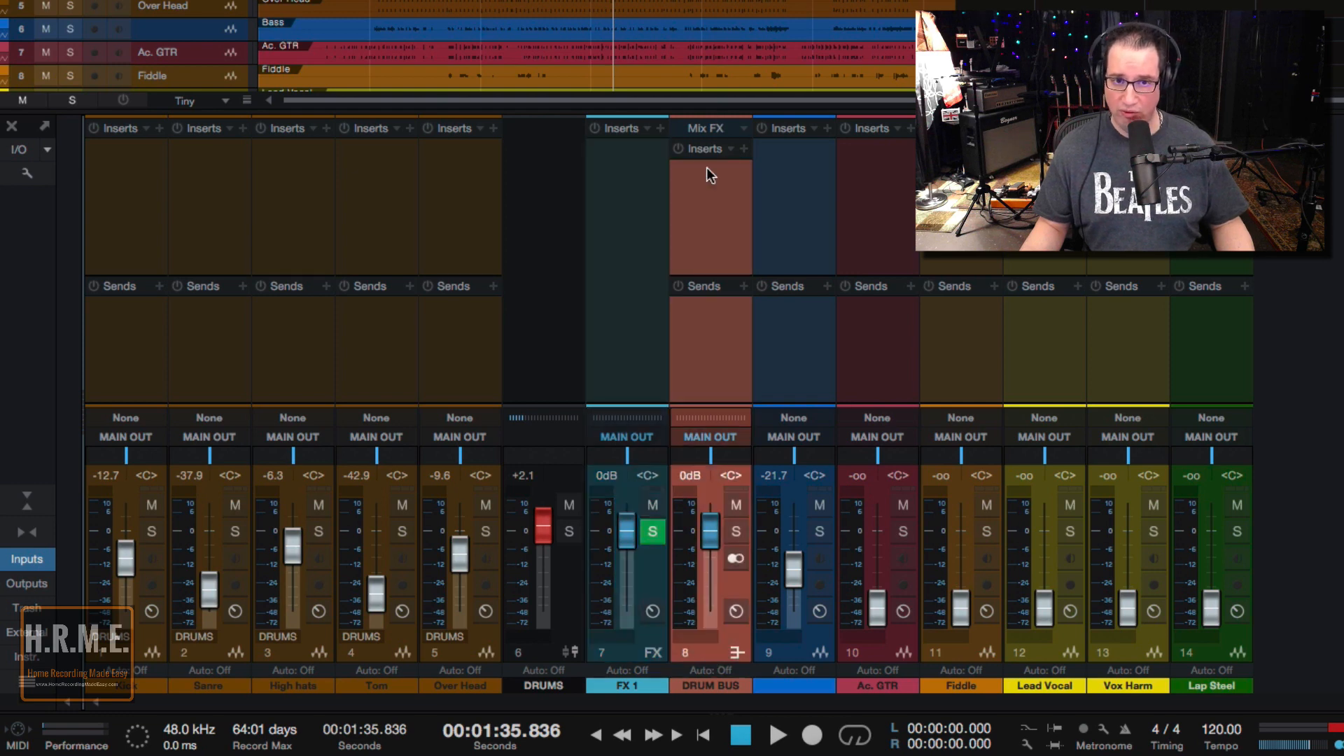
mouse_move(711, 330)
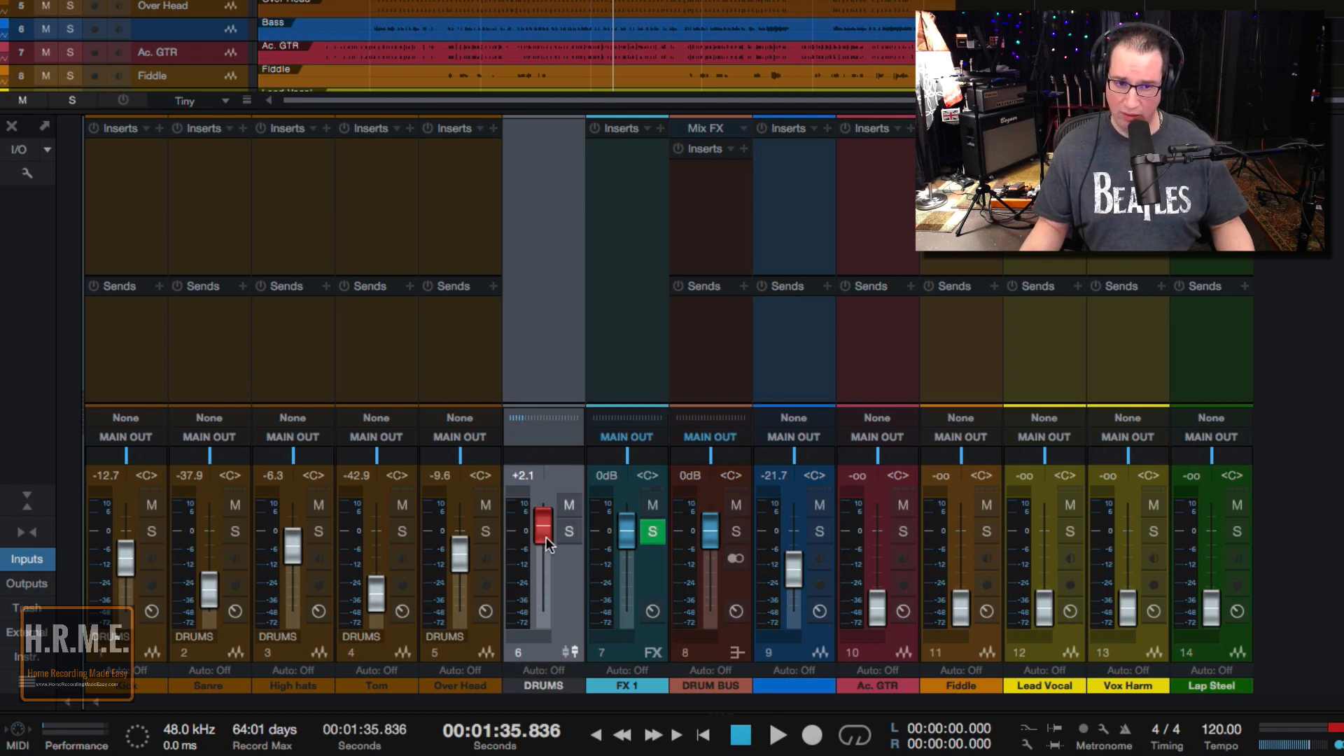
mouse_move(709, 537)
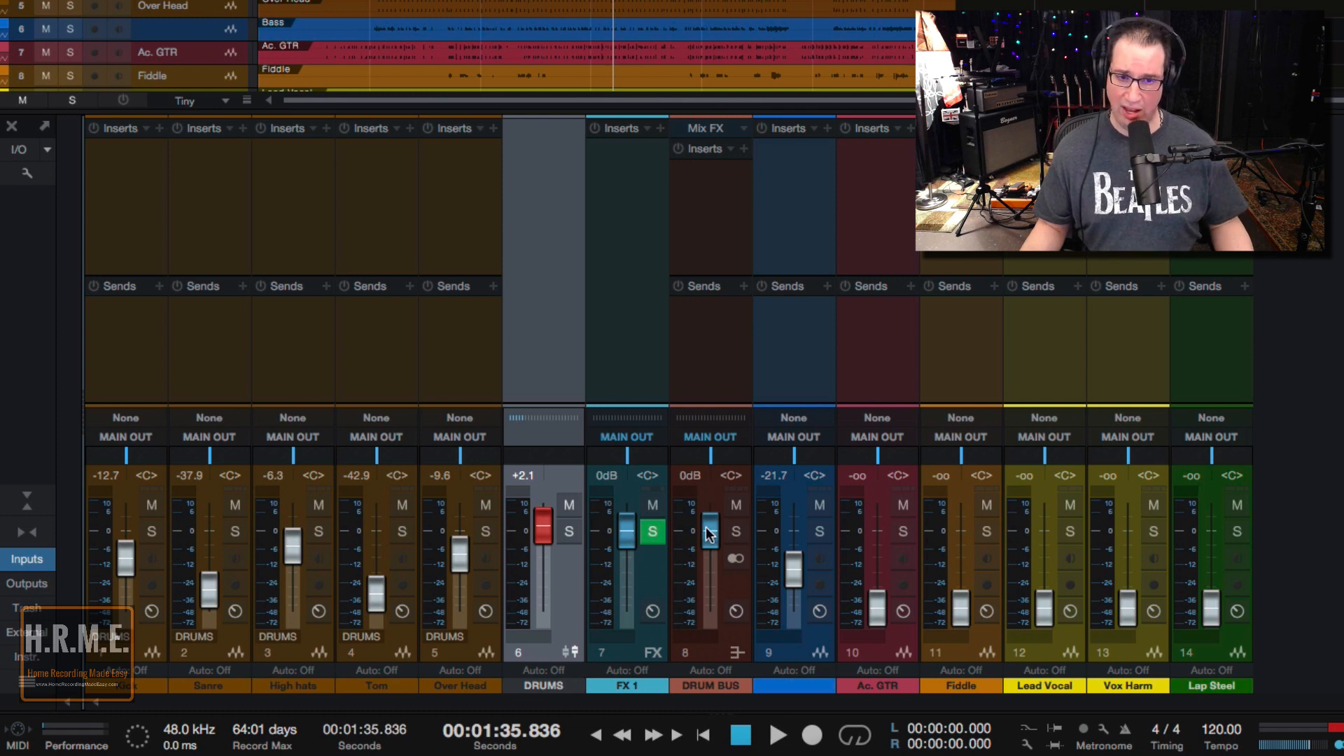
mouse_move(711, 540)
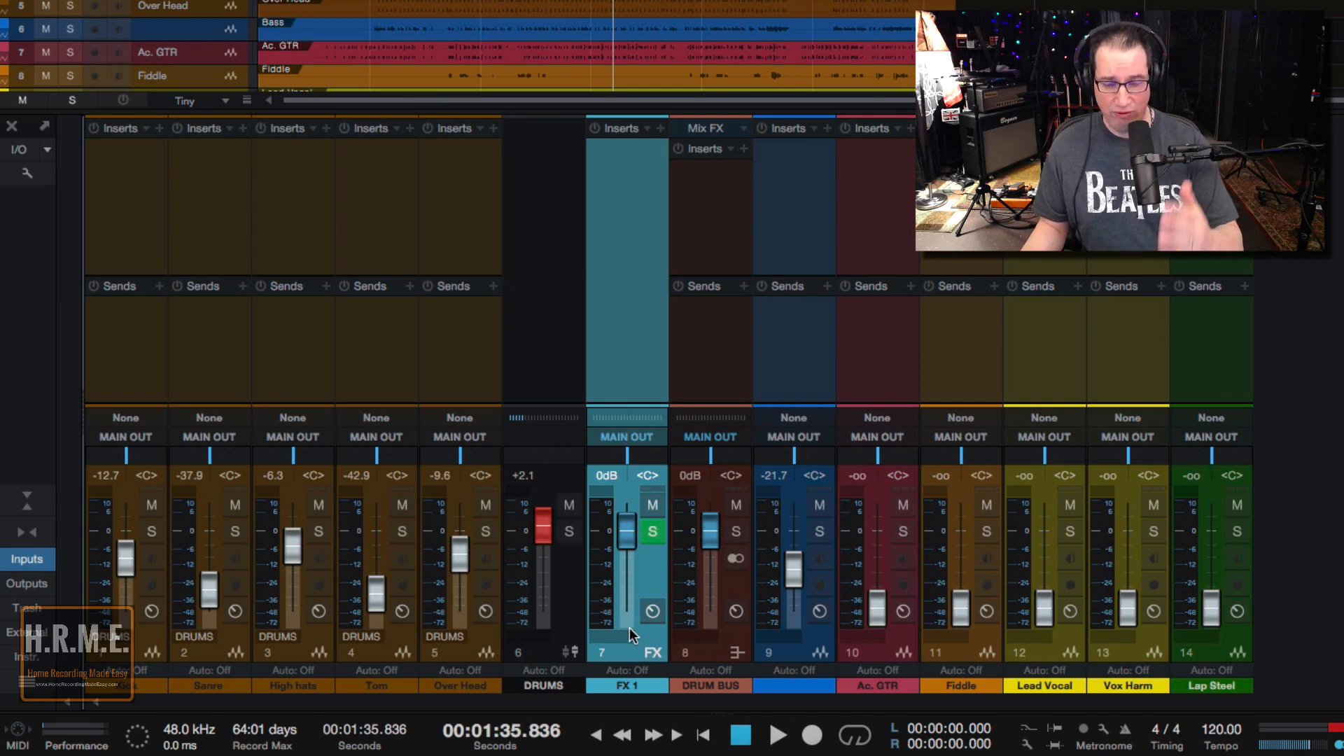
mouse_move(652, 685)
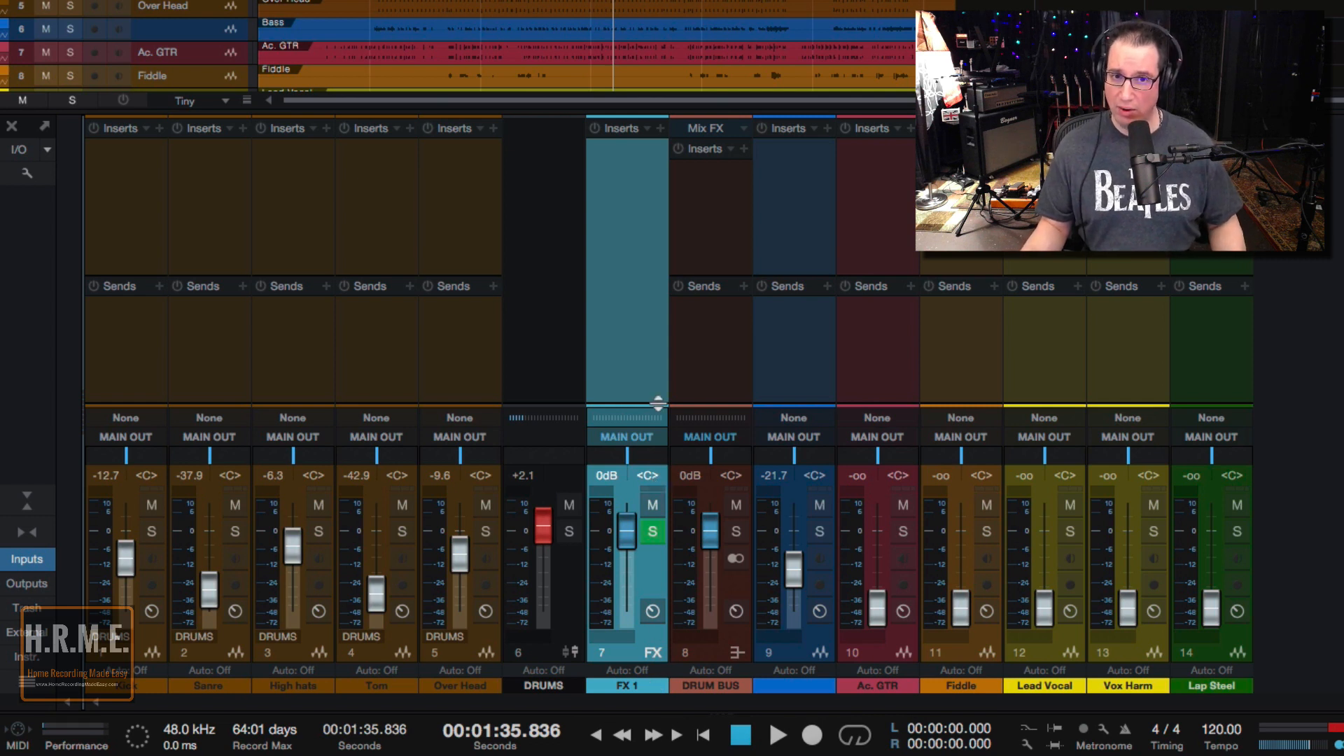
mouse_move(635, 701)
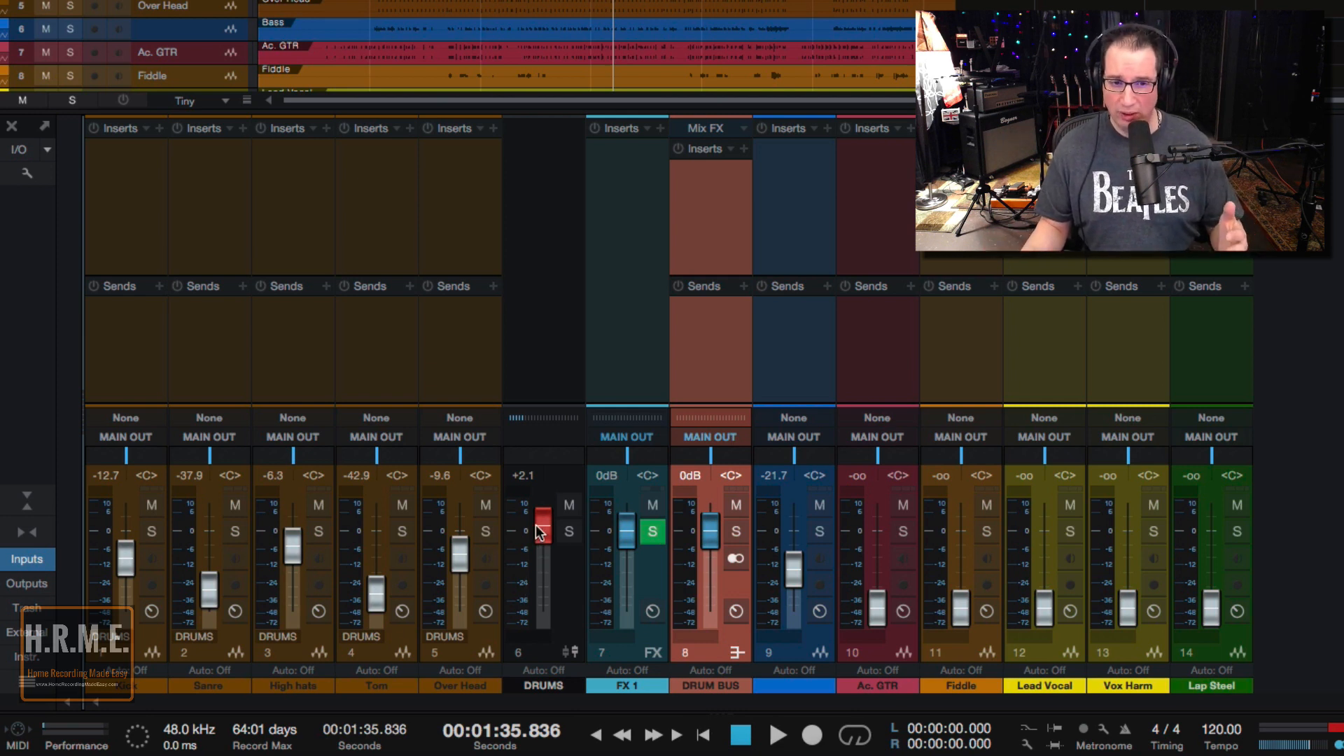
Lower the DRUMS VCA fader to about -18 dB and the DRUM BUS fader to -5.0 dB.
left_click_drag(540, 523, 540, 587)
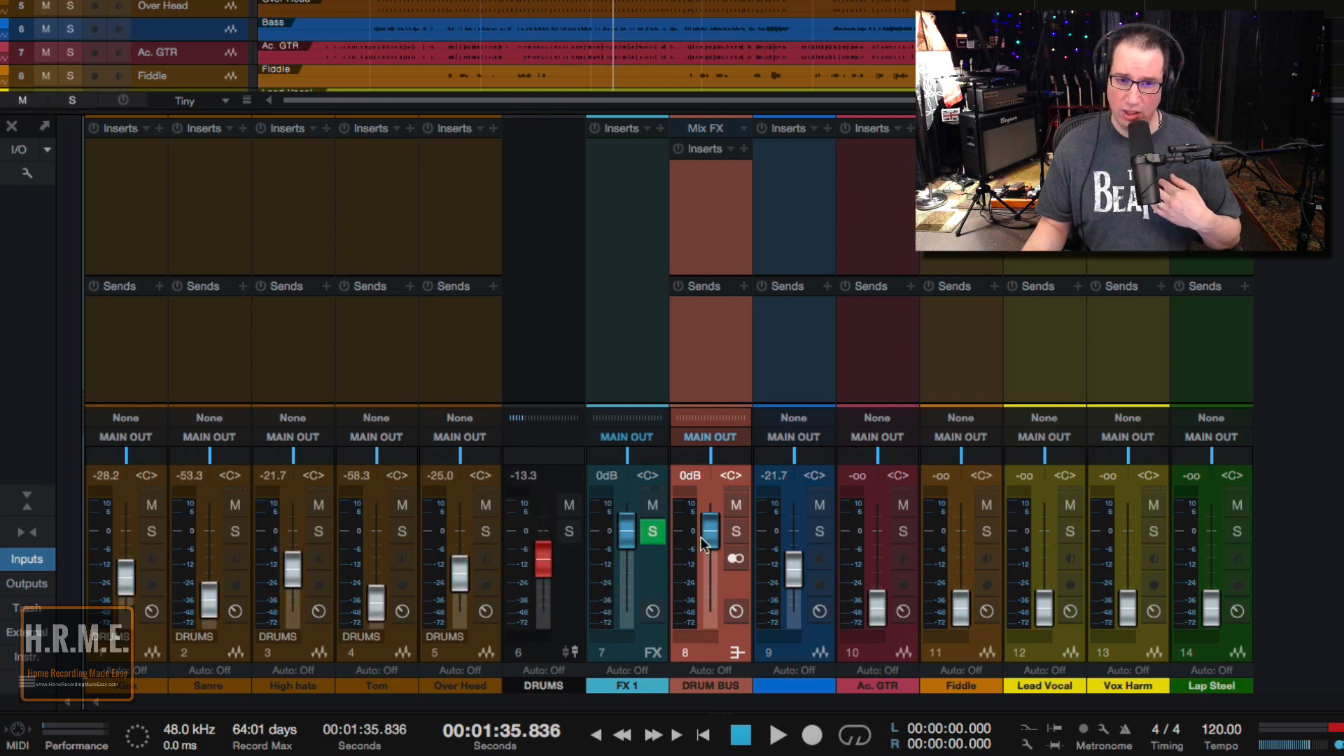
left_click_drag(683, 523, 683, 557)
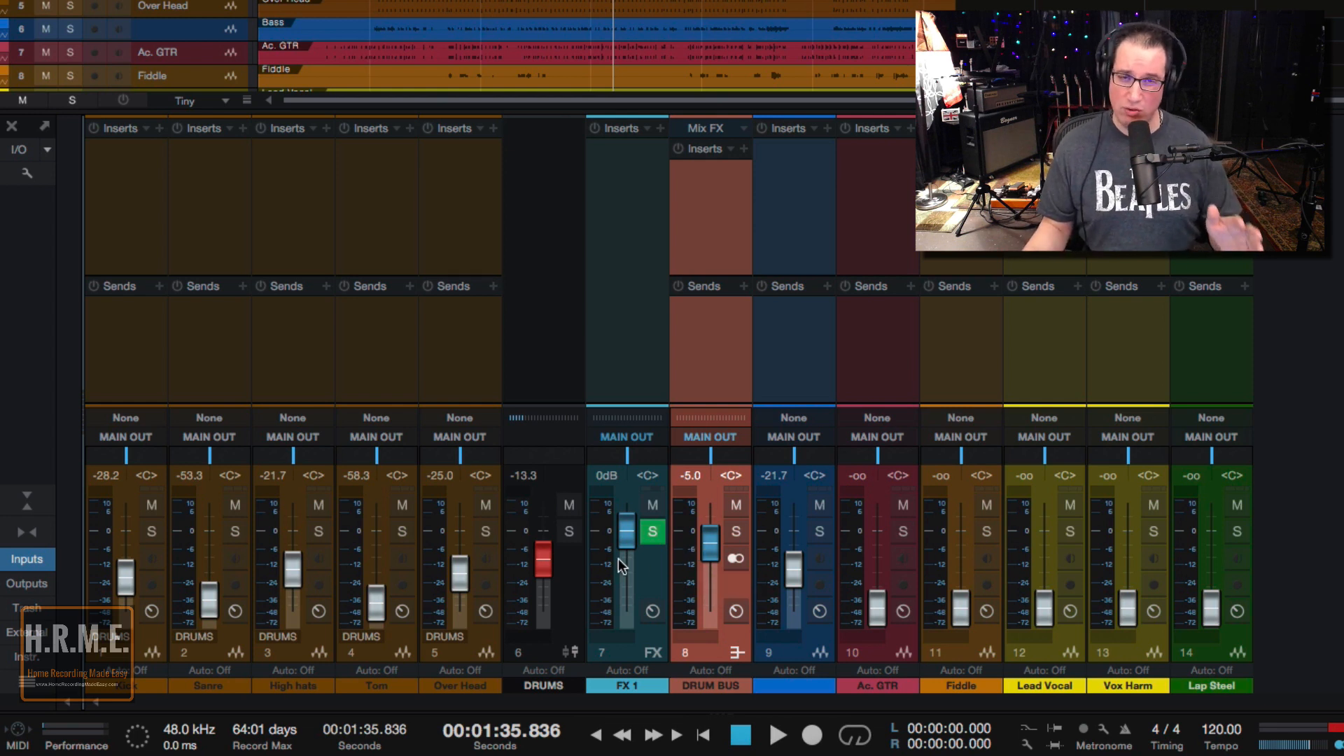
mouse_move(623, 565)
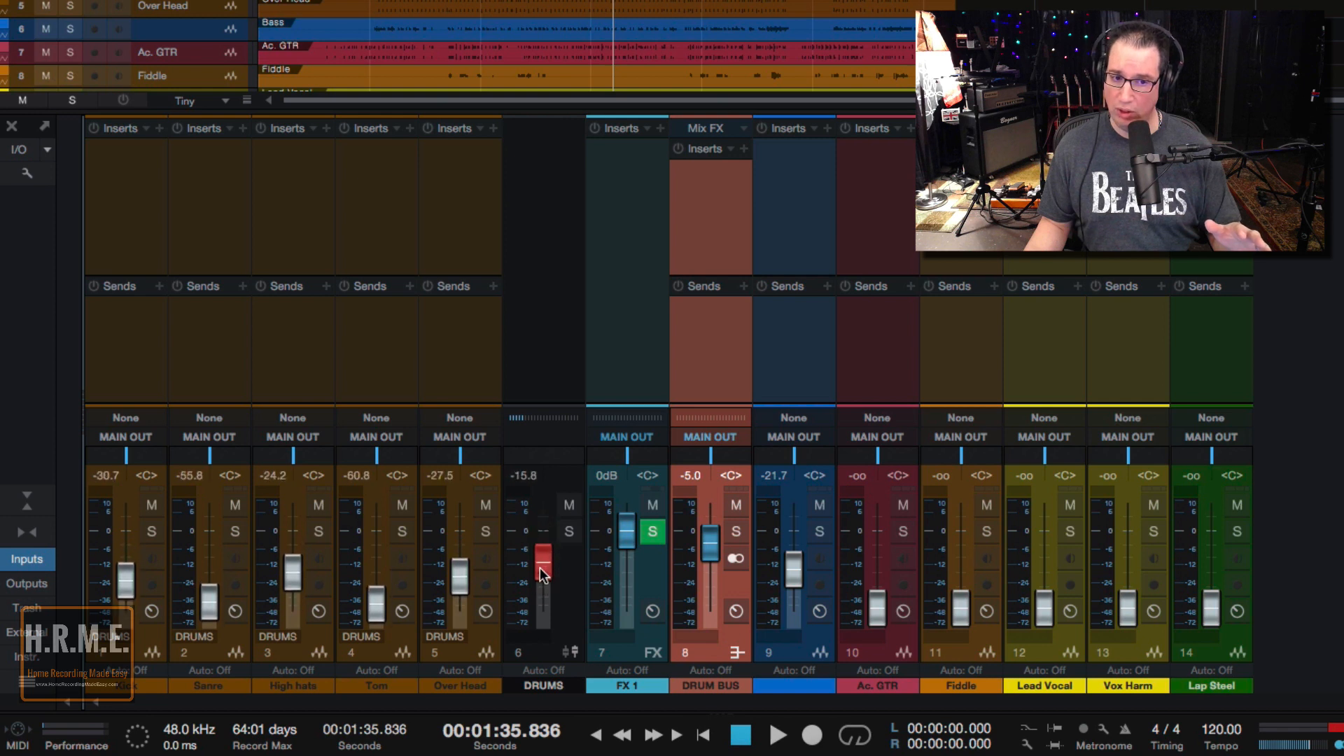
mouse_move(729, 572)
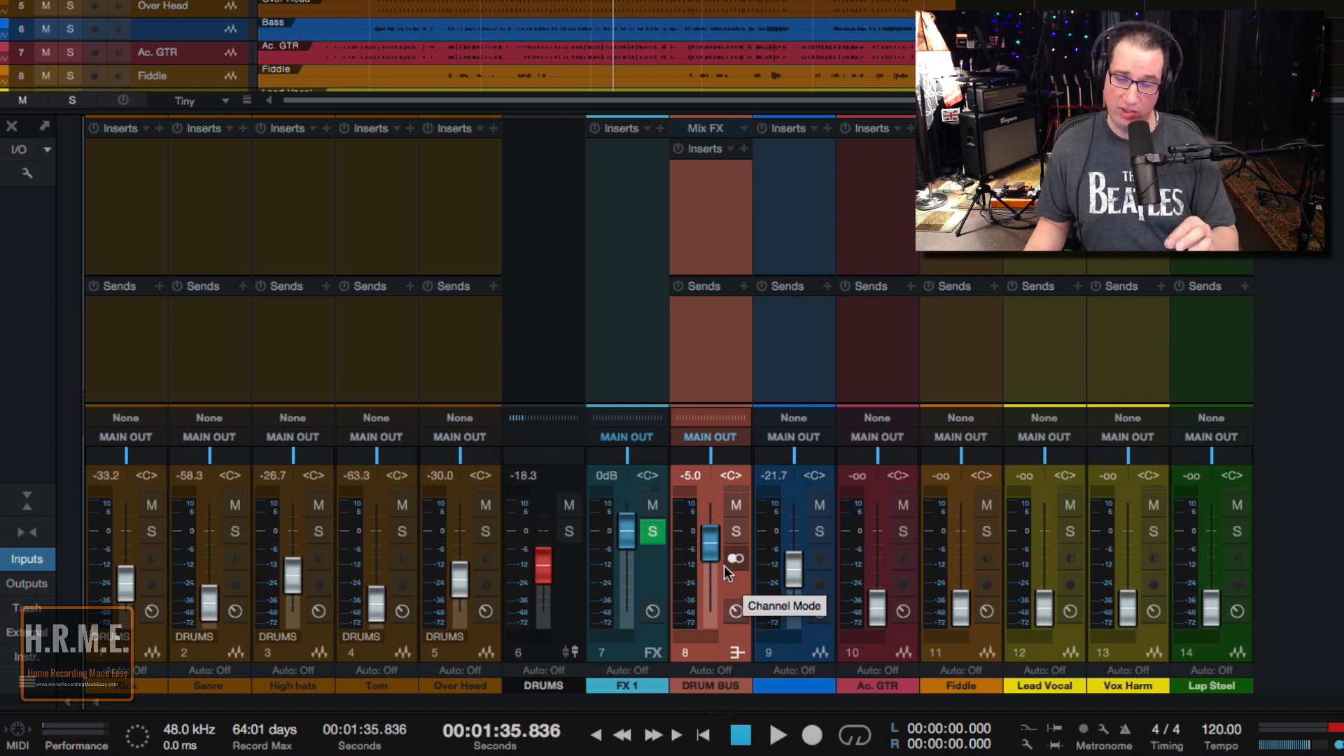